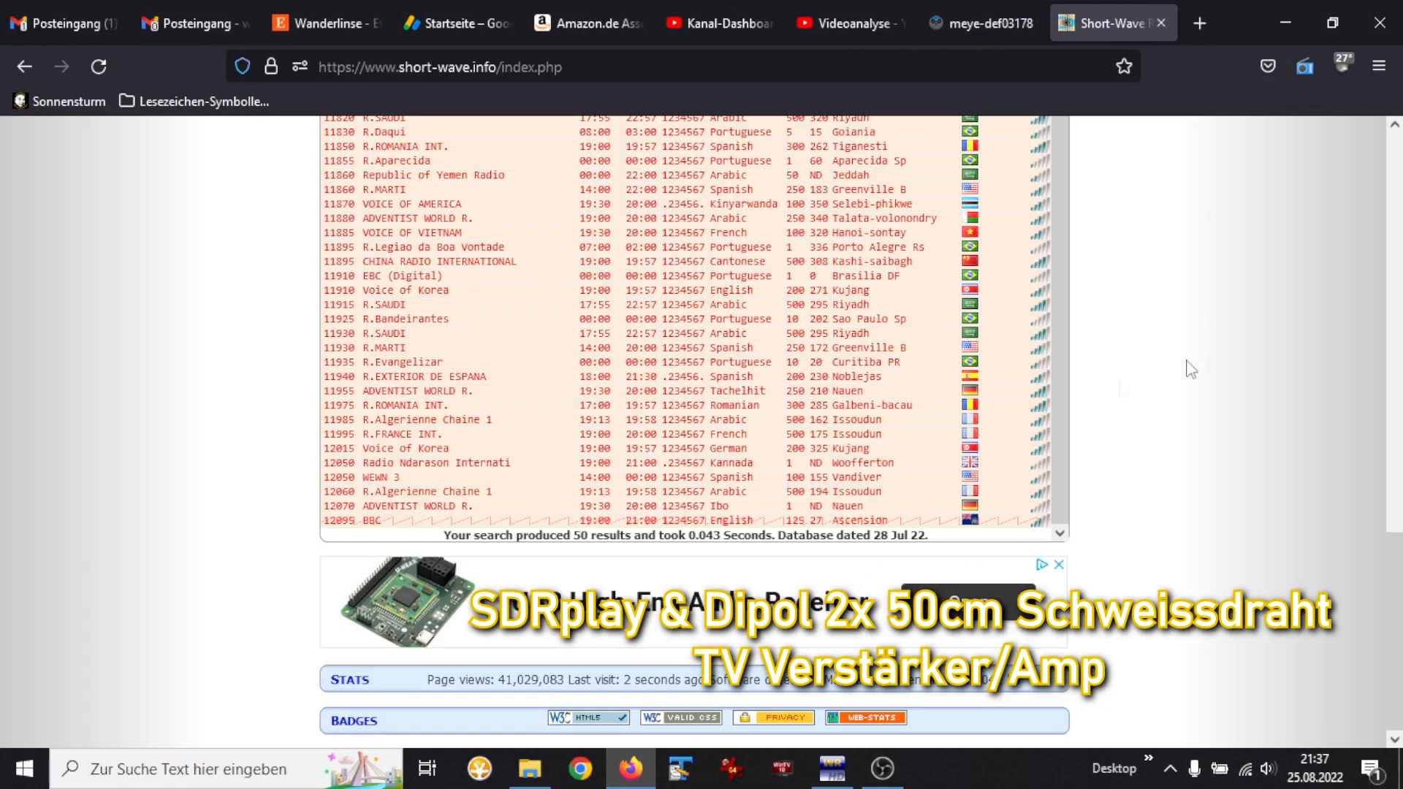
mouse_move(383, 531)
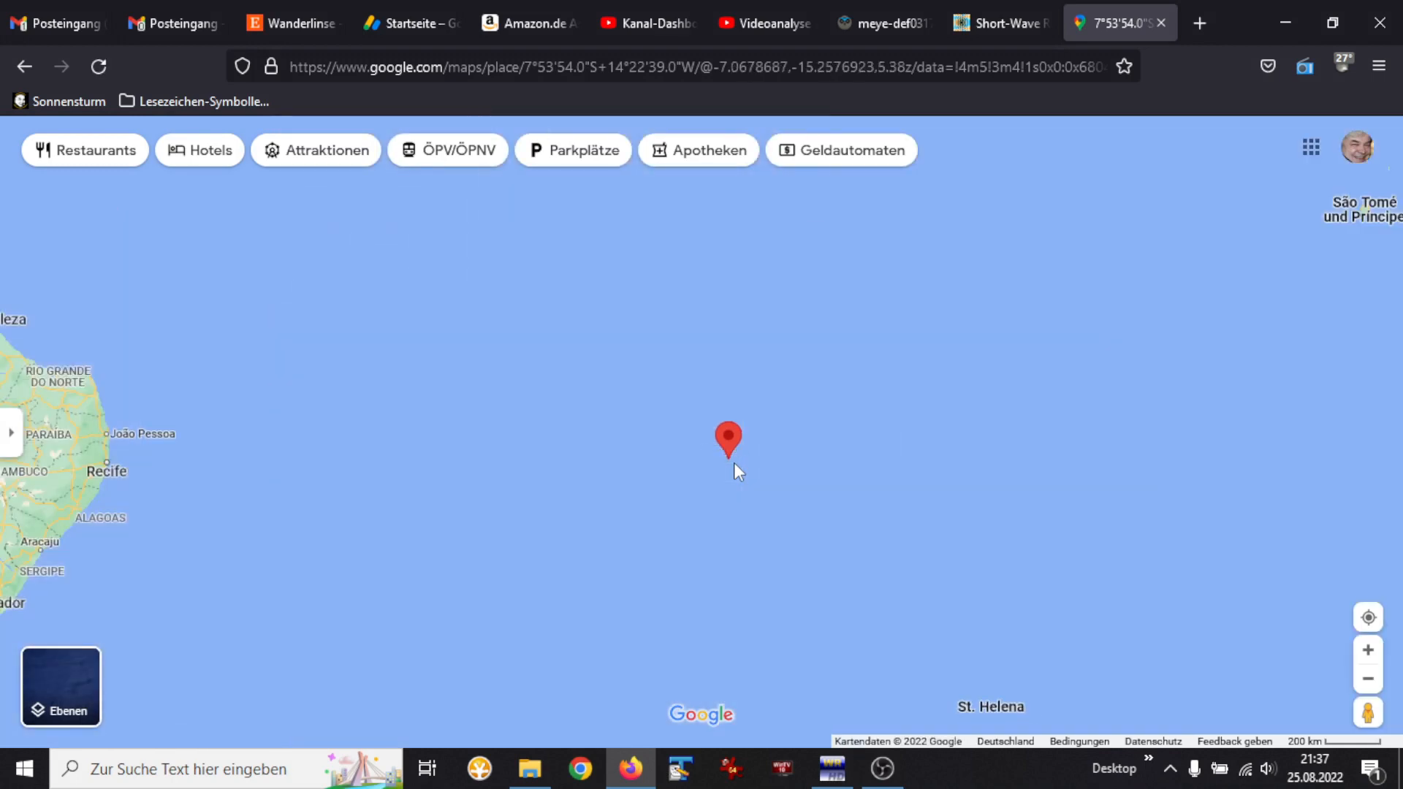
Step: Zoom in on the pinned spot to show buildings and car park beside the airfield
scroll("down", 3)
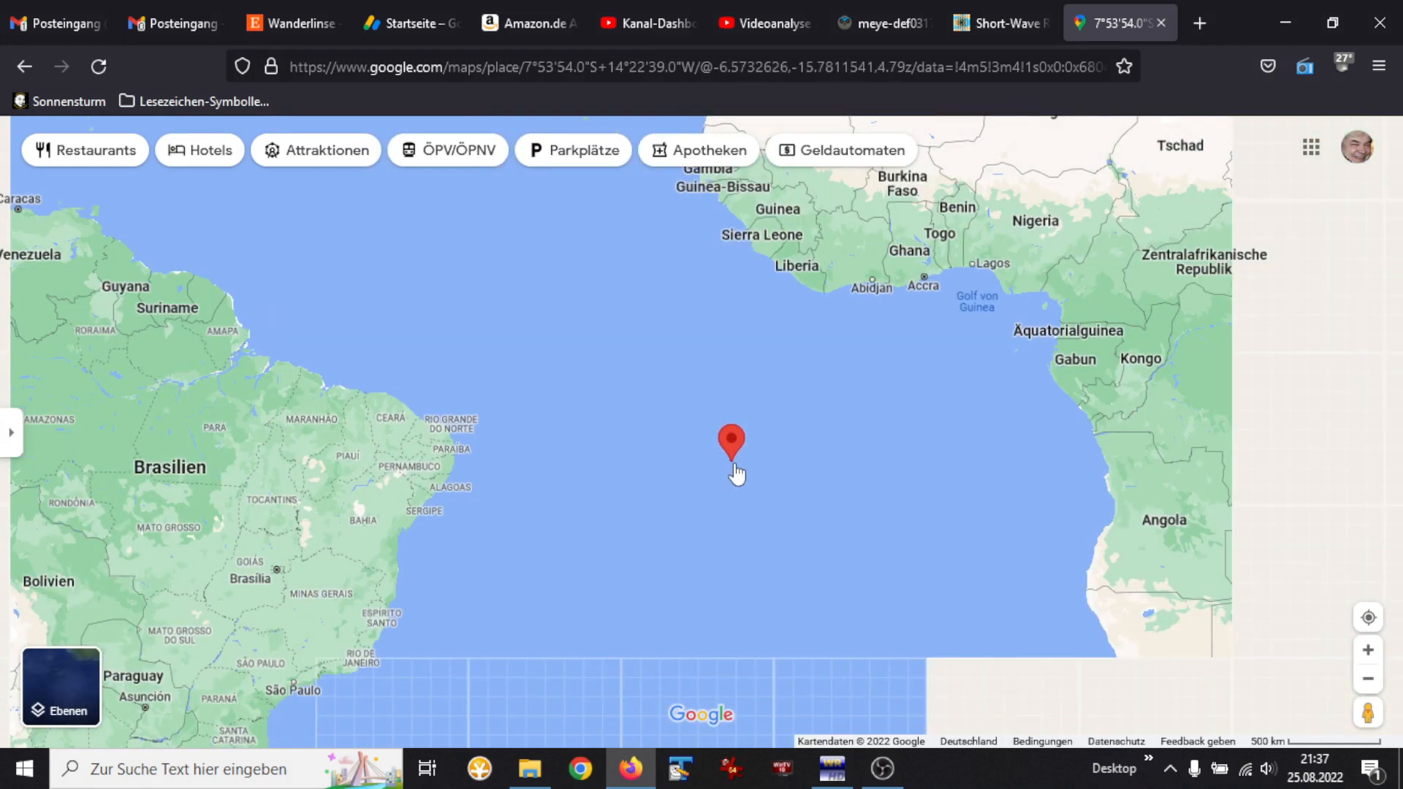
scroll("down", 3)
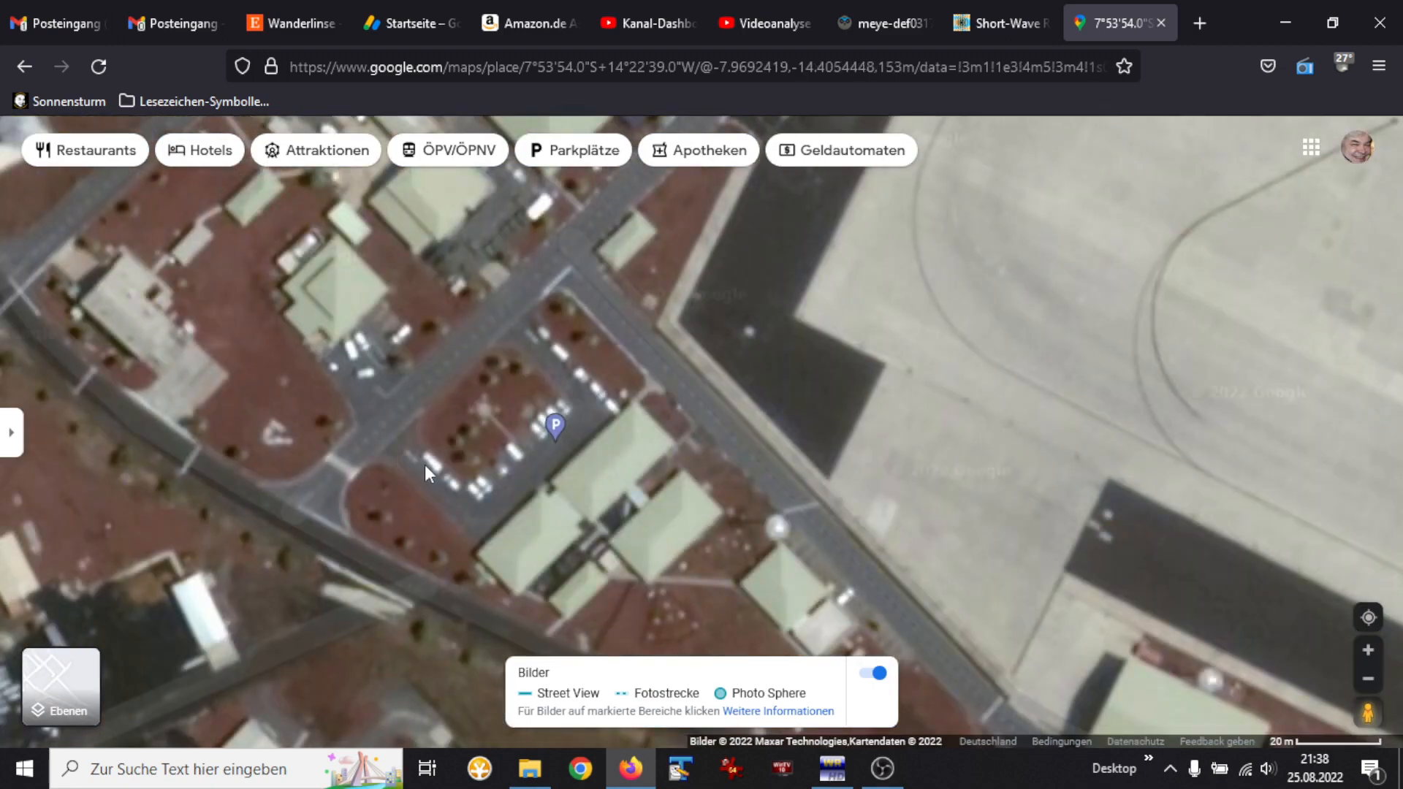
Step: Zoom out from the airfield and pan north past Cat Hill and Long Beach
scroll("down", 3)
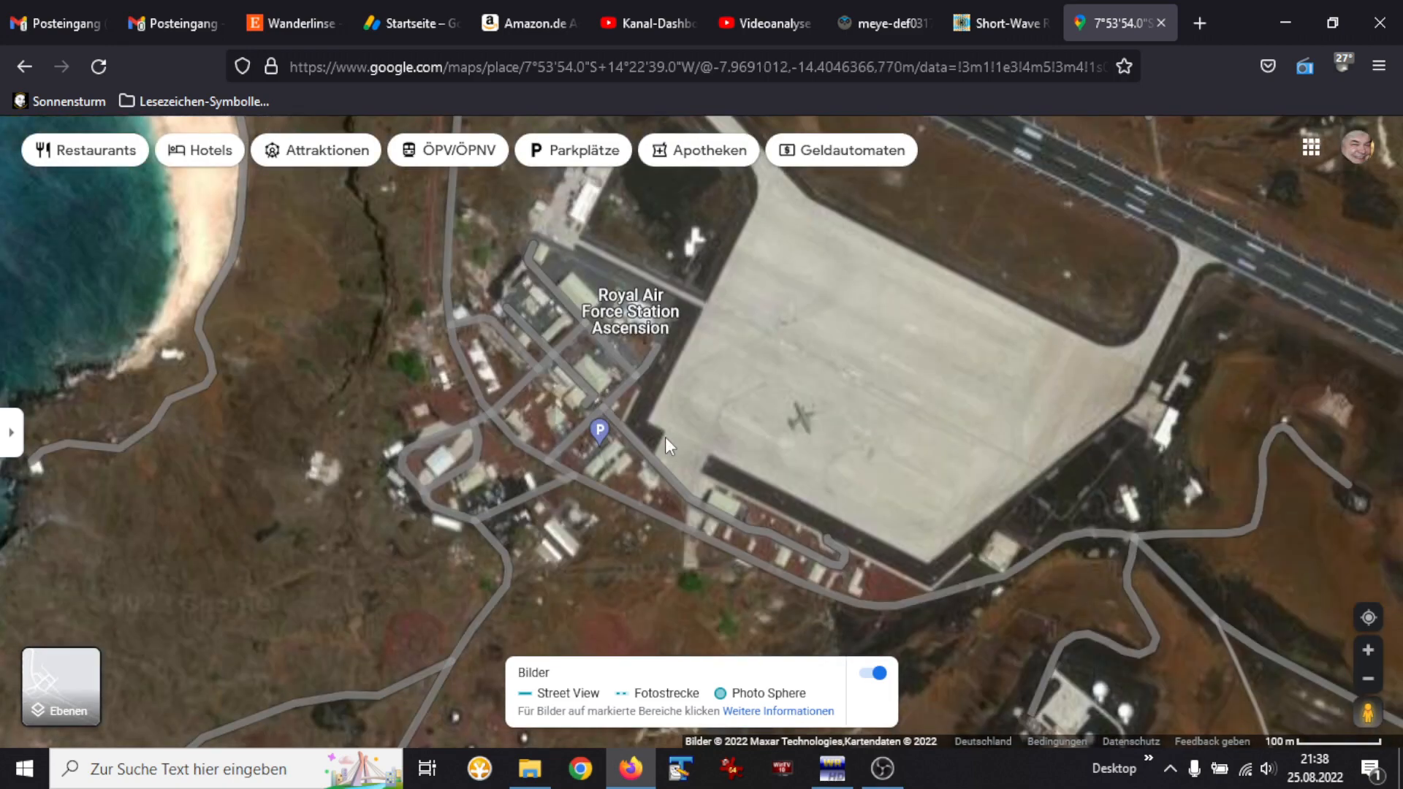
scroll("down", 3)
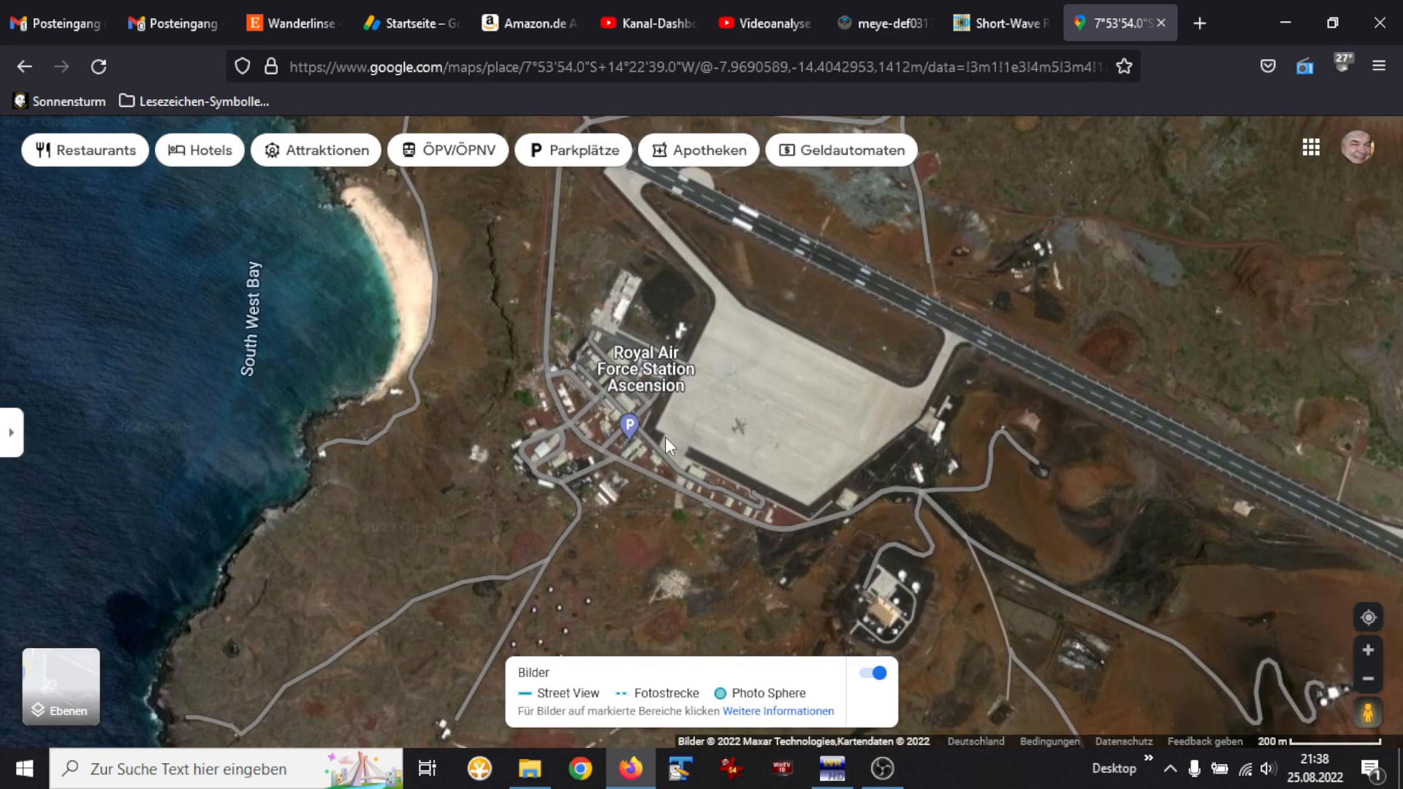
left_click_drag(670, 446, 716, 228)
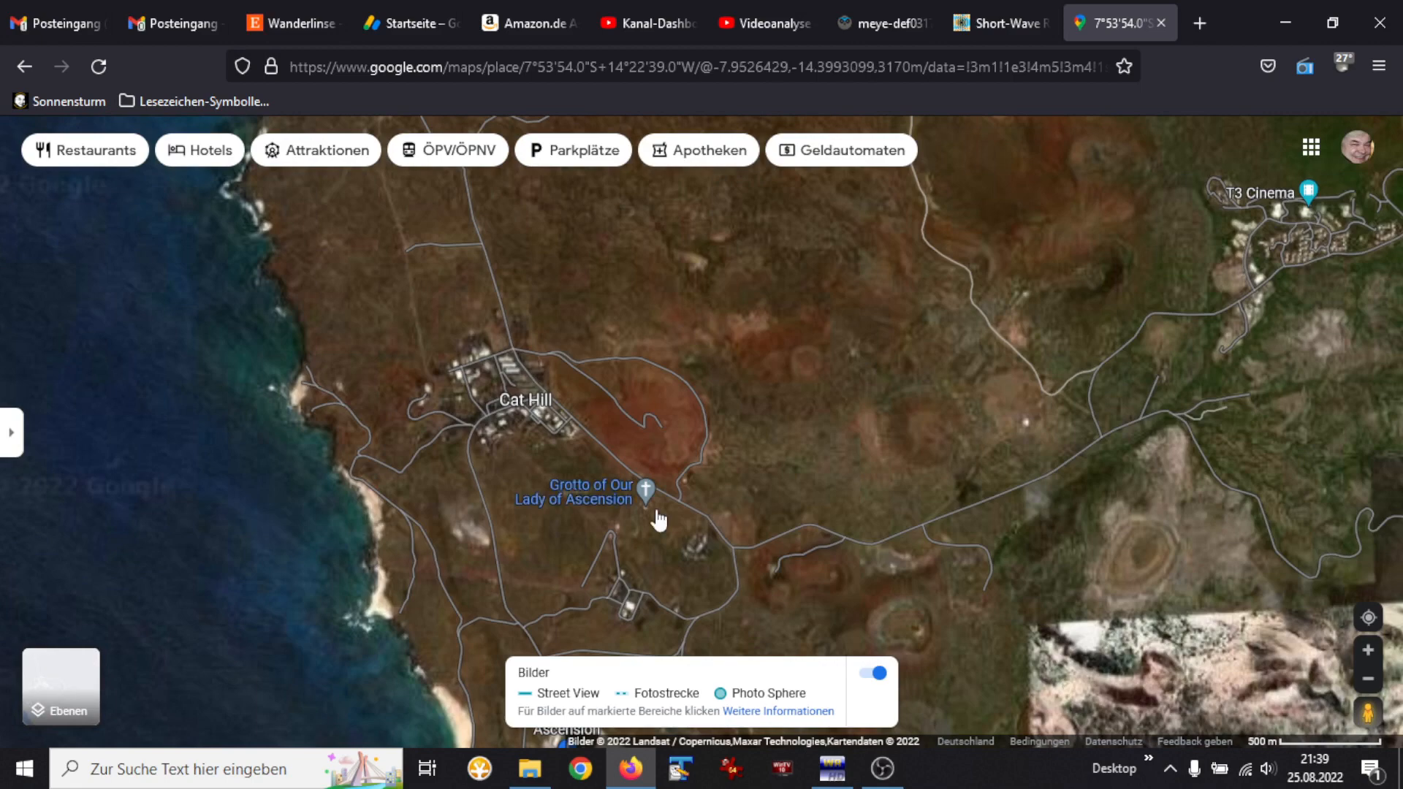
left_click(642, 503)
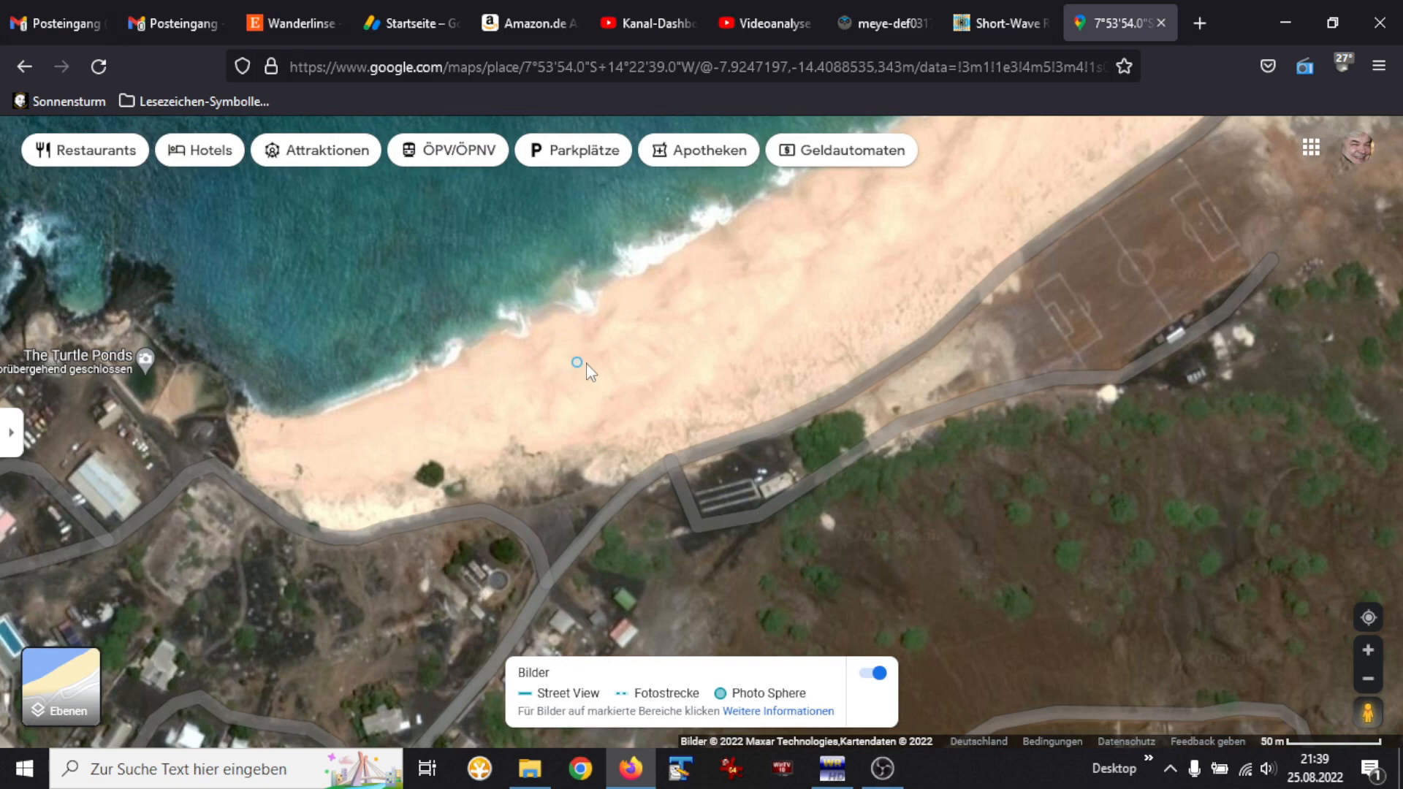
Step: Bring the northern tip near English Beach into view and select Ascension Divers
scroll("down", 3)
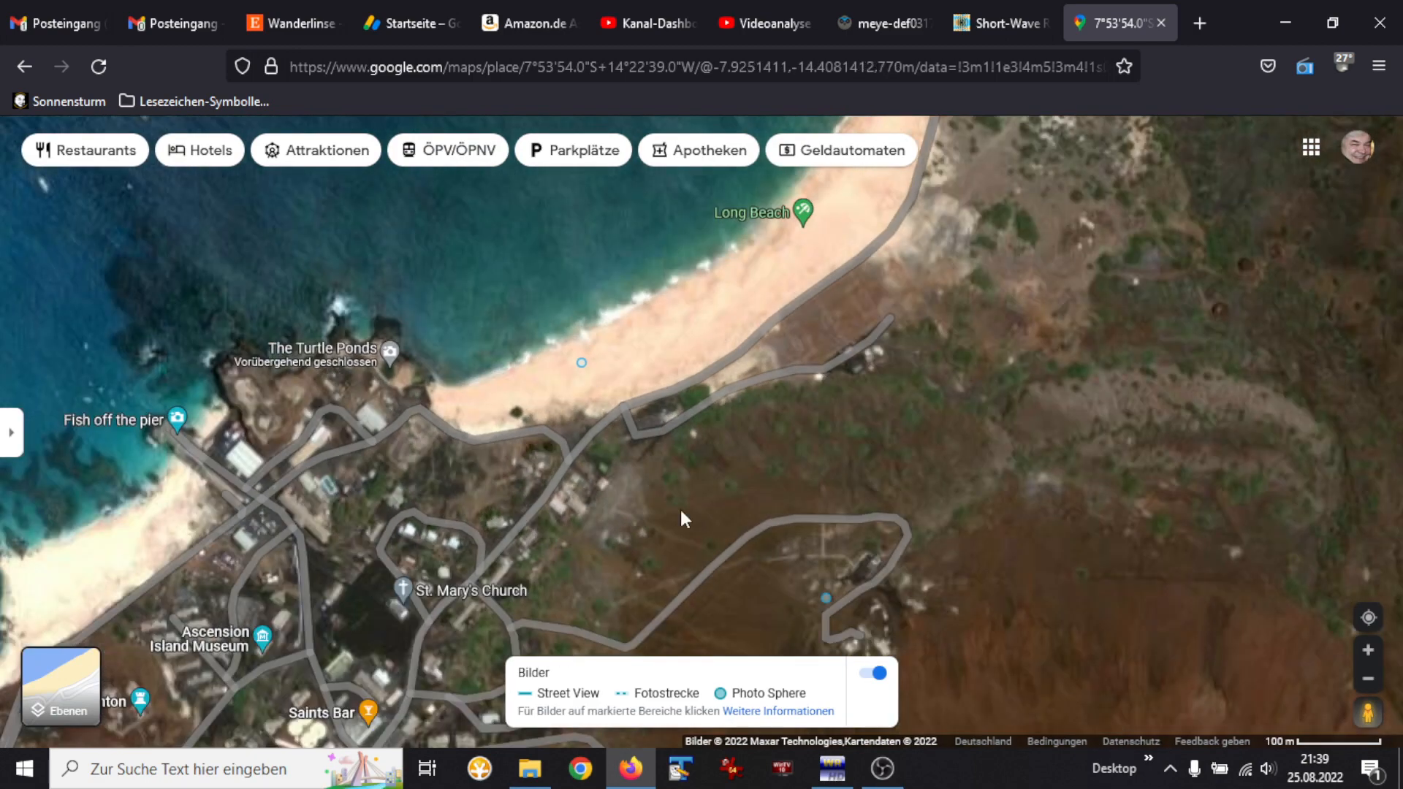
mouse_move(825, 609)
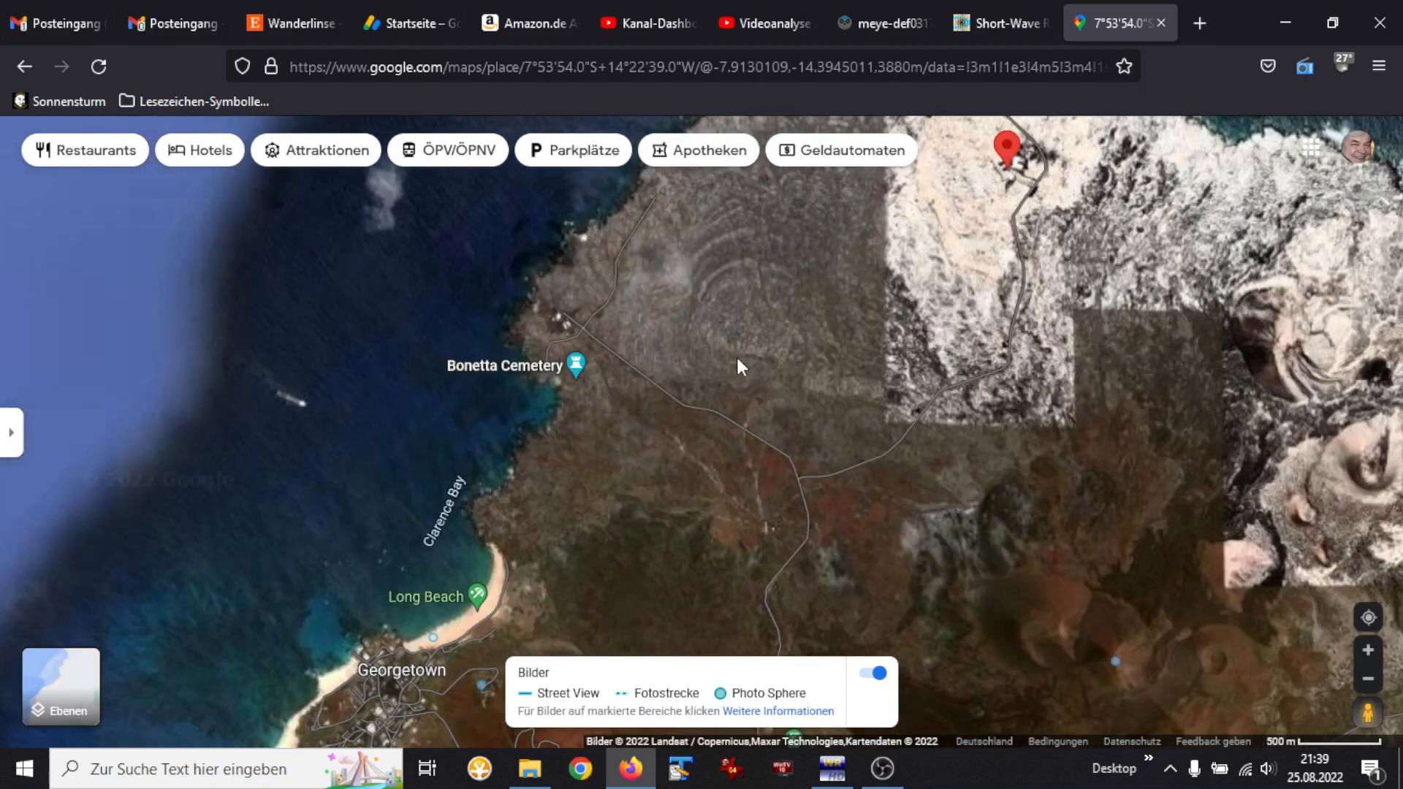
left_click_drag(743, 367, 743, 522)
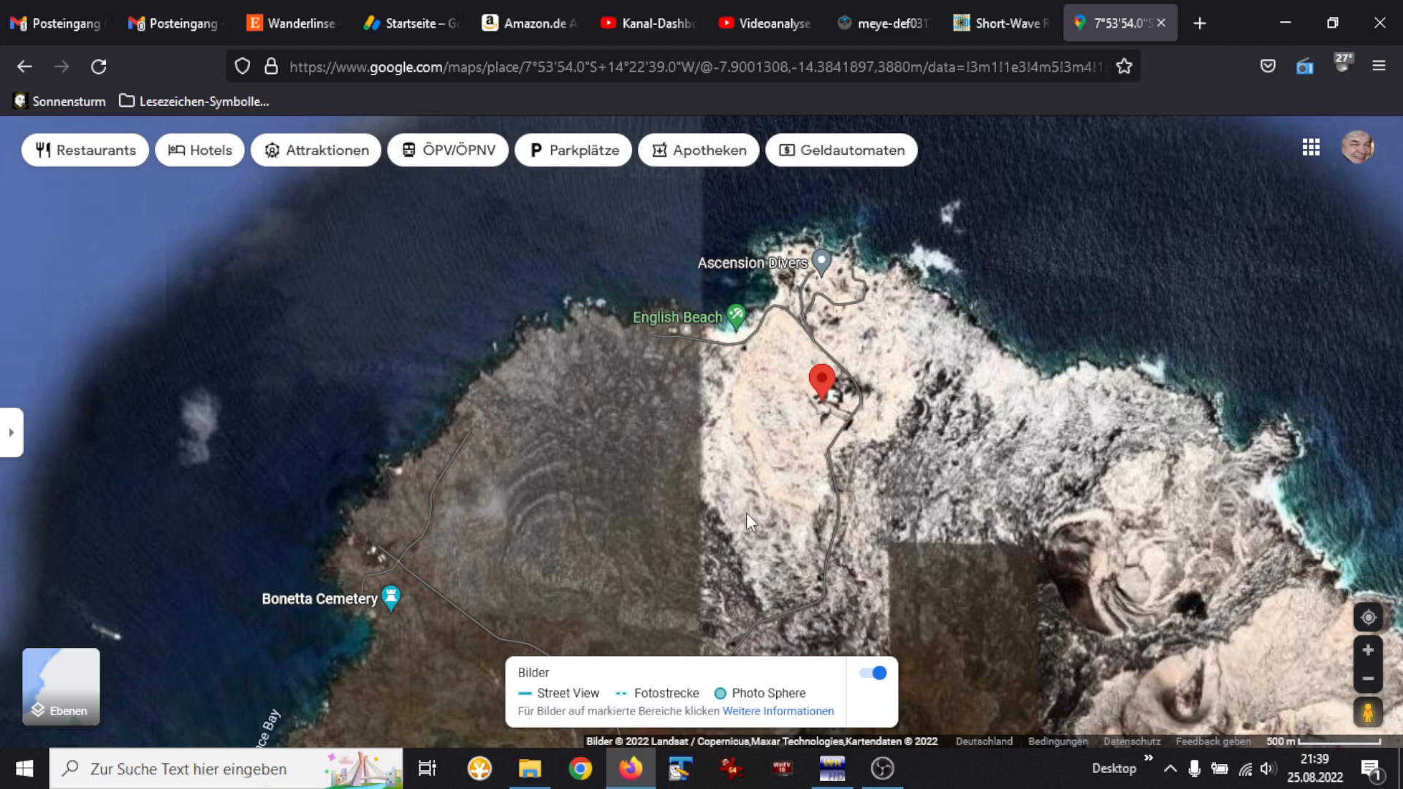
left_click(822, 260)
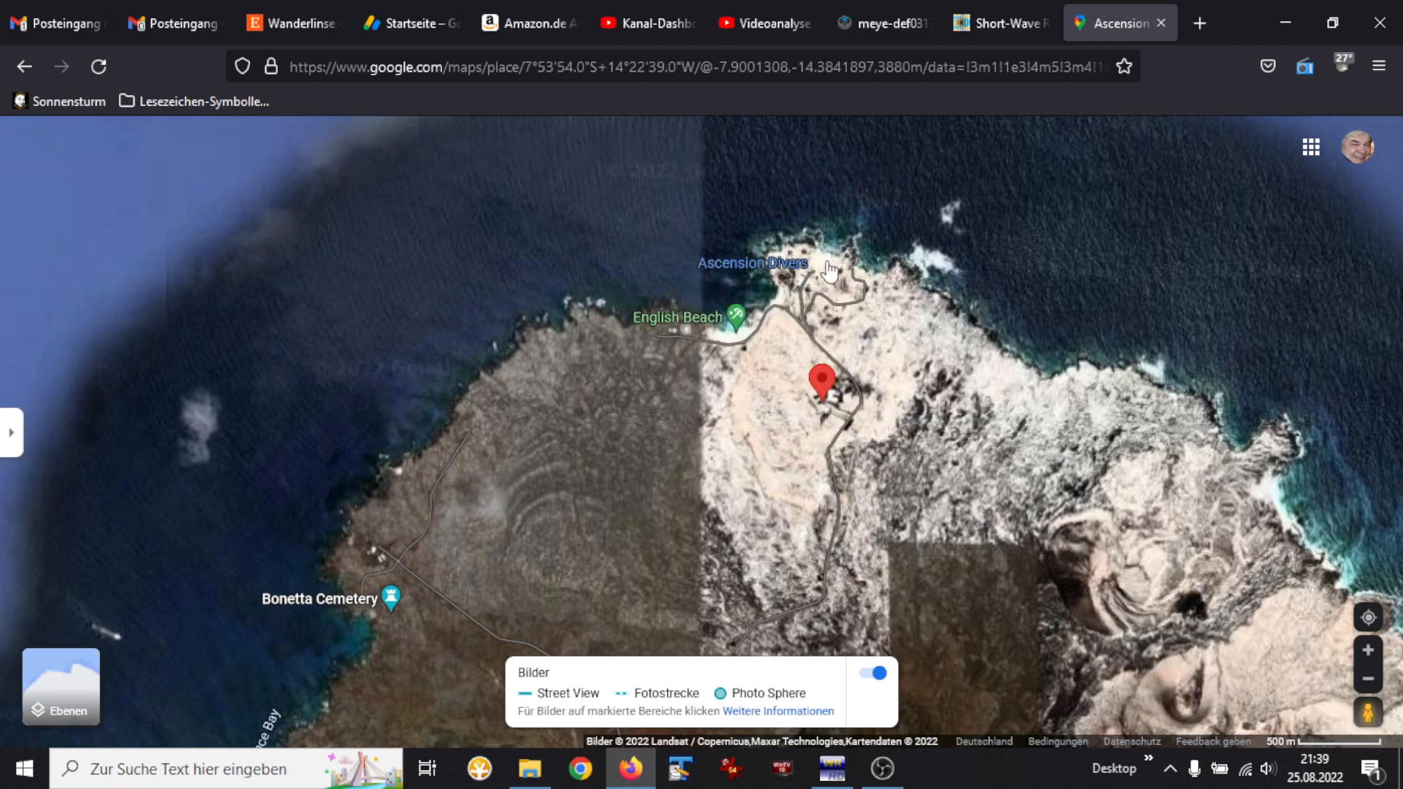
Step: View the Ascension Divers seaside terrace photo enlarged, then return to the map
left_click(753, 263)
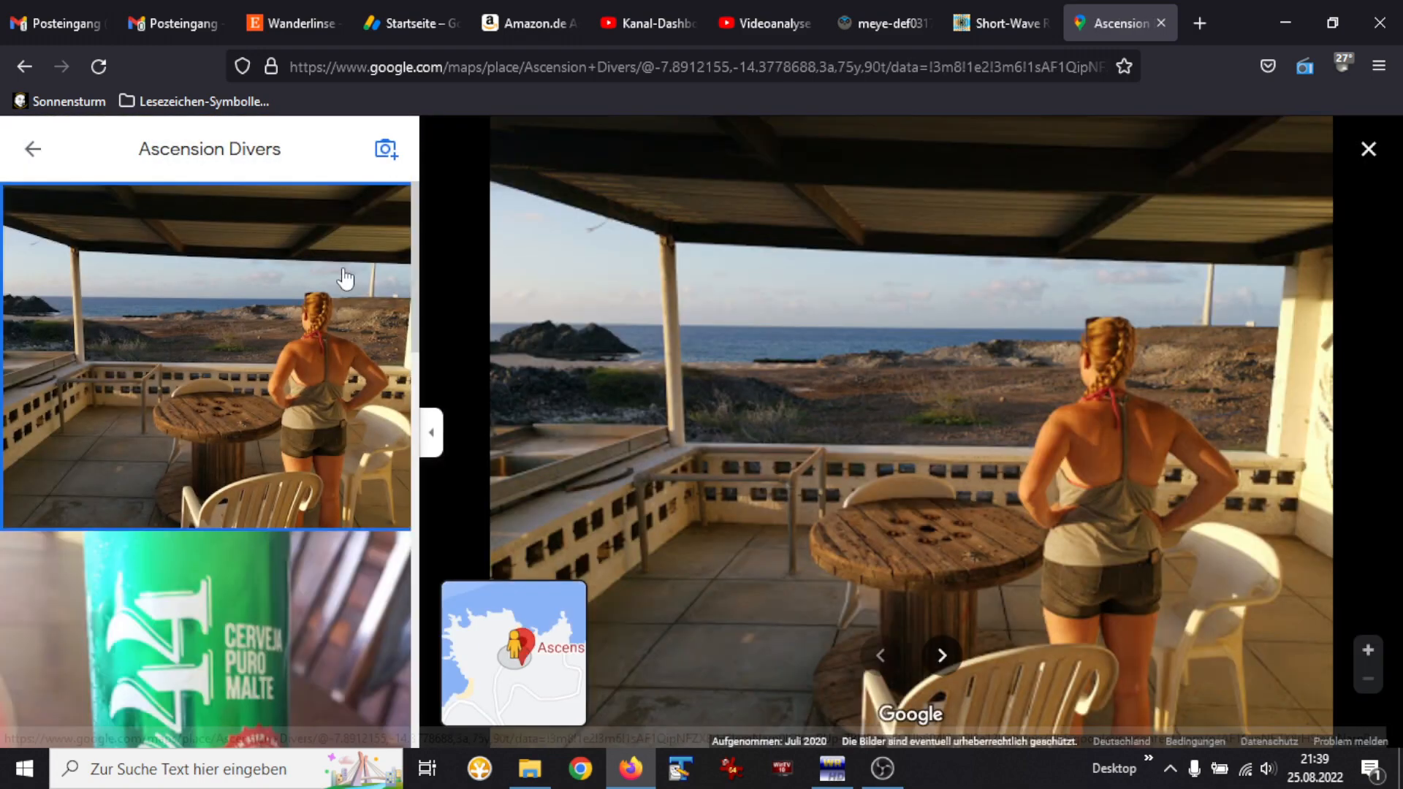
left_click(431, 431)
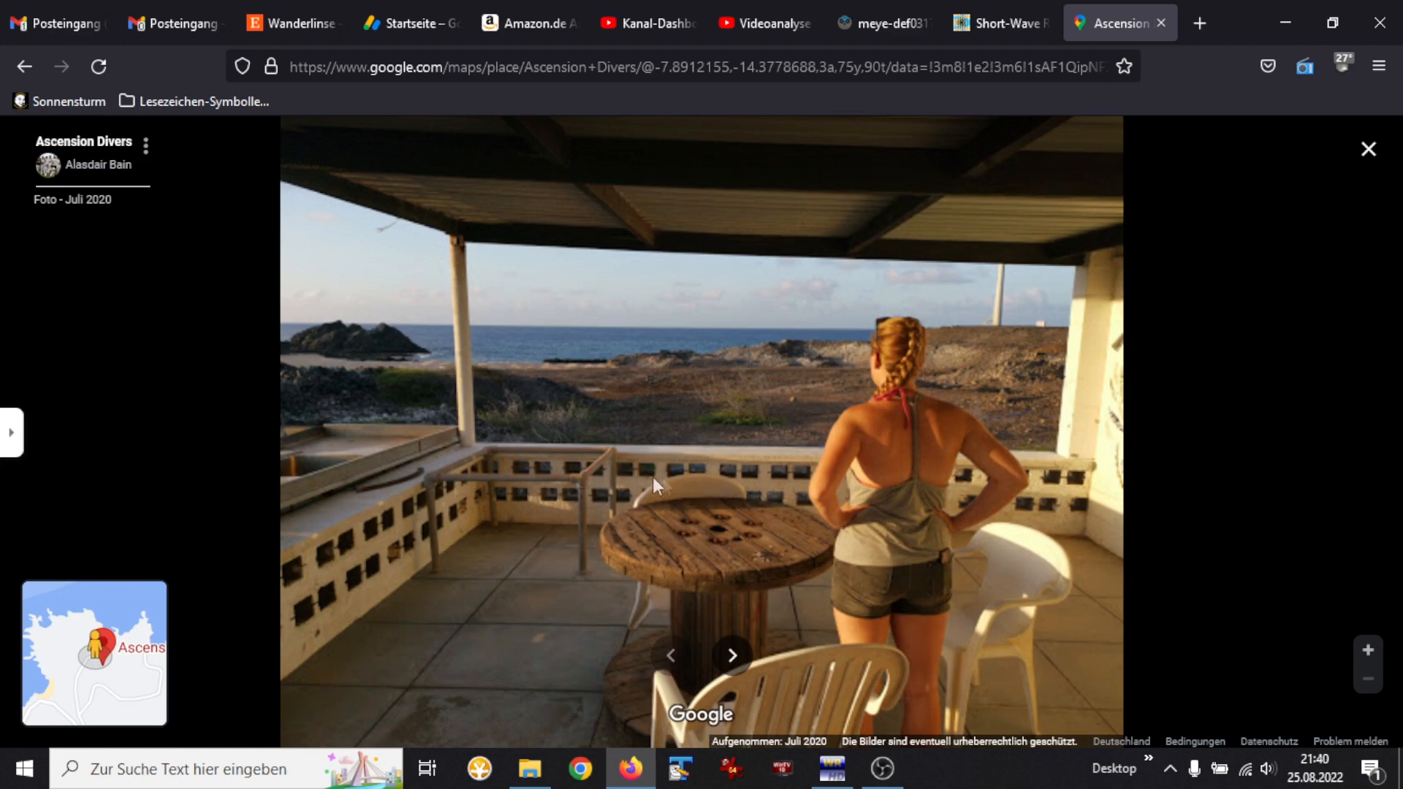
mouse_move(733, 495)
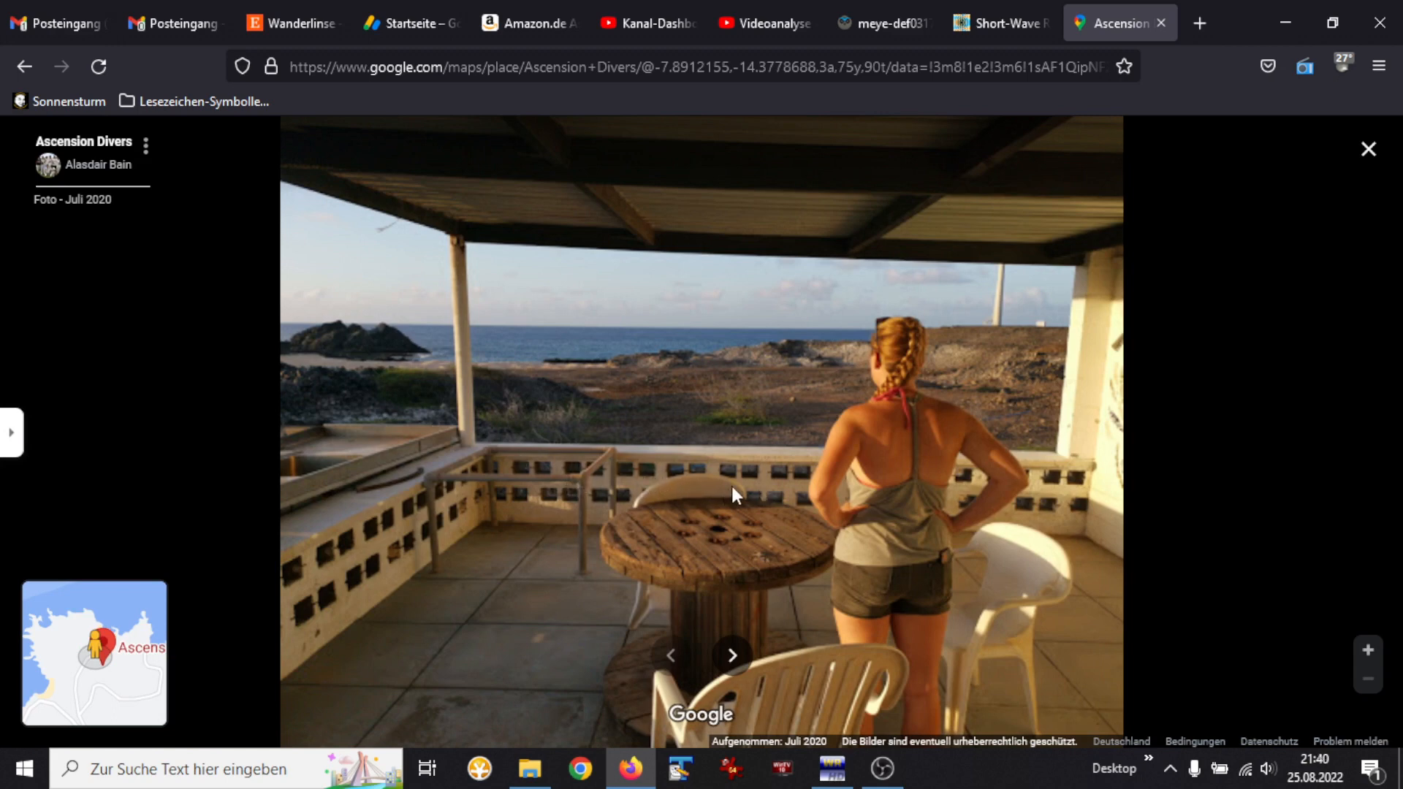
mouse_move(1352, 184)
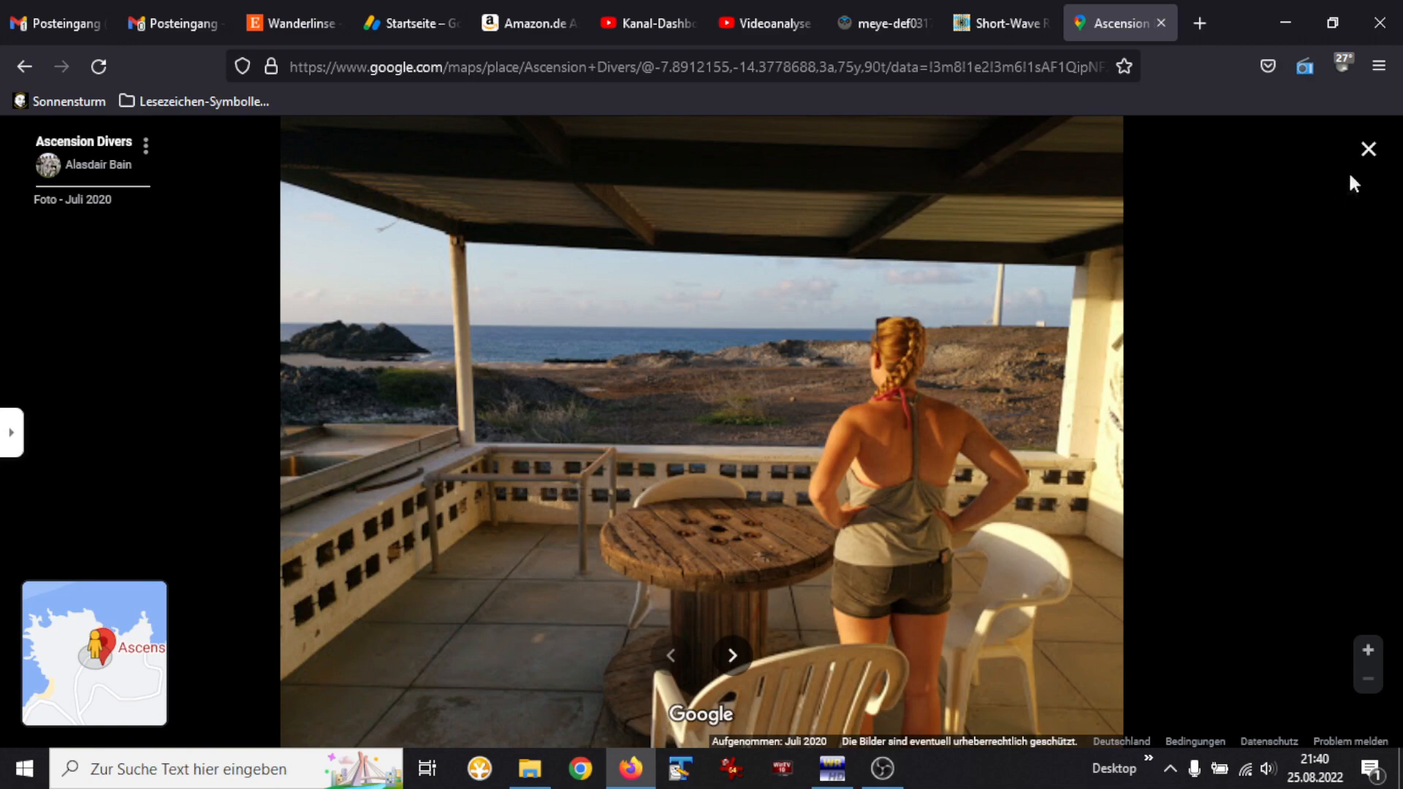
left_click(1367, 148)
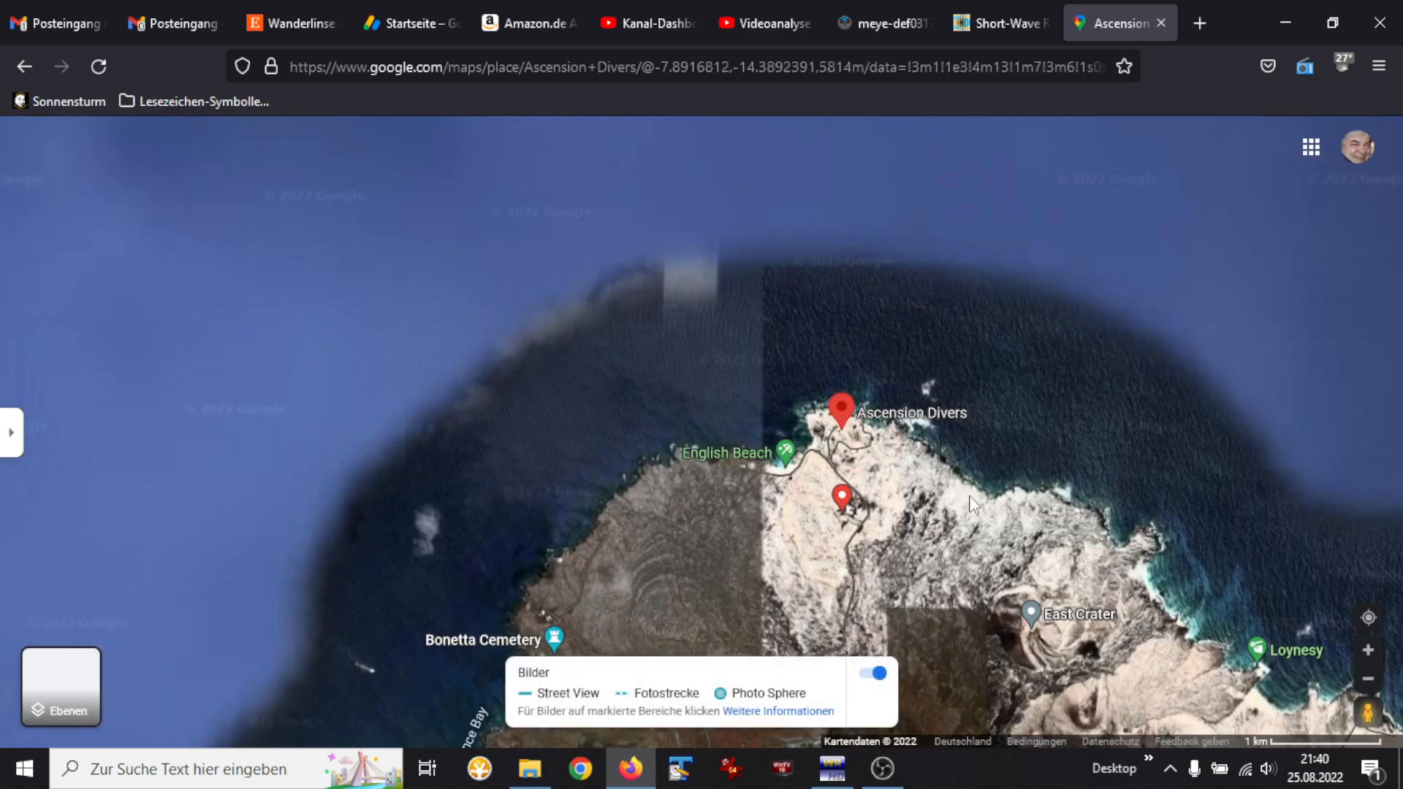
Step: Pan past One Boat Golf Club and enter Street View of the eastern volcanic hills
left_click(836, 411)
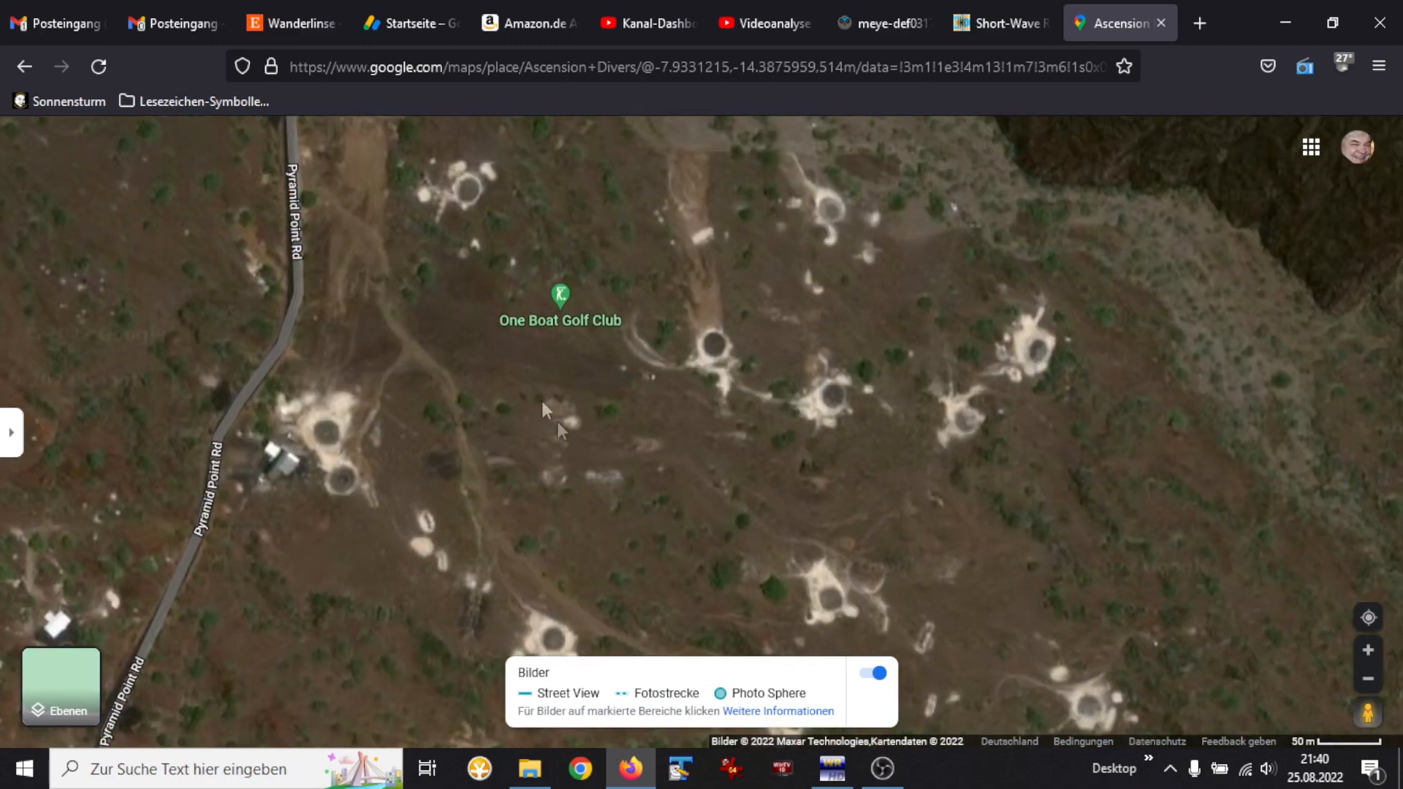
left_click_drag(546, 409, 586, 533)
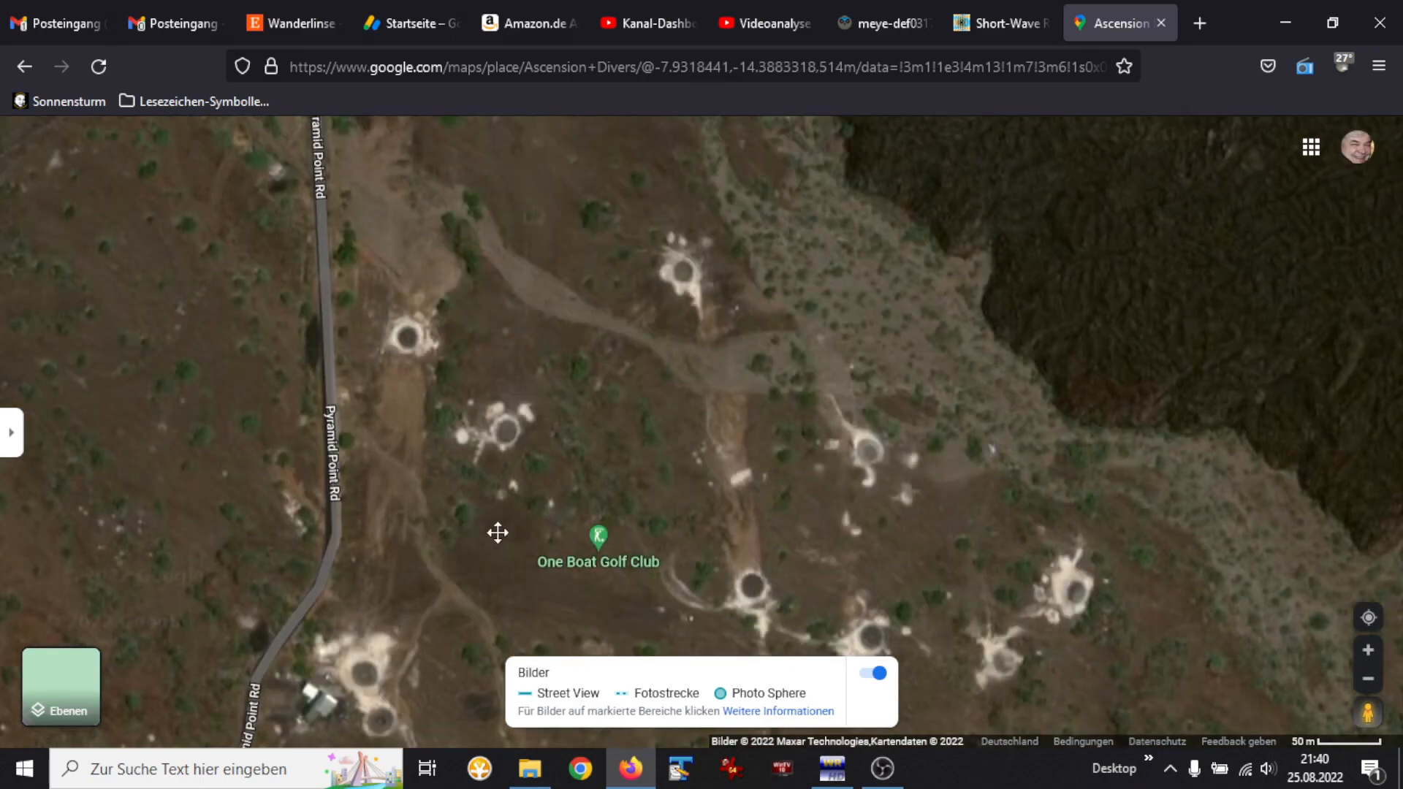
scroll("down", 3)
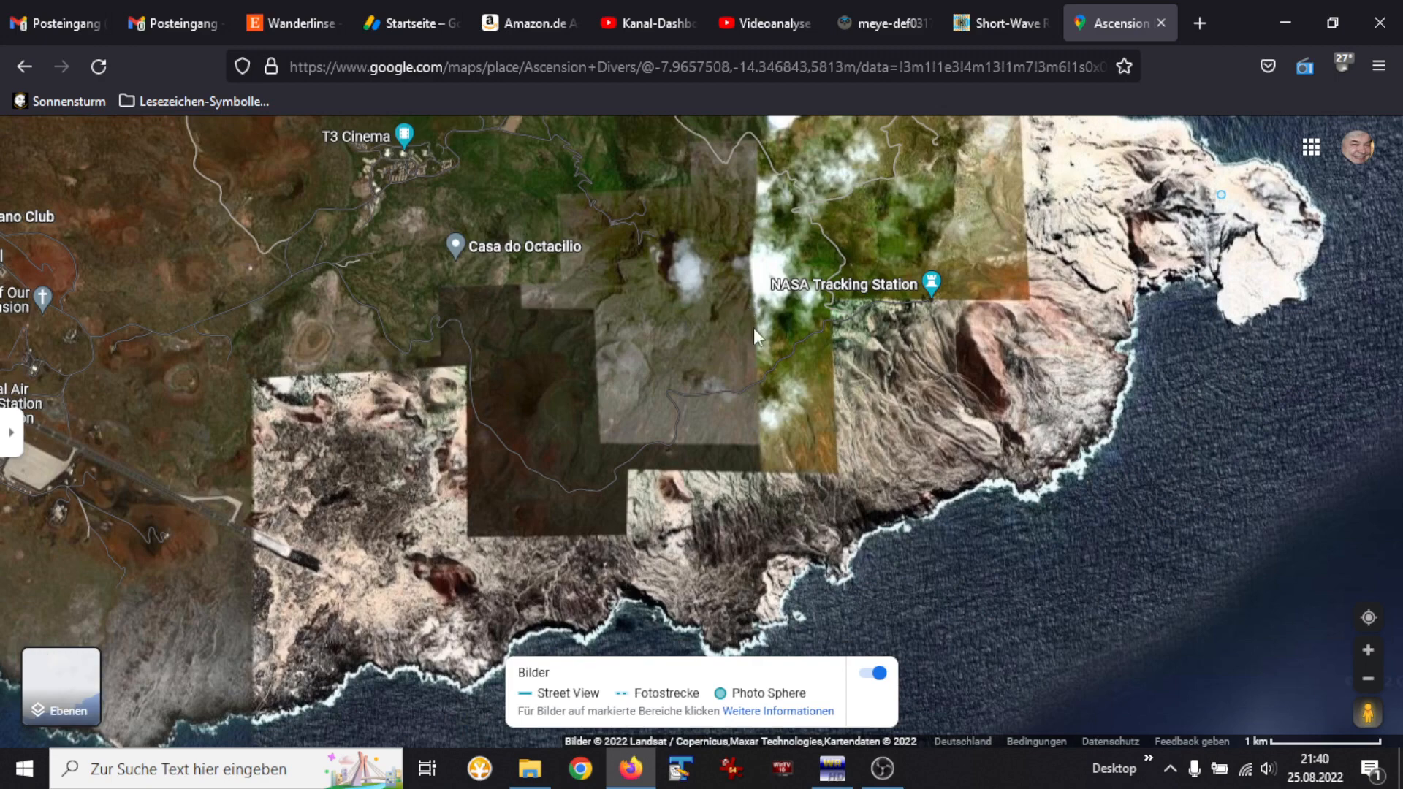
left_click_drag(754, 336, 661, 470)
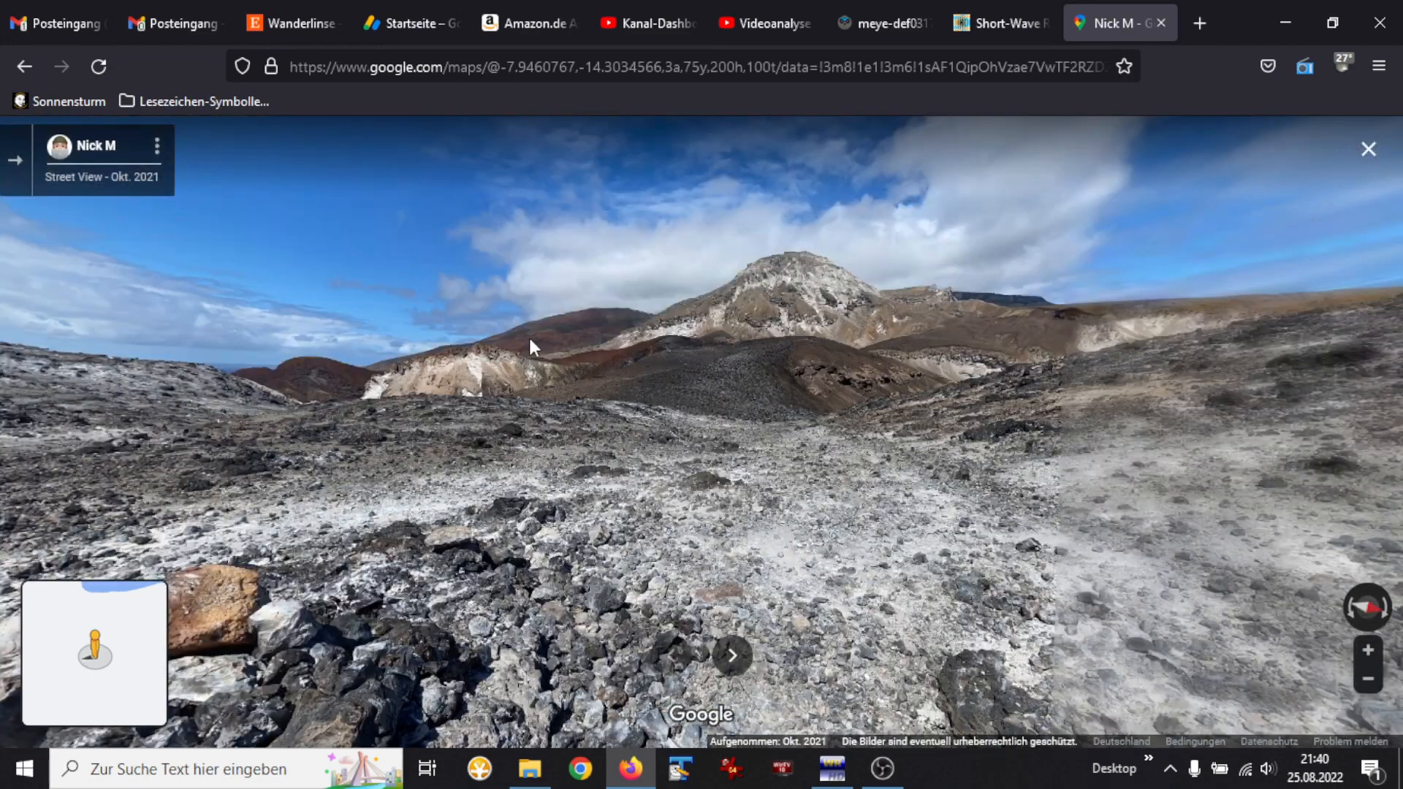
Step: Look around the lava-field panorama, then show the Ascension Divers lager can photo
left_click_drag(537, 347, 814, 359)
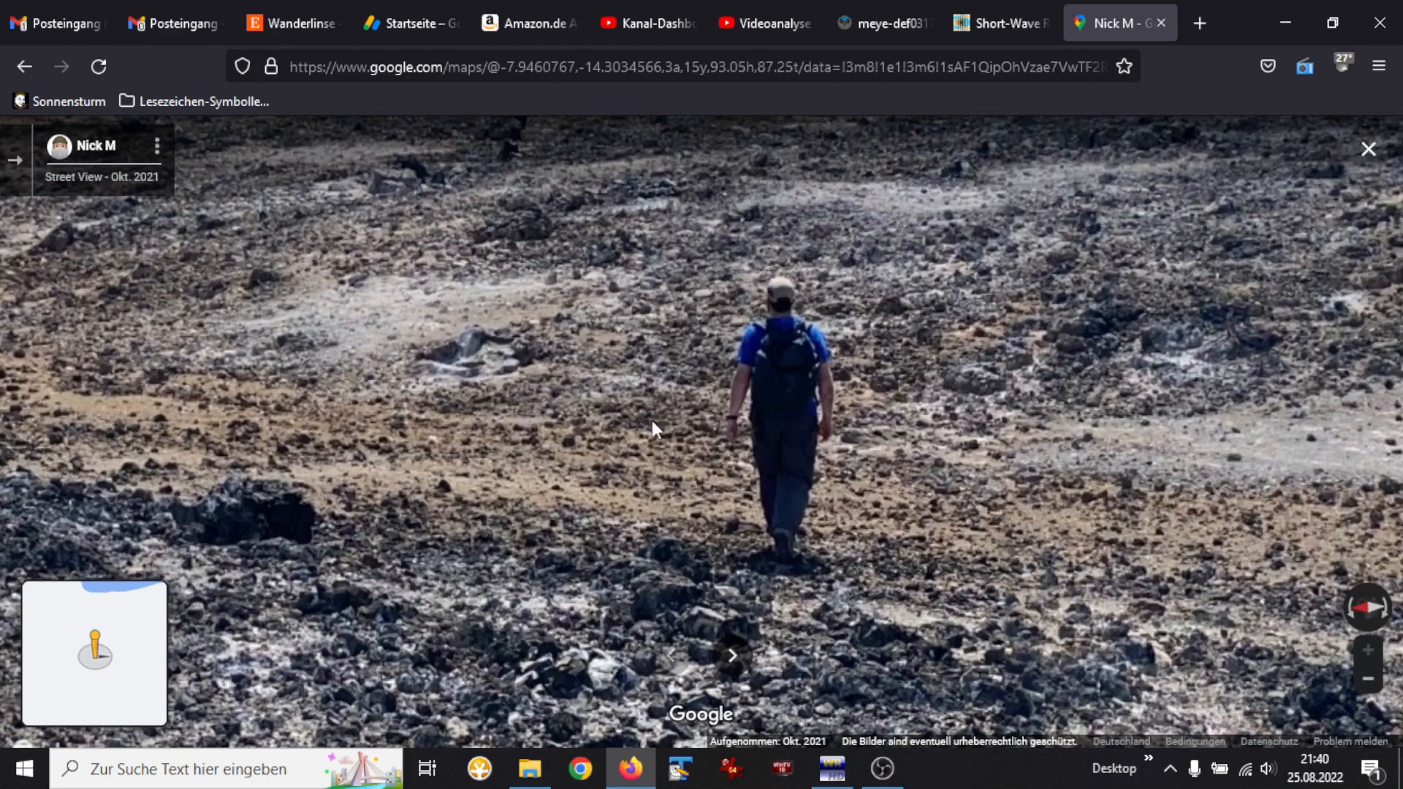
left_click_drag(653, 430, 486, 407)
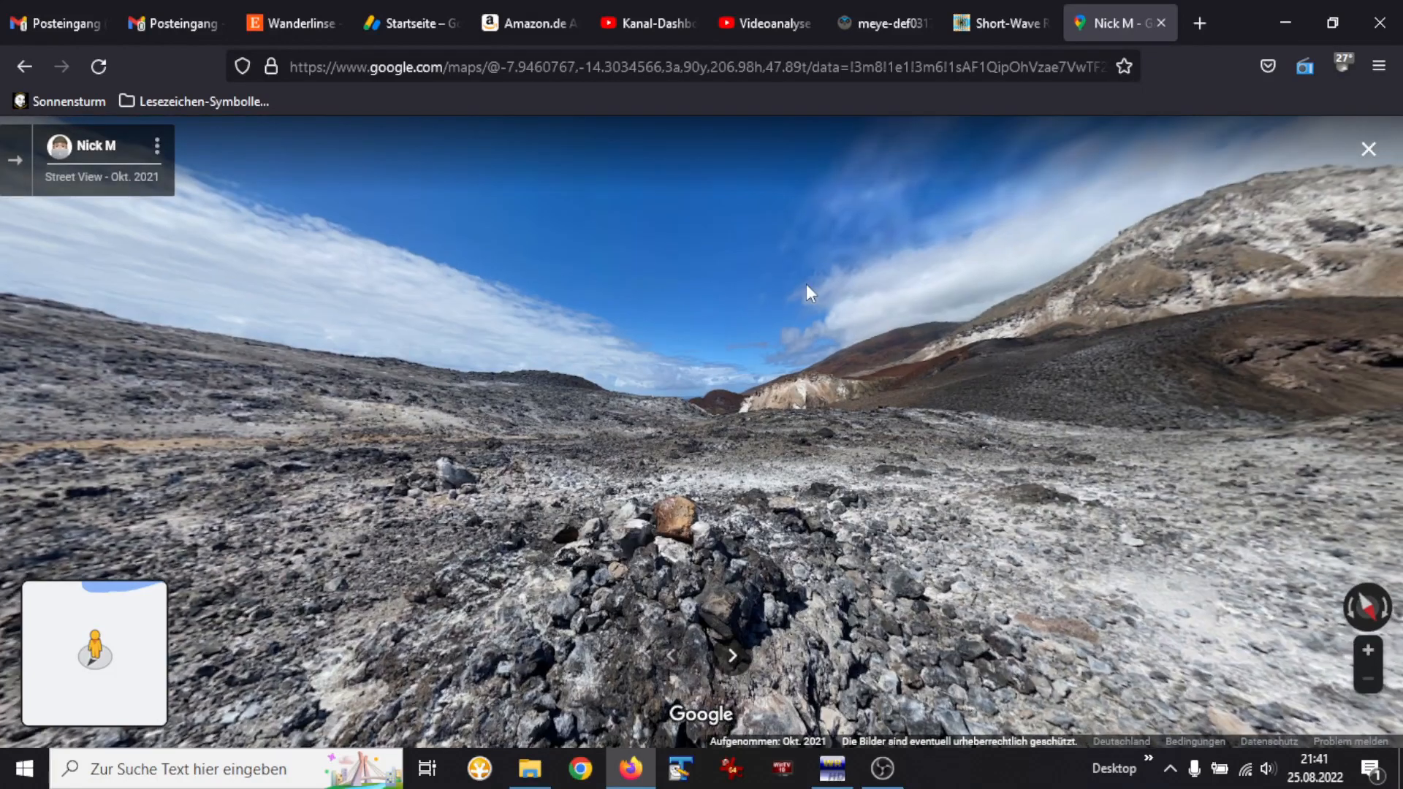
left_click_drag(805, 292, 552, 409)
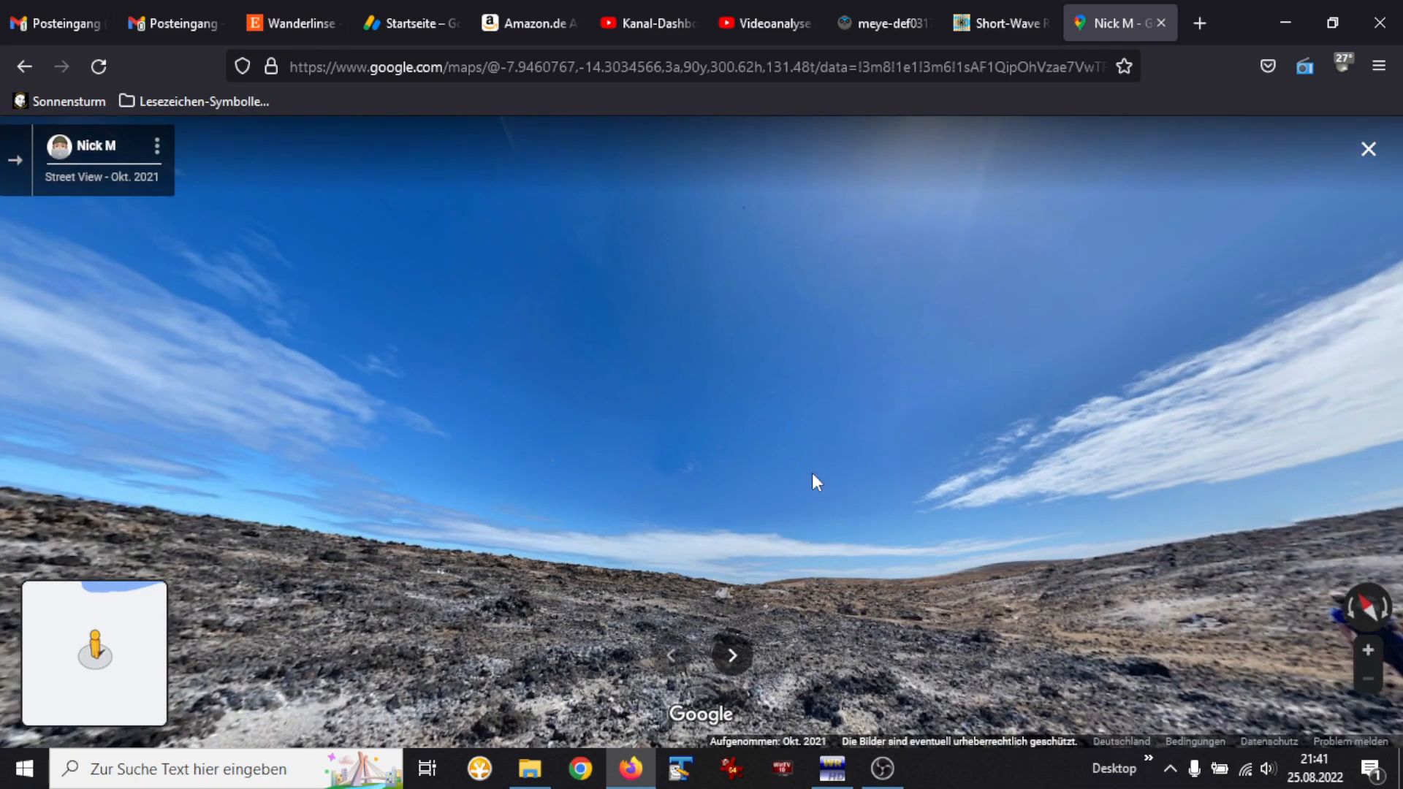
left_click(732, 657)
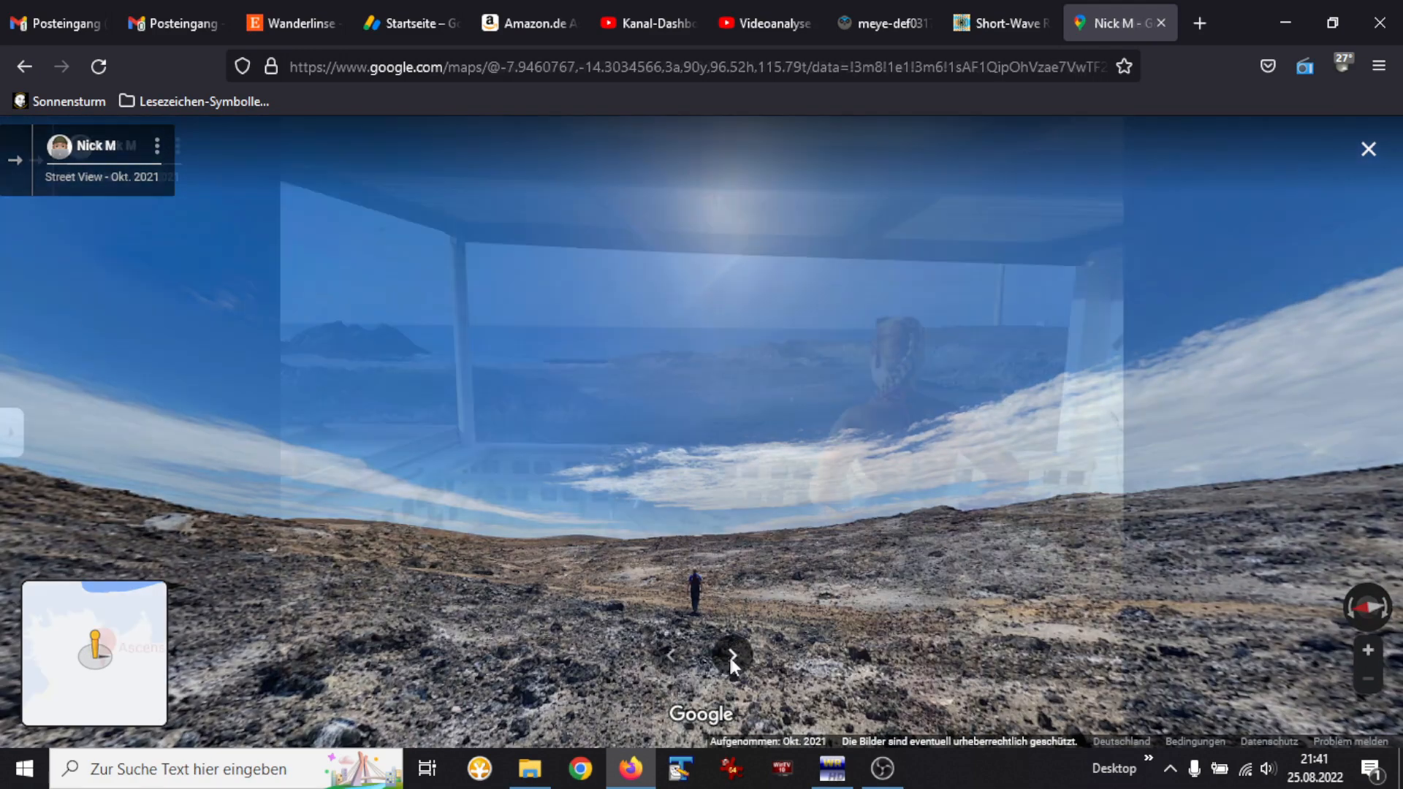
left_click(733, 657)
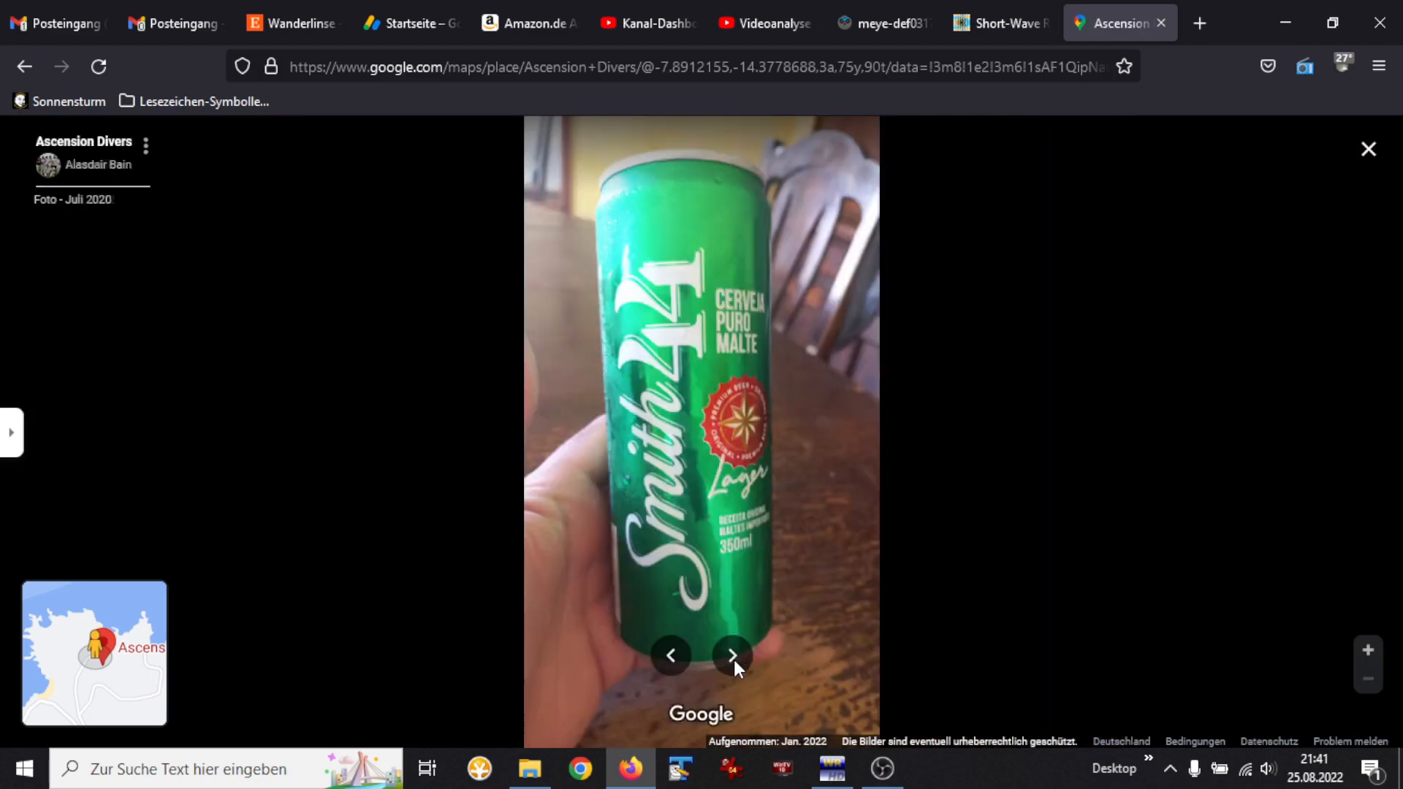
Step: Advance through two more Ascension Divers photos and leave the photo viewer
left_click(735, 657)
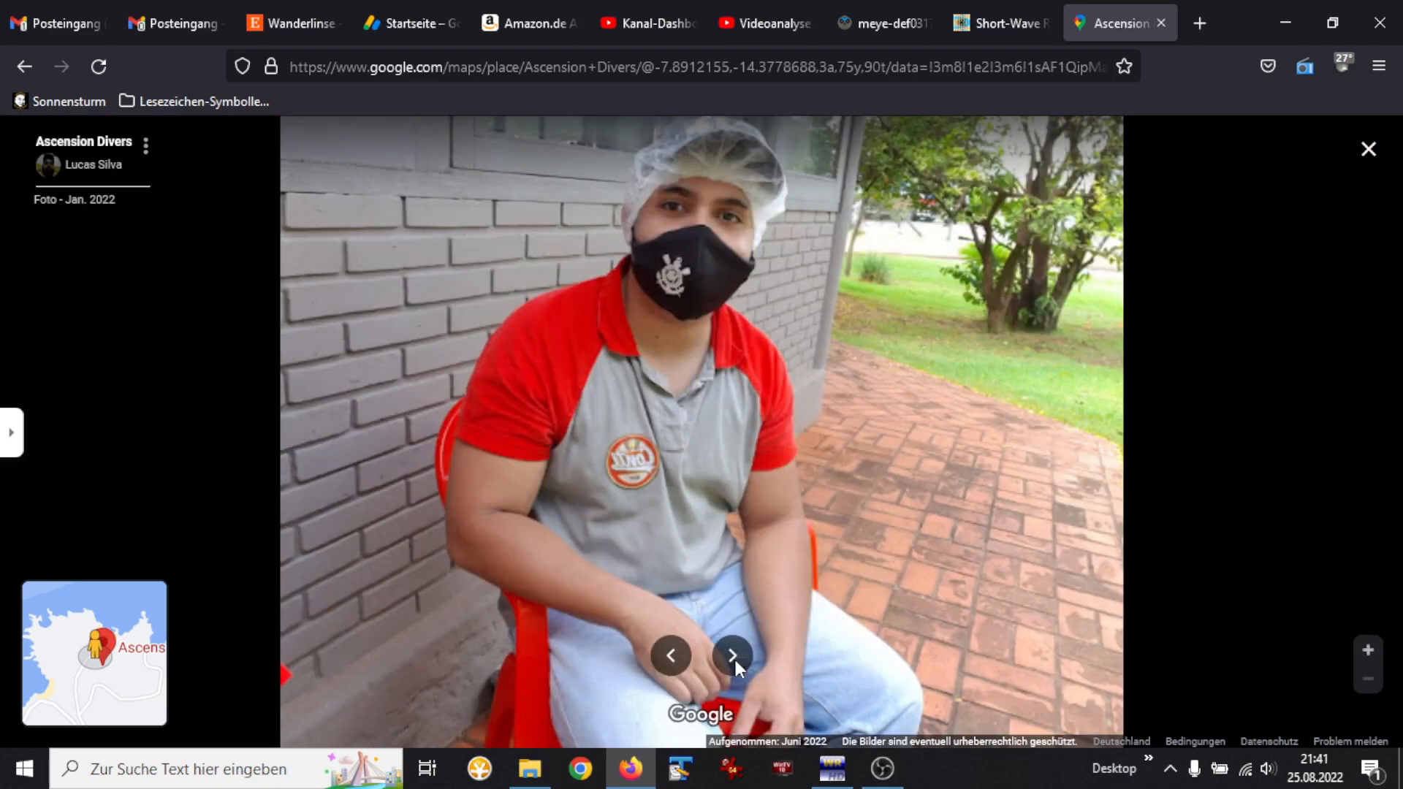
left_click(734, 657)
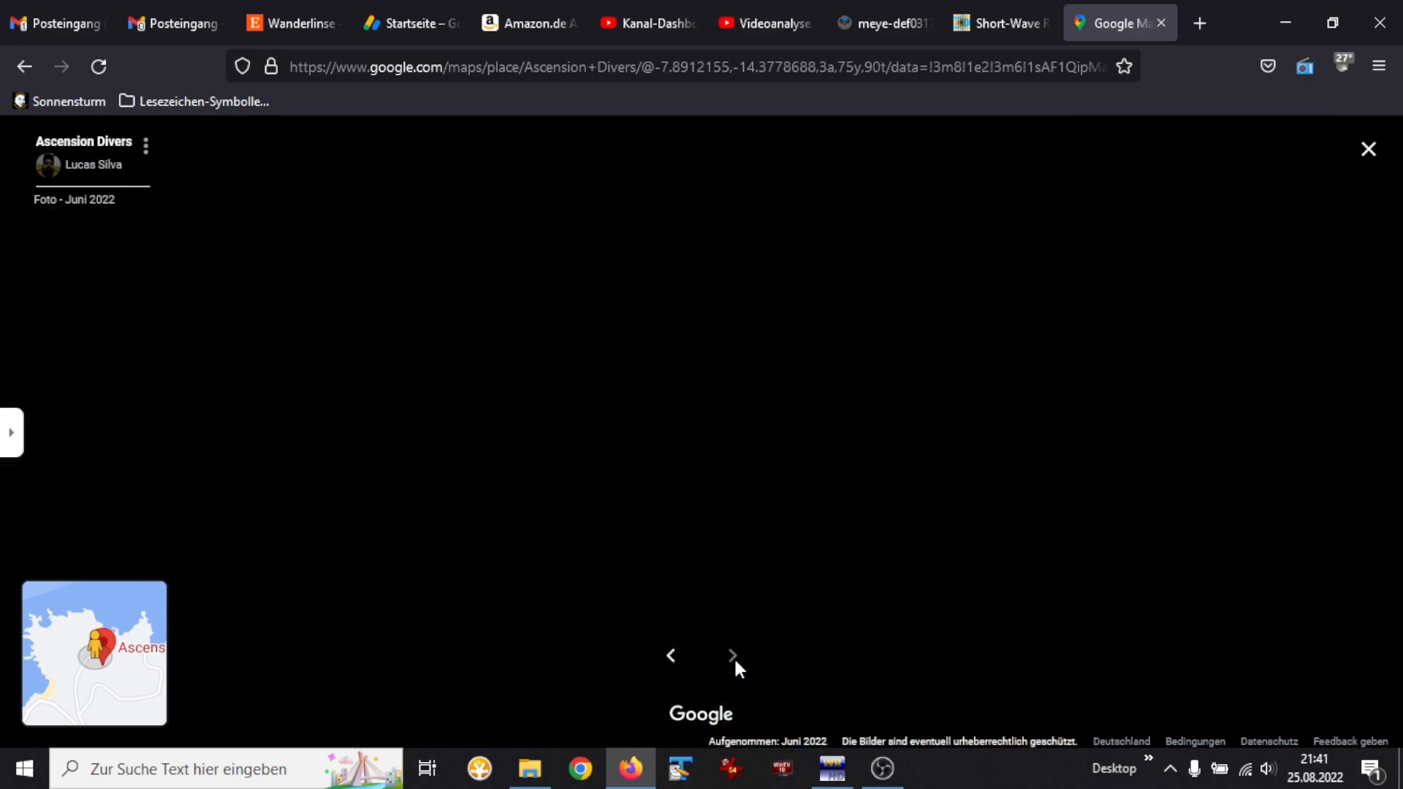
left_click(732, 655)
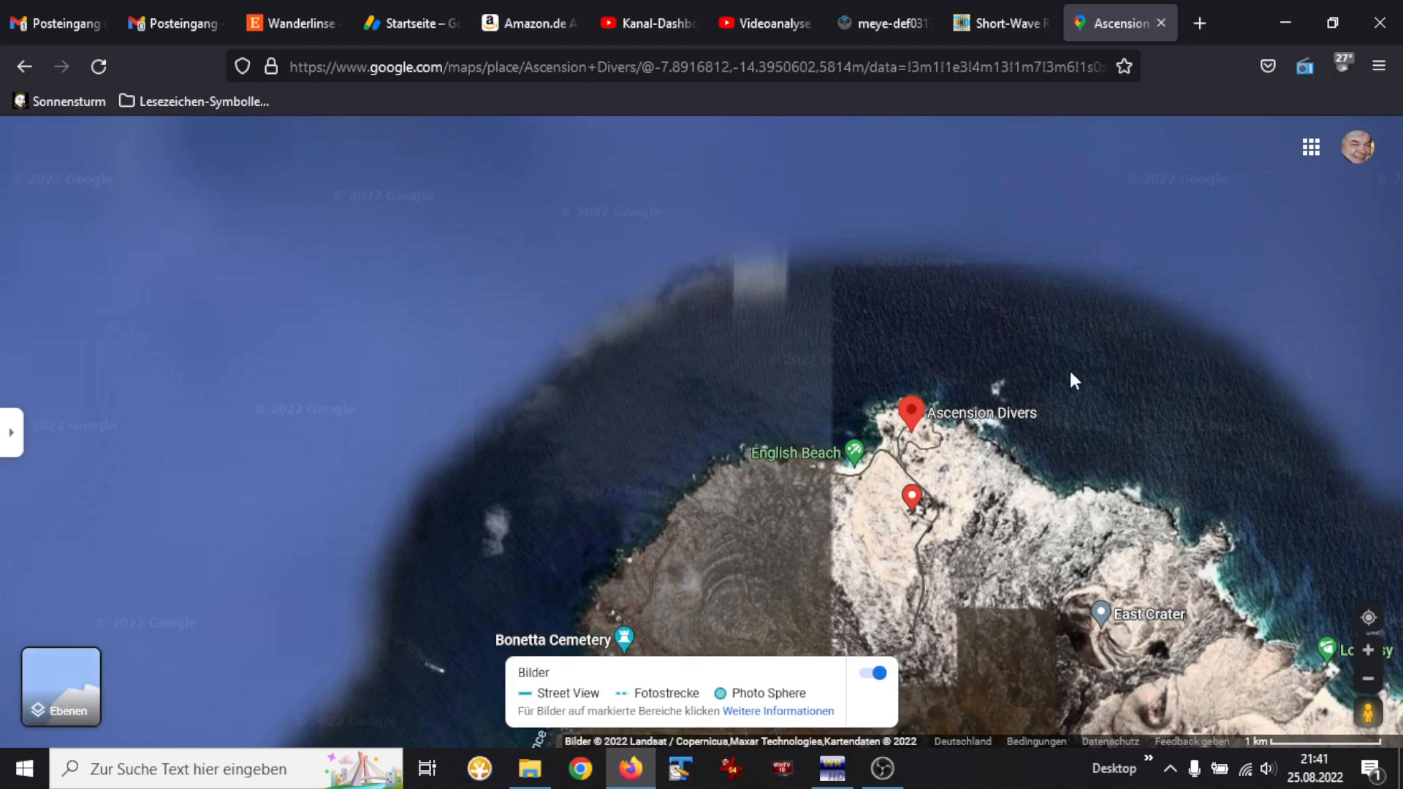
Step: Zoom out and turn the Sisters Peak panorama toward the summit pole
scroll("down", 3)
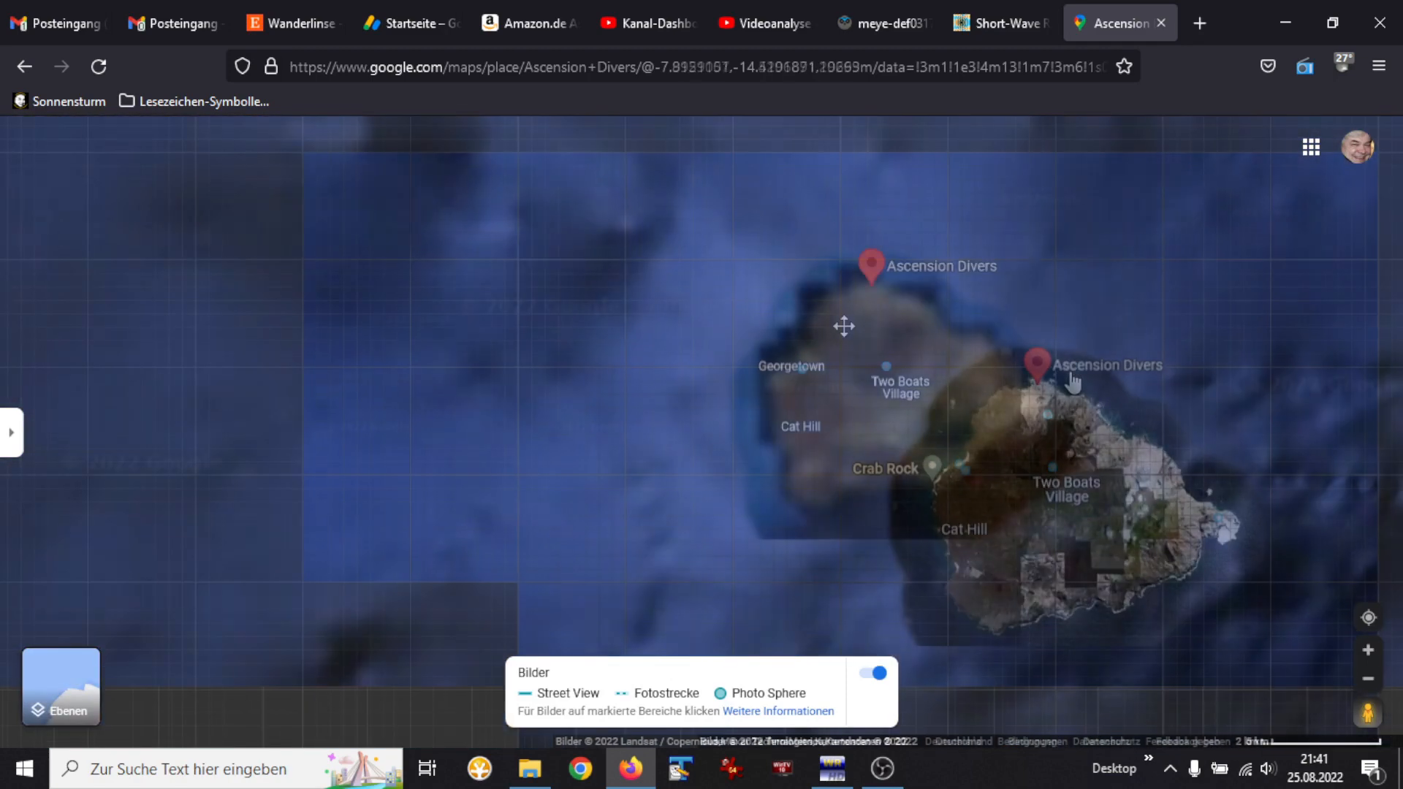
scroll("down", 3)
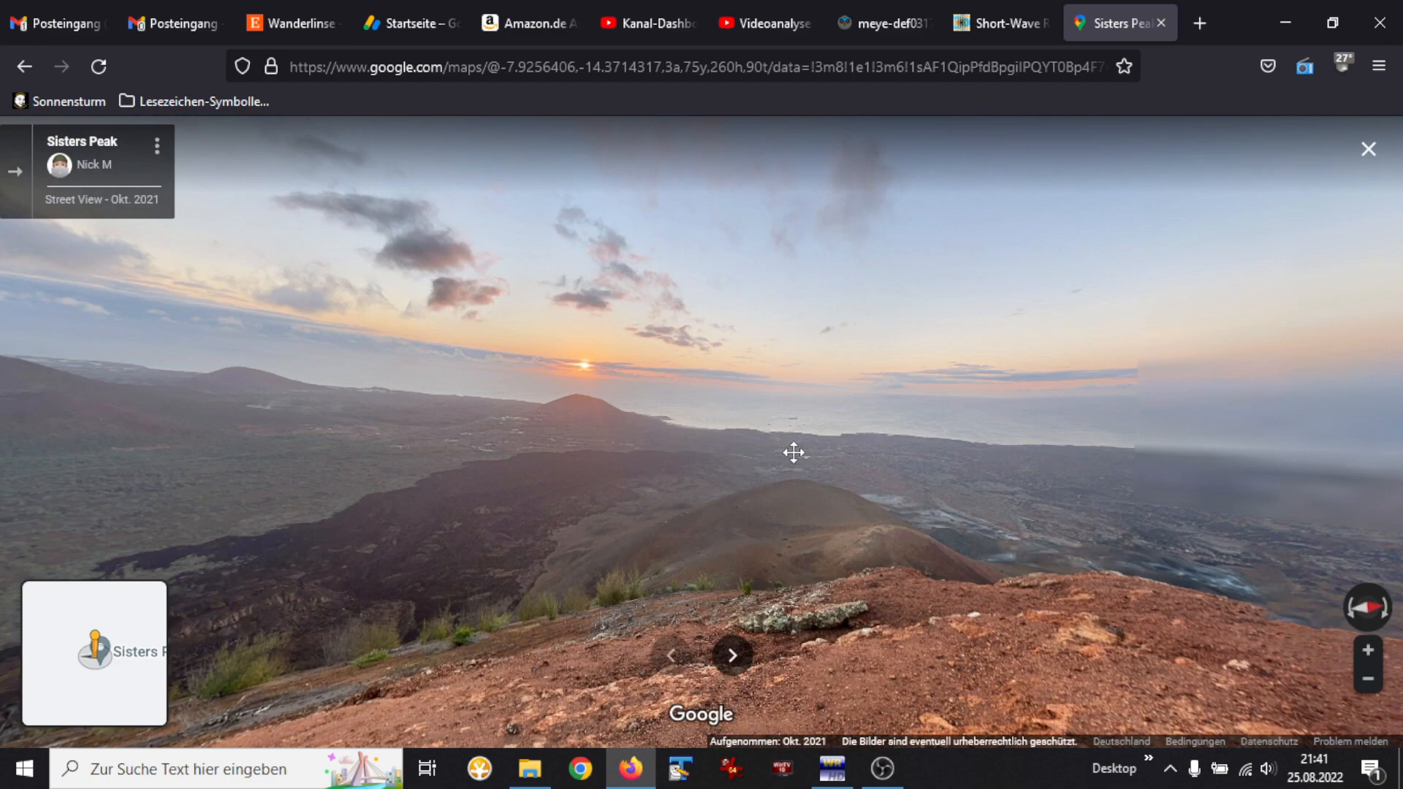
left_click_drag(793, 451, 1212, 456)
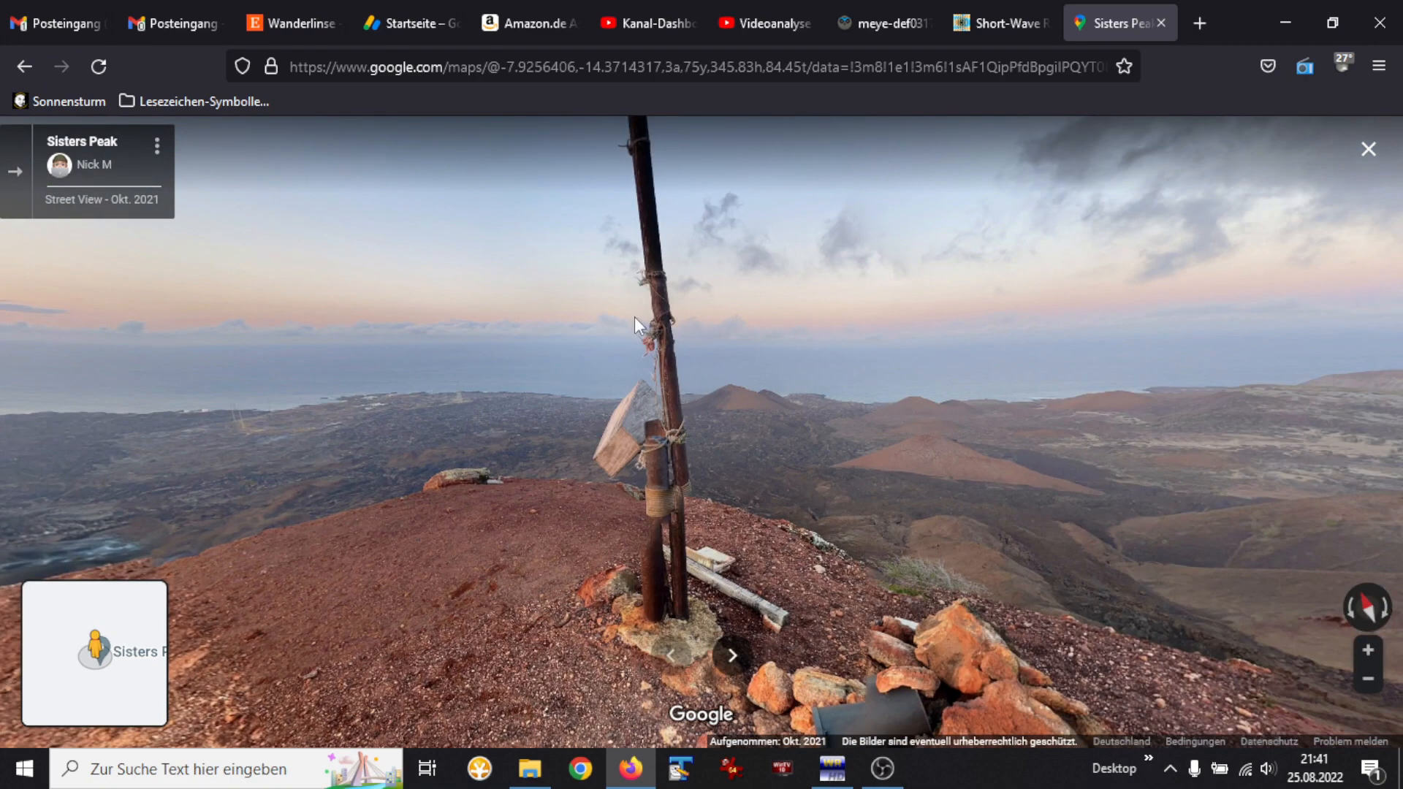
Step: Look around Sisters Peak toward the rock pile, green hills and village
left_click_drag(635, 323, 798, 400)
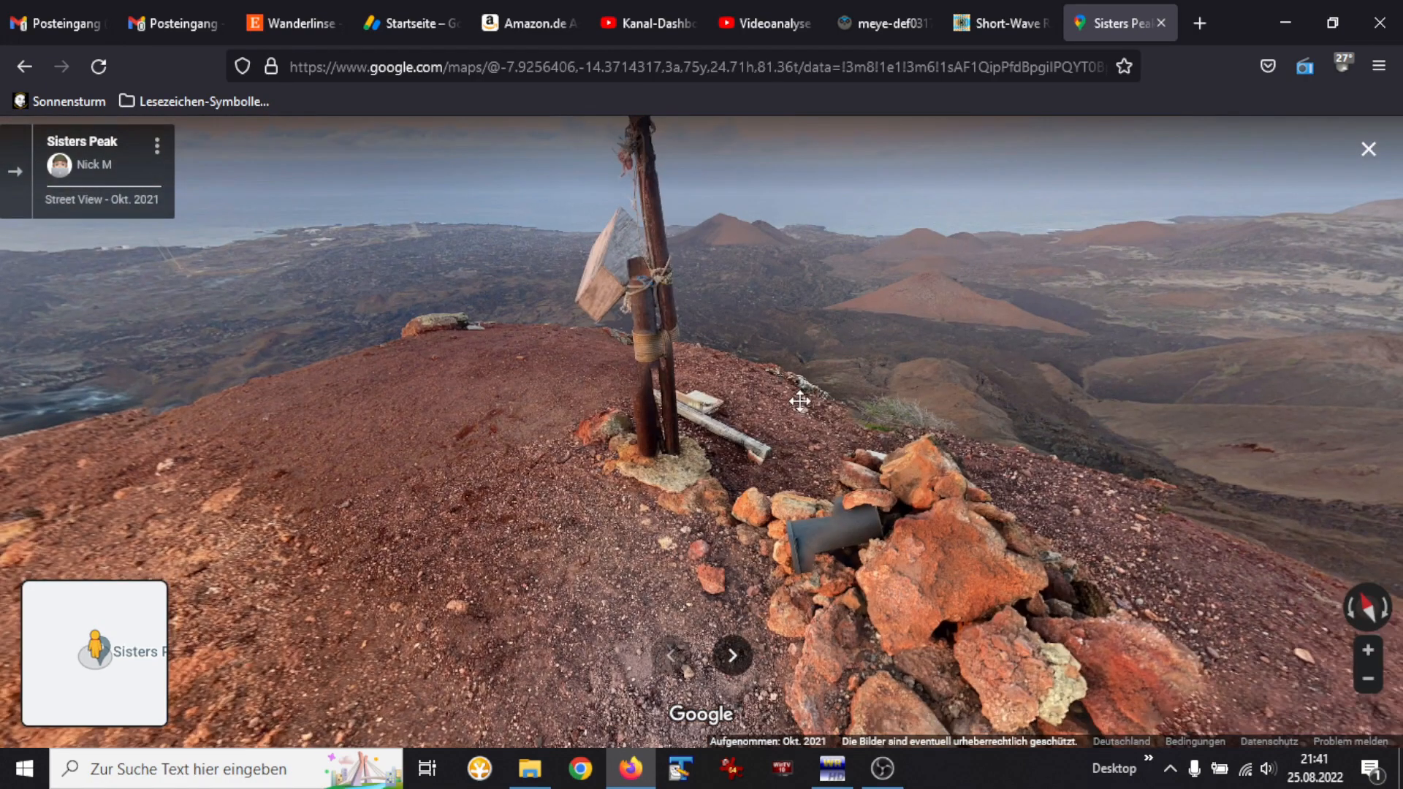
left_click_drag(798, 400, 1163, 416)
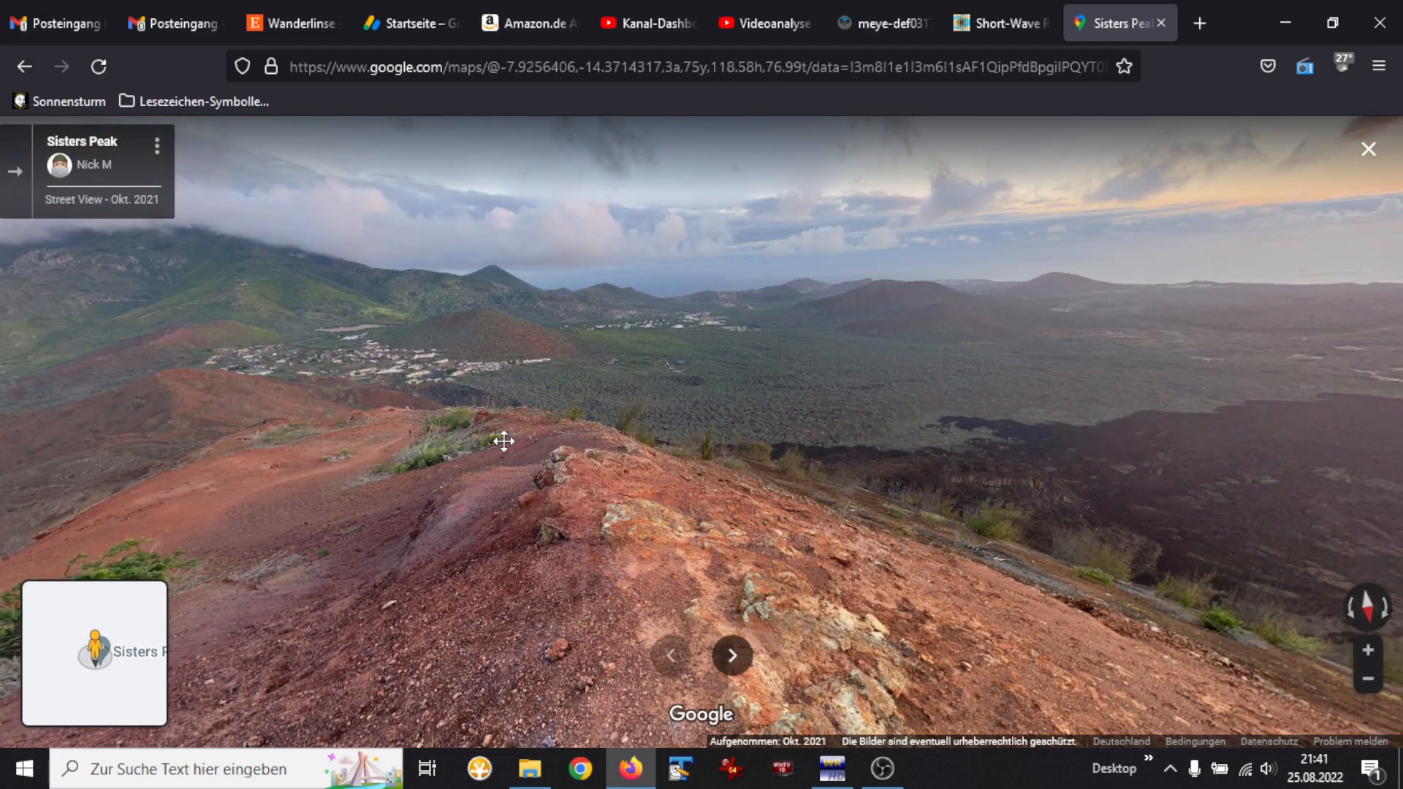
left_click_drag(503, 442, 1007, 367)
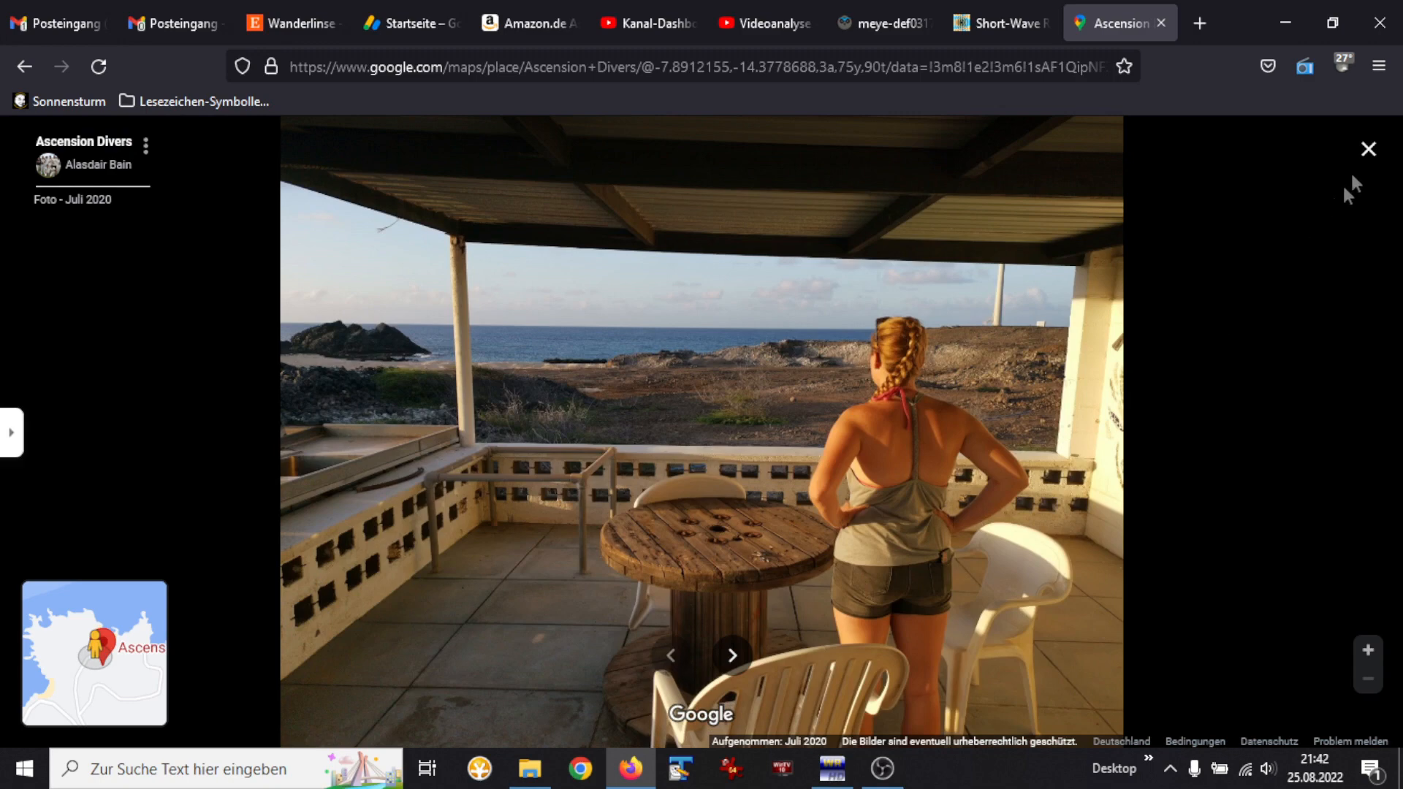
Step: Open Addie Cove near Georgetown and browse its sandy beach photos
left_click(1368, 149)
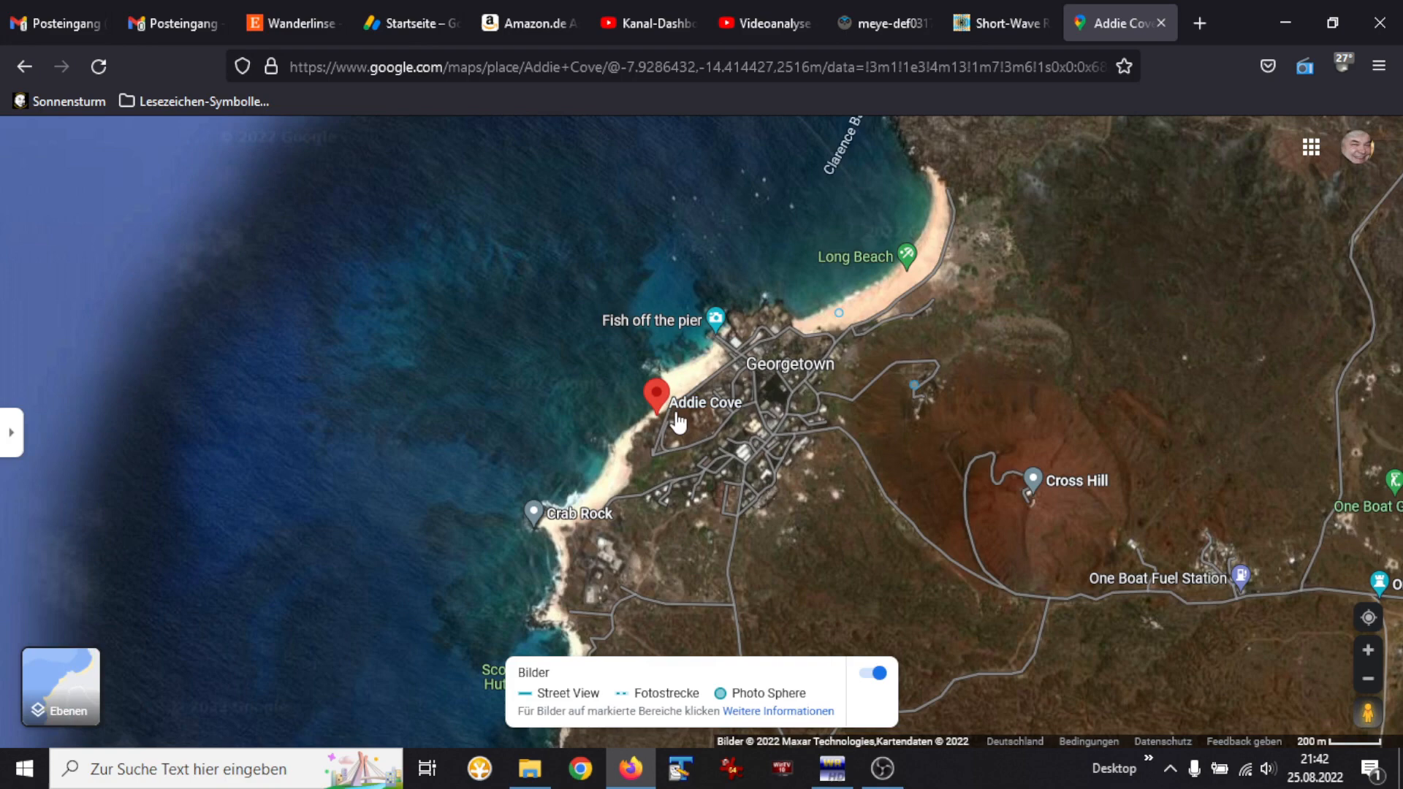
left_click(657, 394)
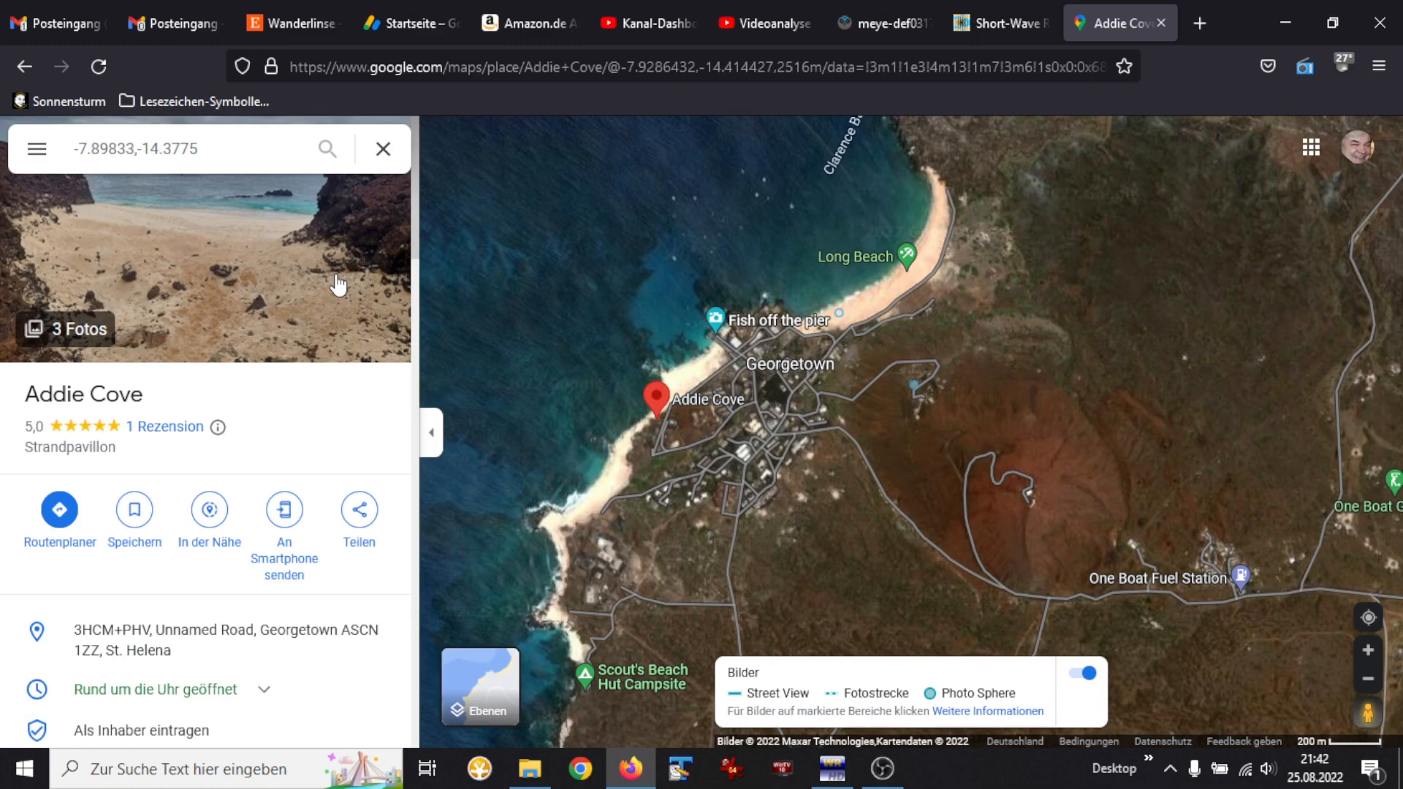
left_click(337, 284)
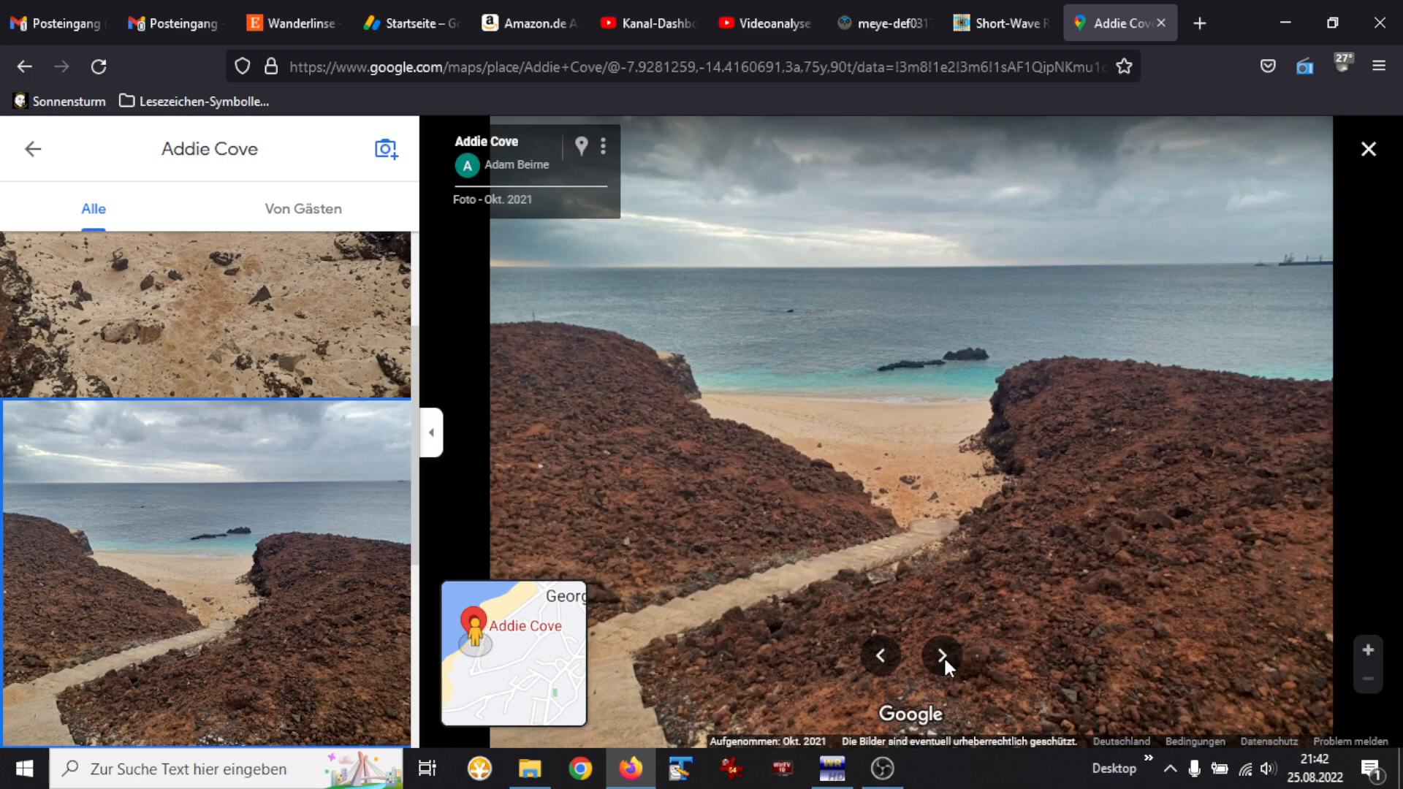
left_click(943, 656)
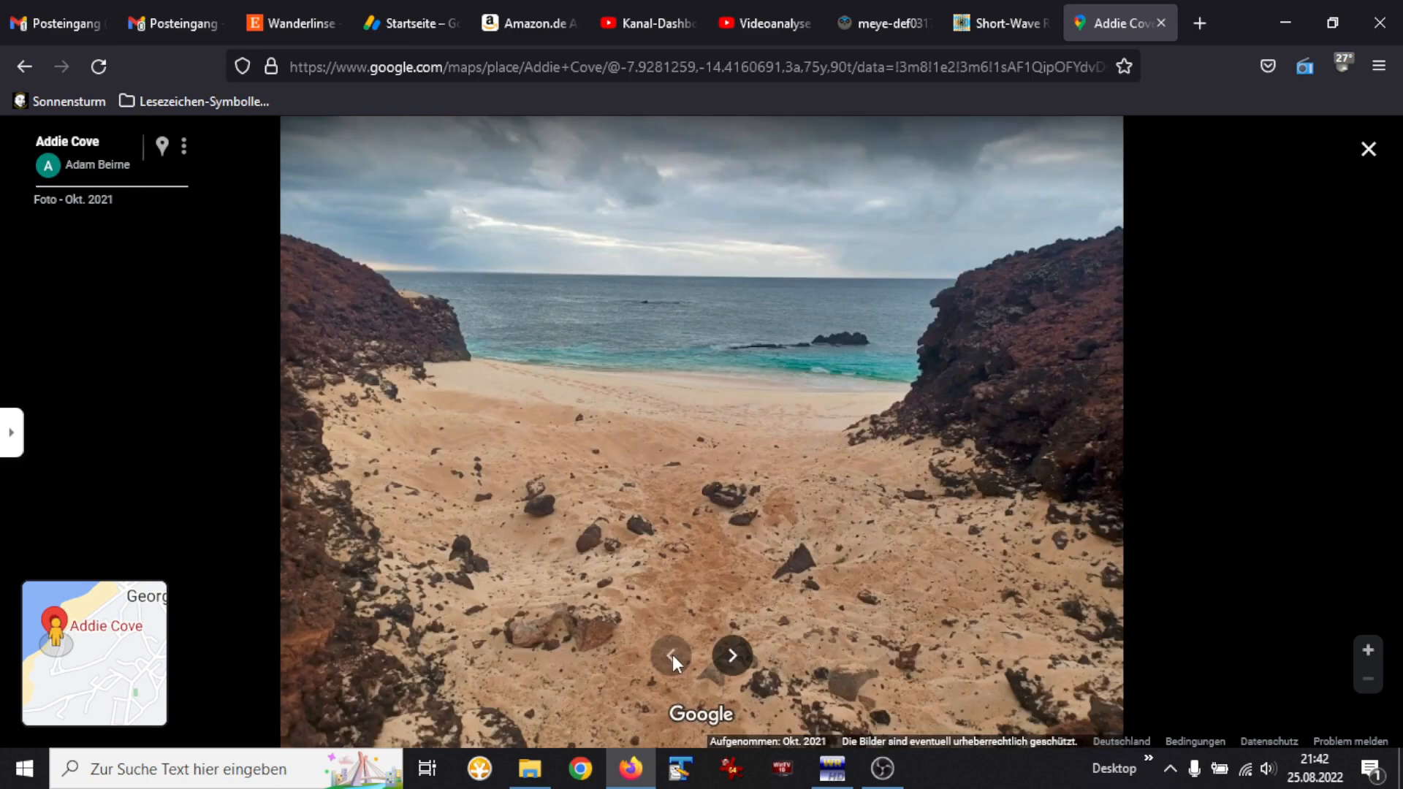
left_click(1368, 148)
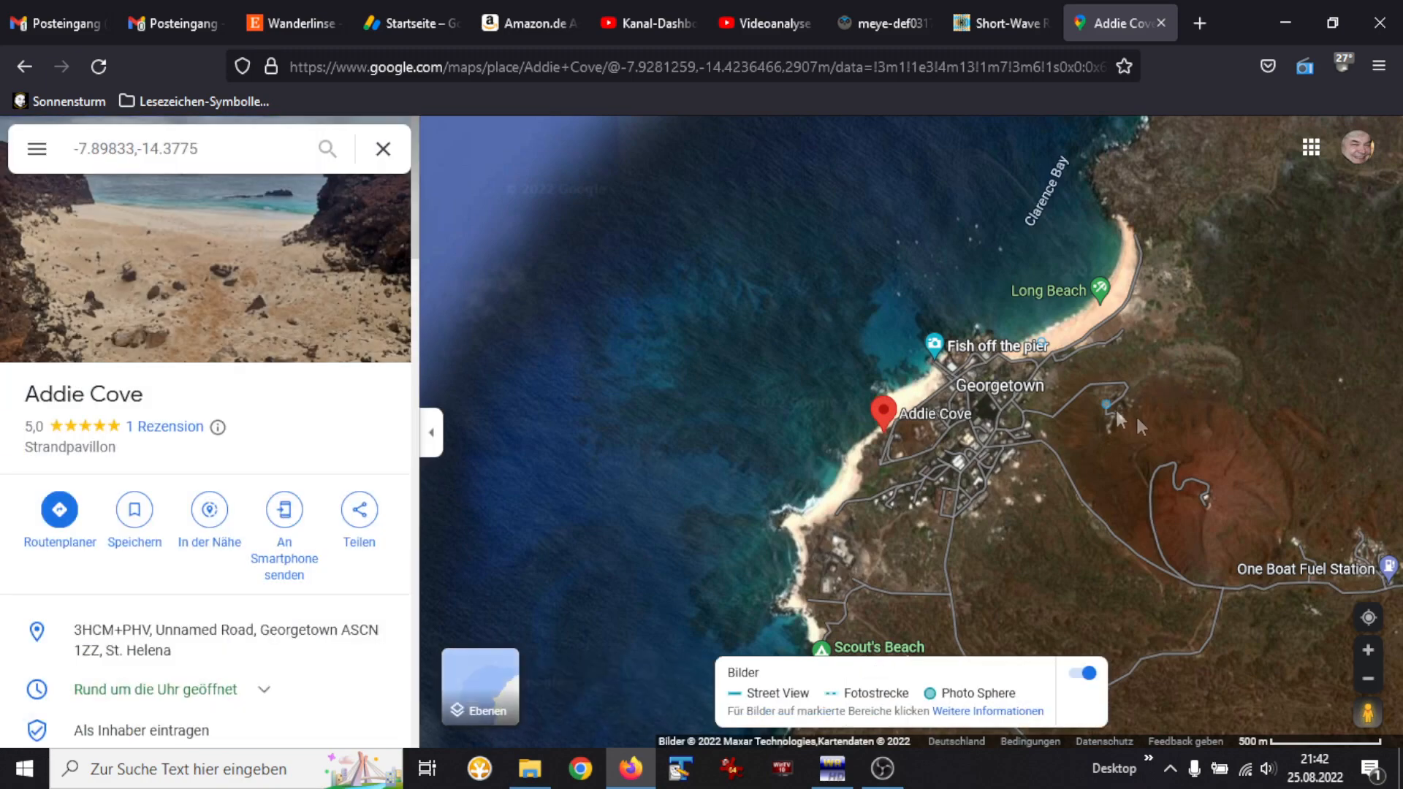
mouse_move(1044, 364)
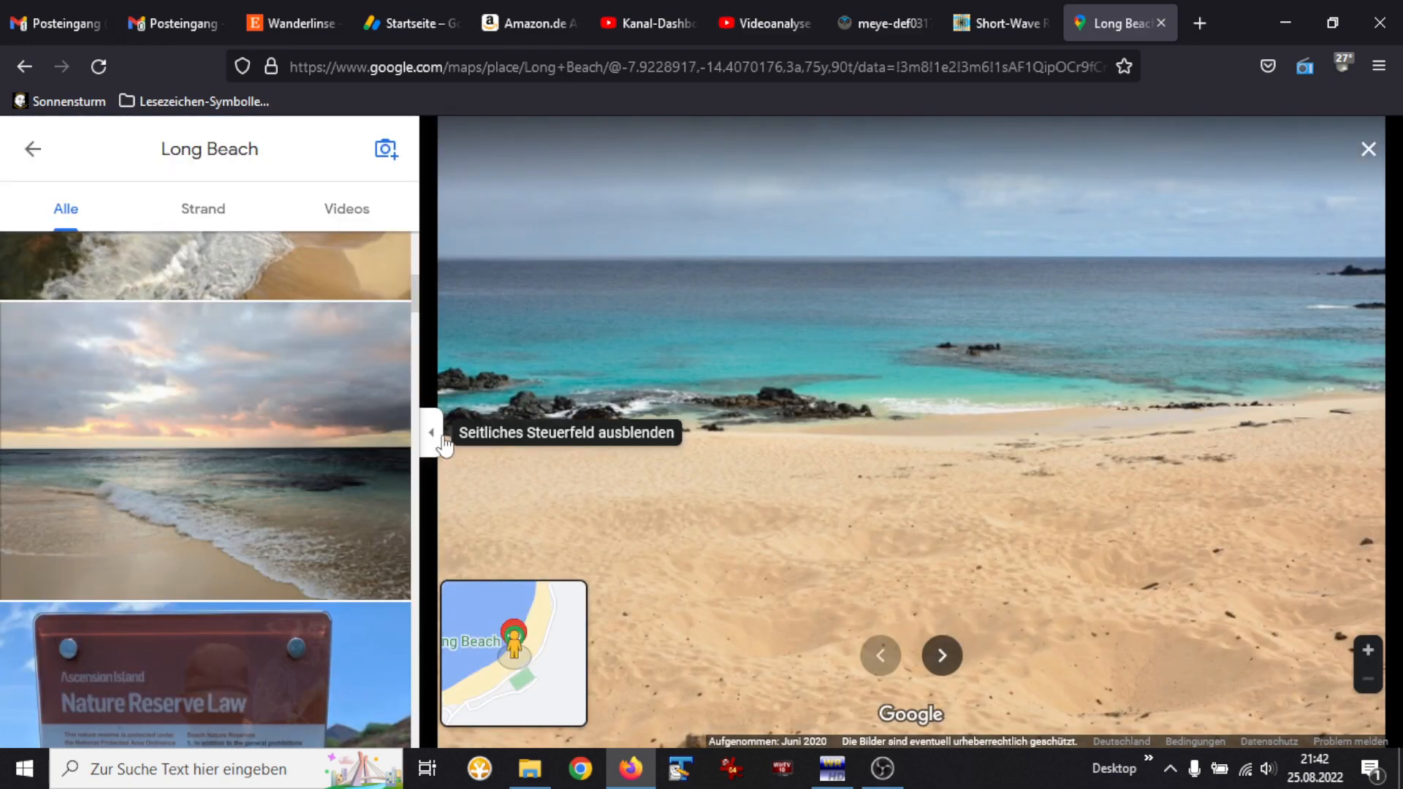
Step: Browse Long Beach photos past the sunset, Nature Reserve Law and danger signs
left_click(431, 434)
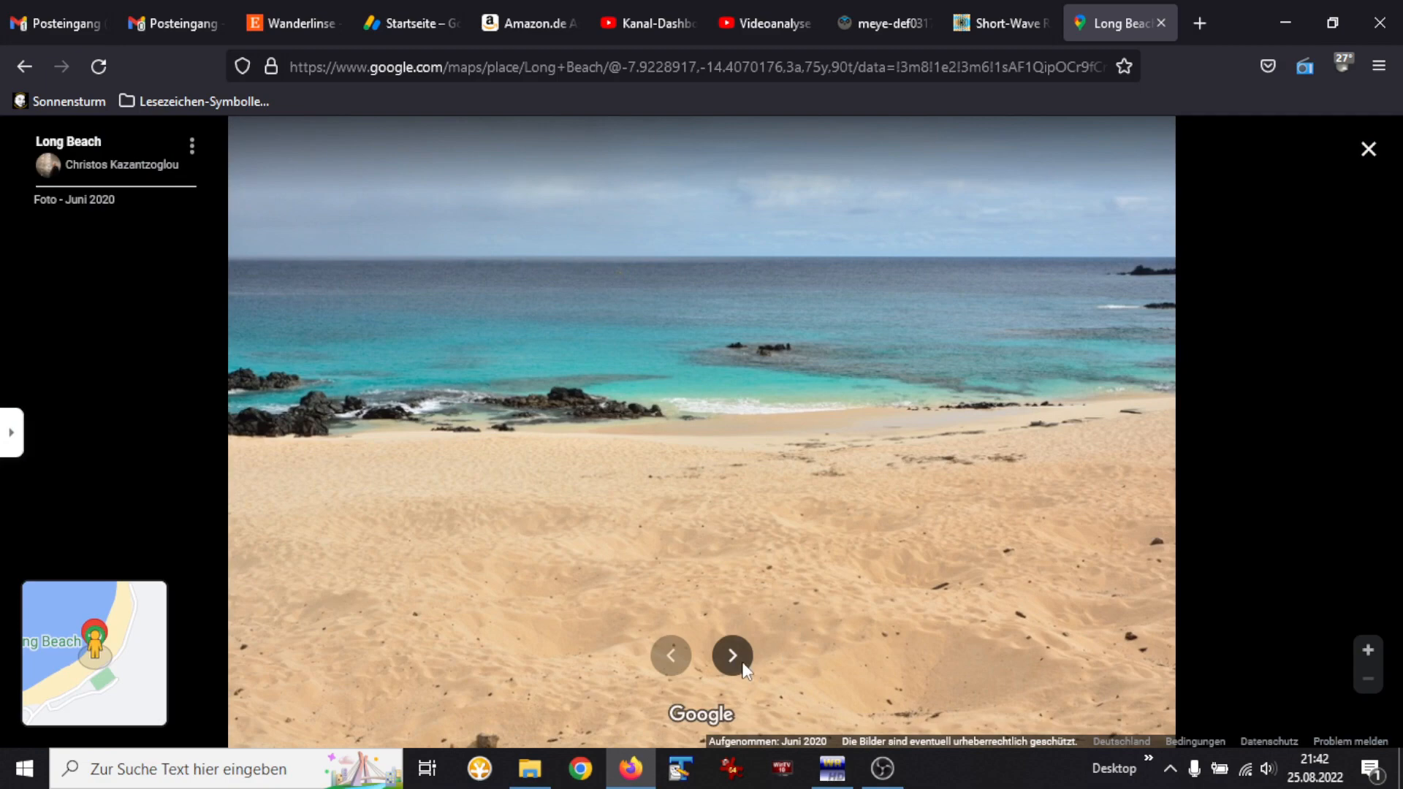
left_click(730, 655)
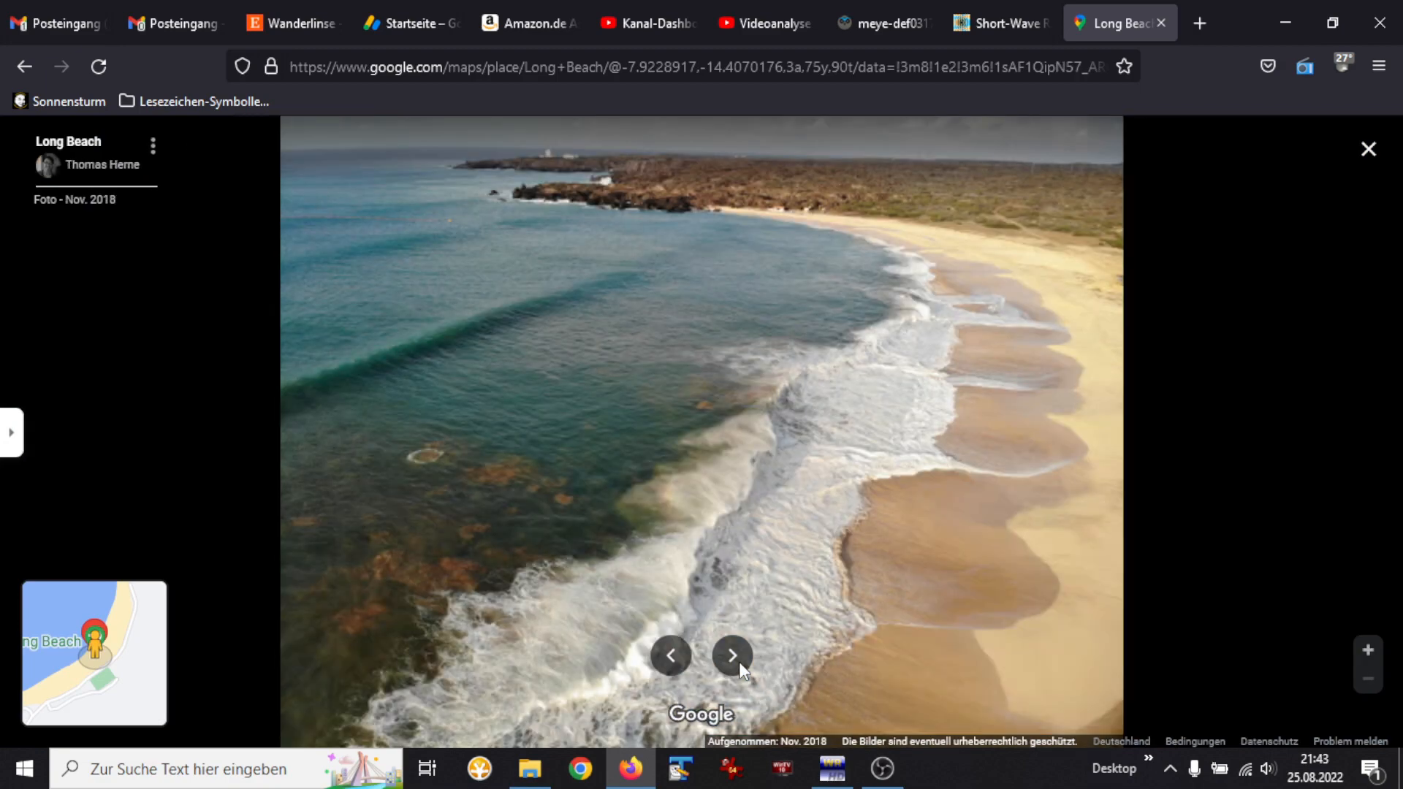
left_click(732, 654)
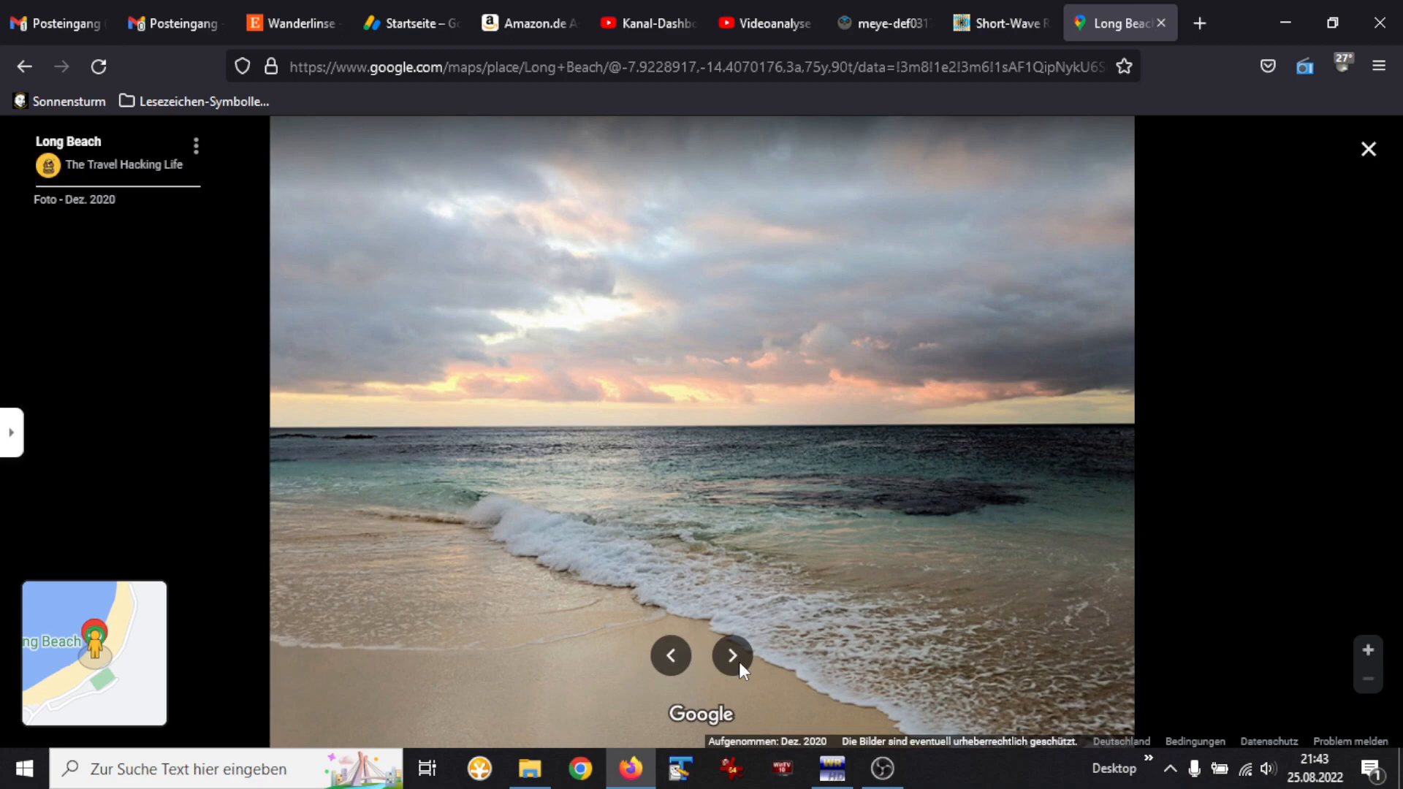
left_click(730, 655)
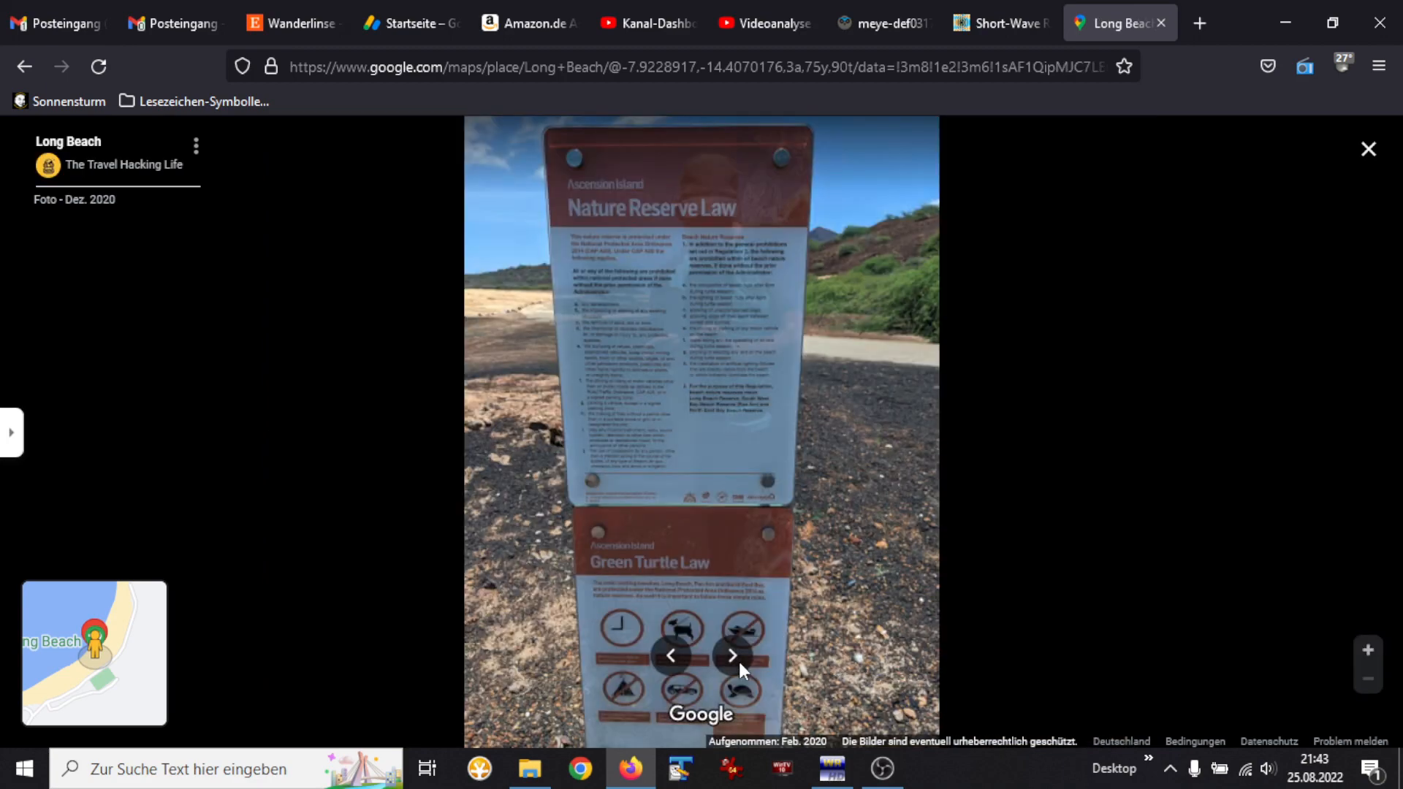
left_click(732, 655)
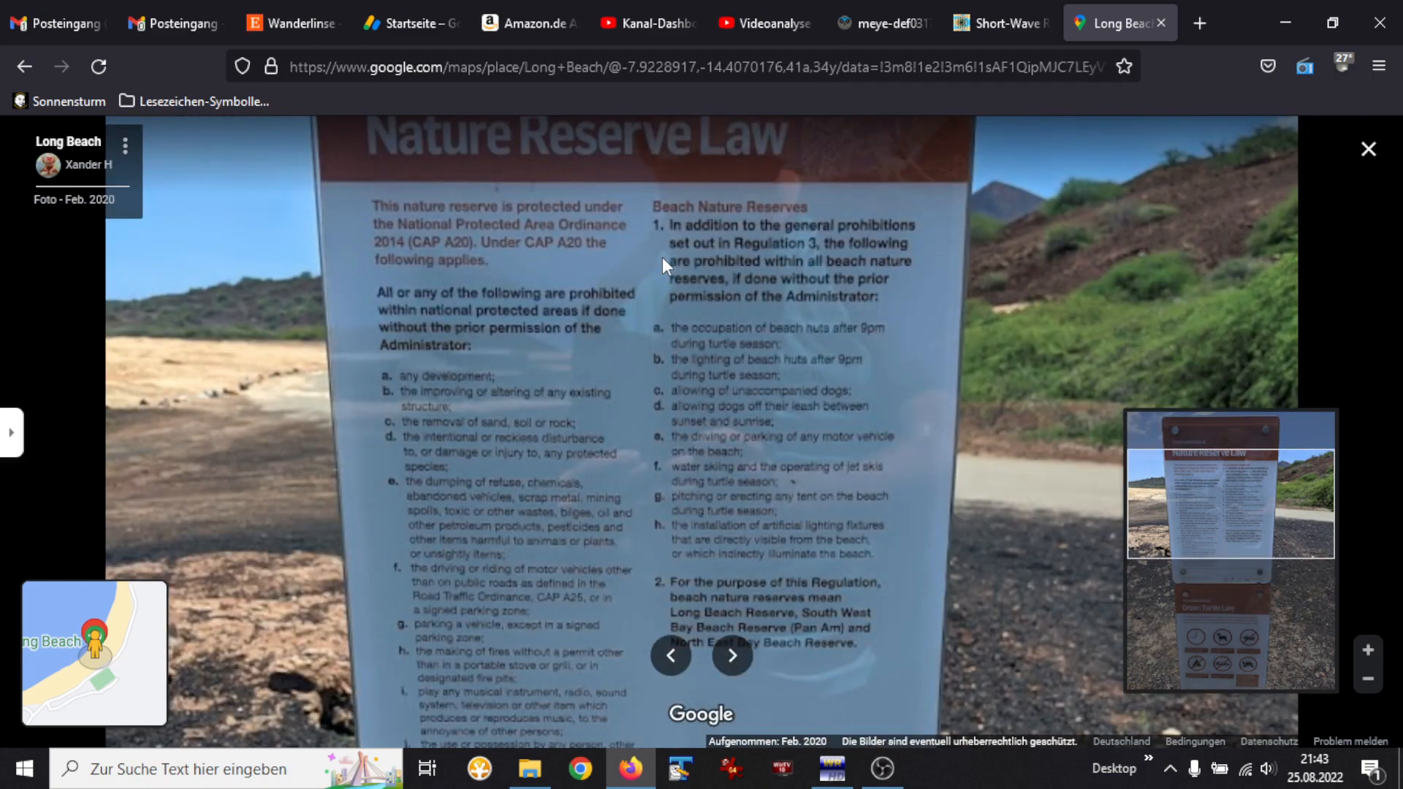
mouse_move(655, 372)
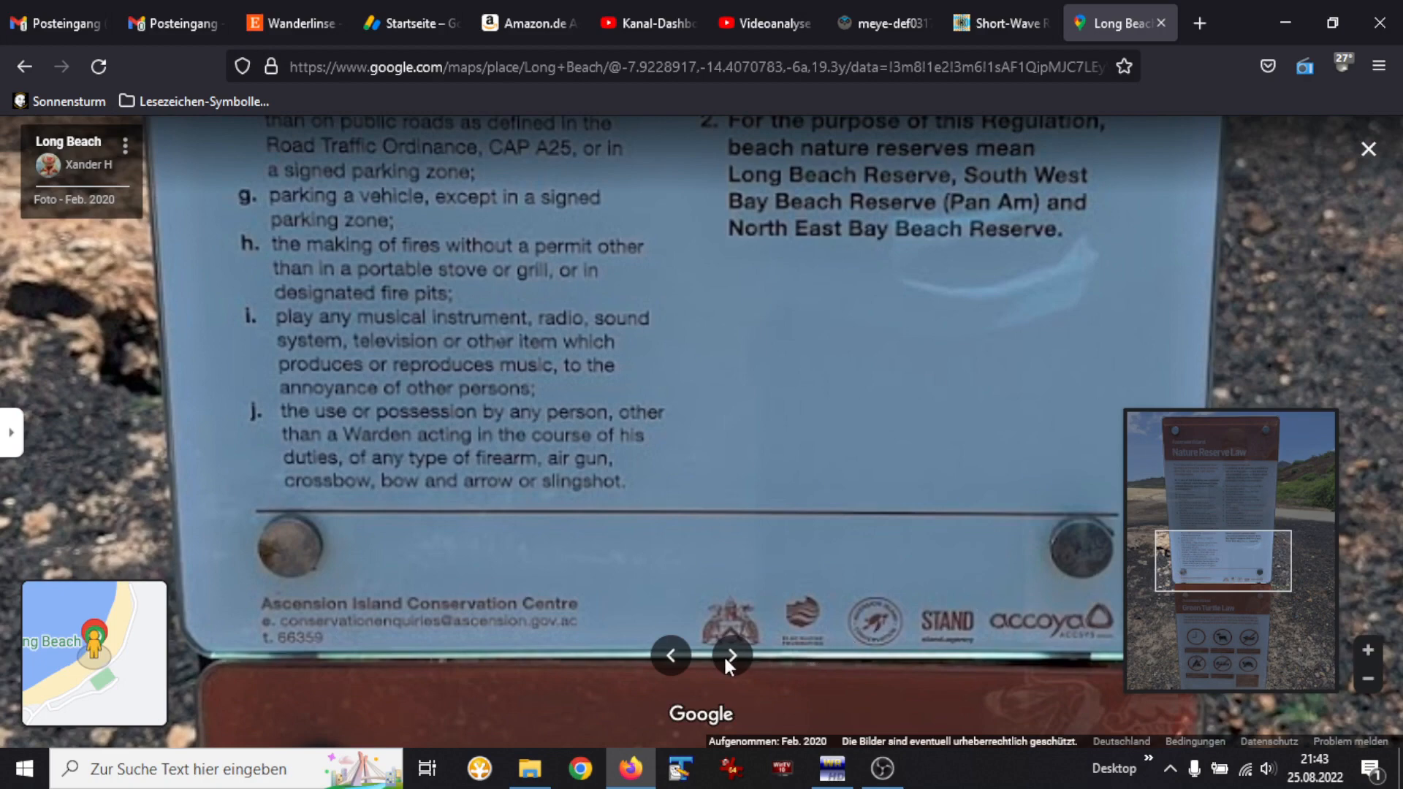
left_click(731, 656)
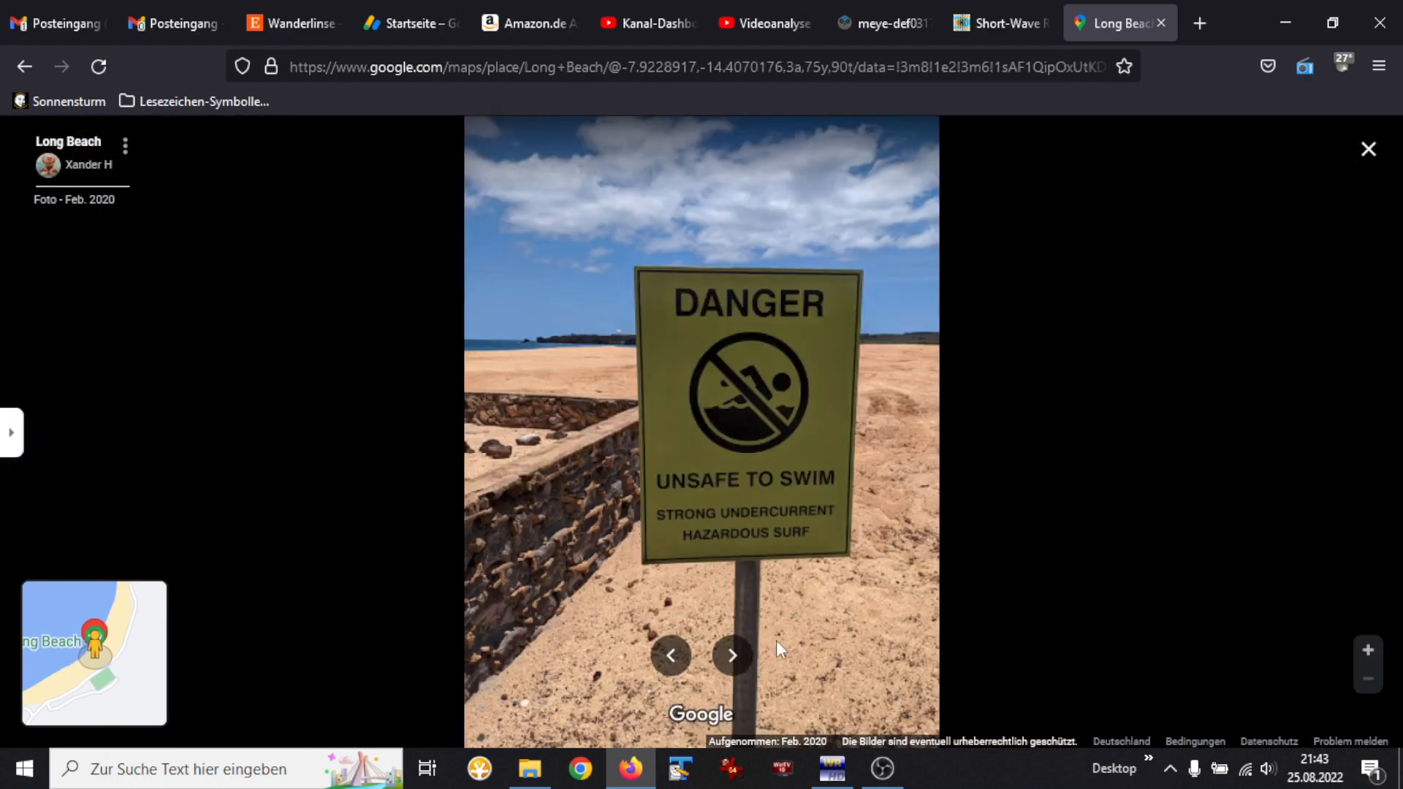
mouse_move(779, 549)
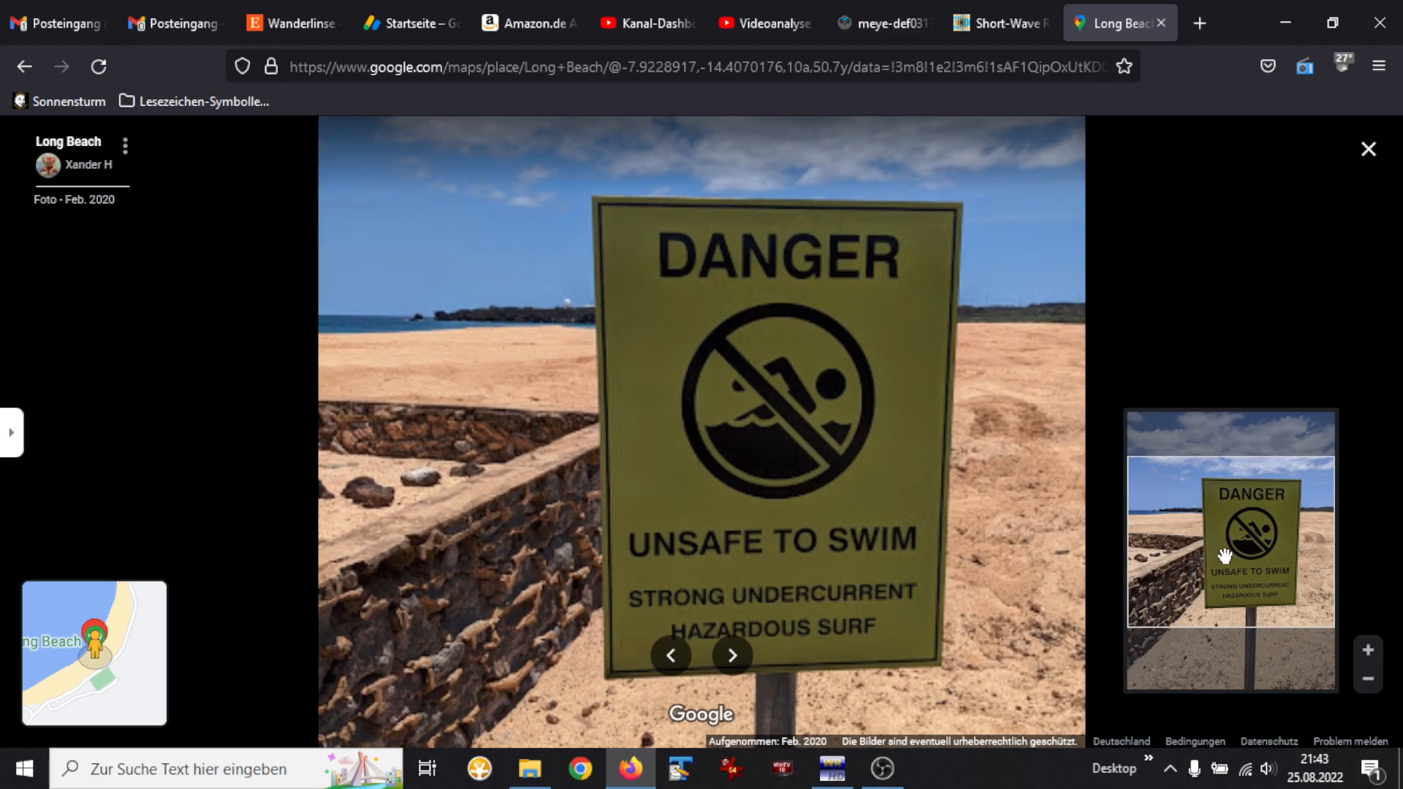
left_click(730, 675)
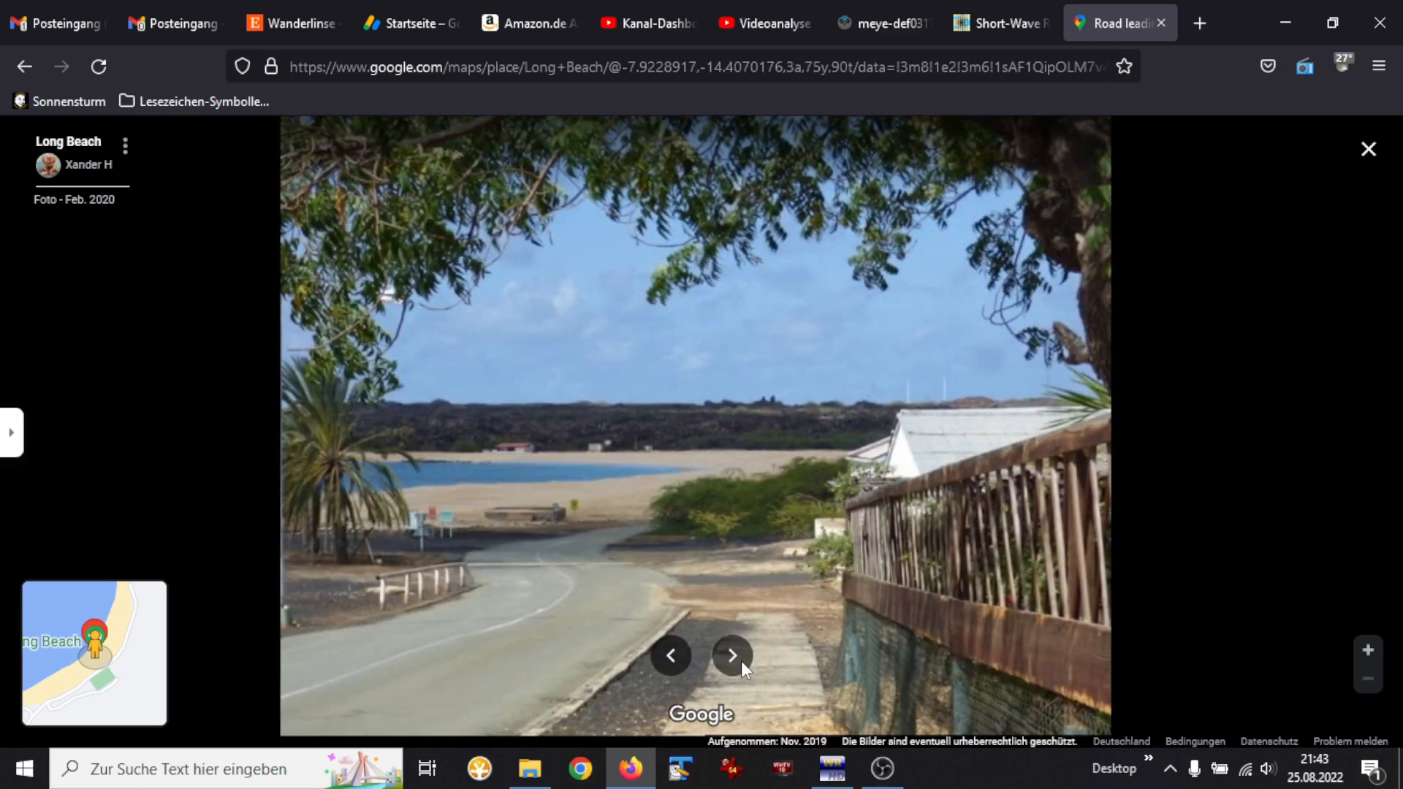
Step: Zoom into the road photo, then step past shark signs and turtle nest to the wave video
left_click(731, 674)
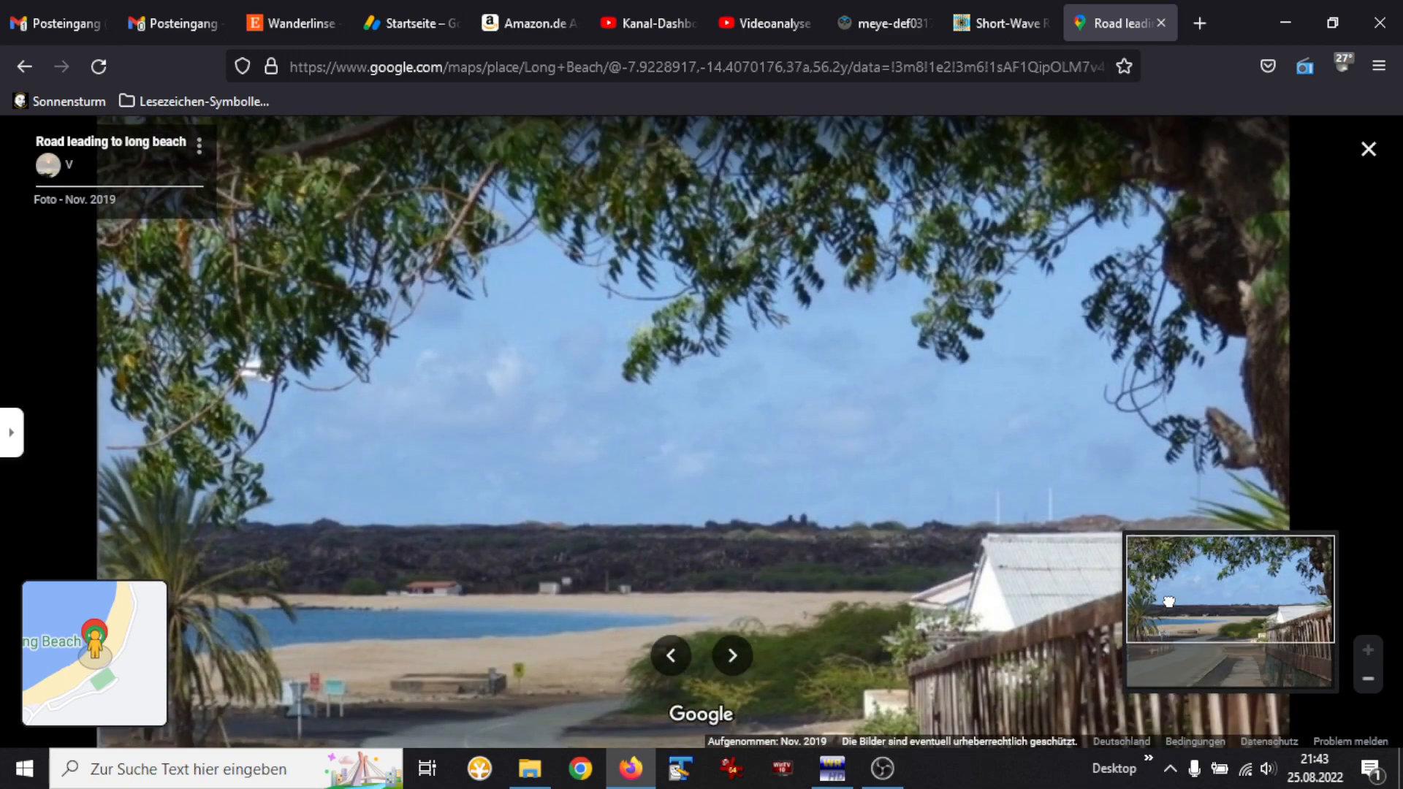
left_click(731, 656)
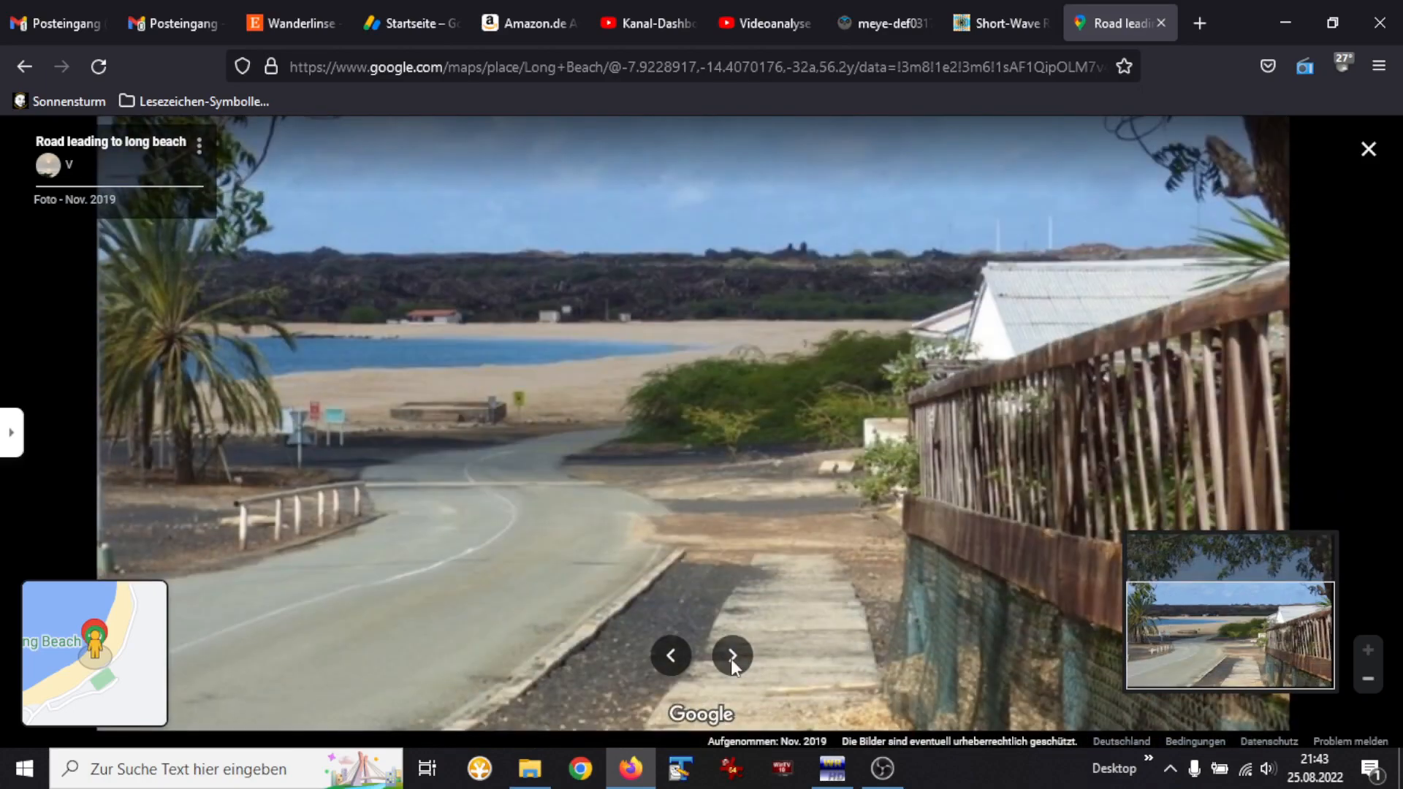
left_click(731, 656)
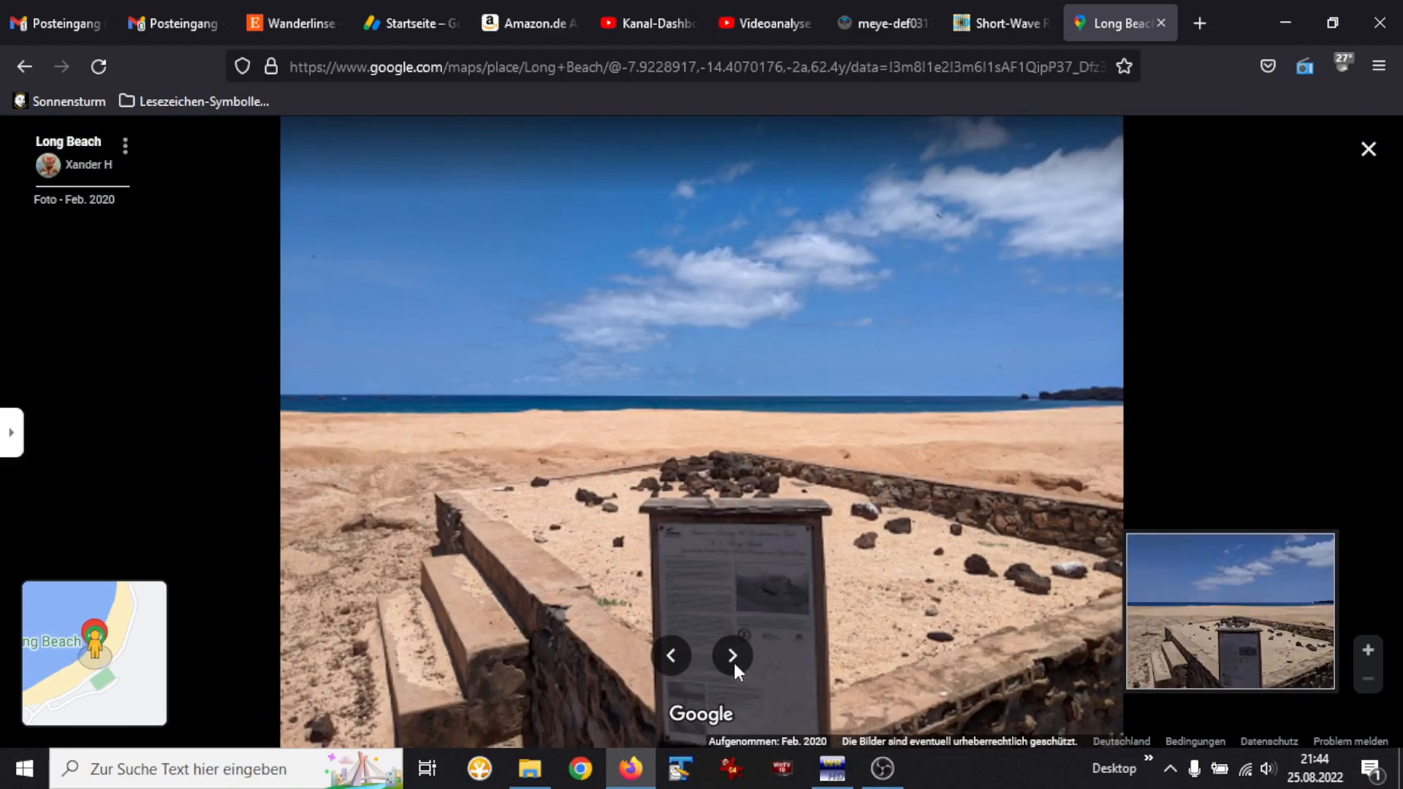
left_click(733, 655)
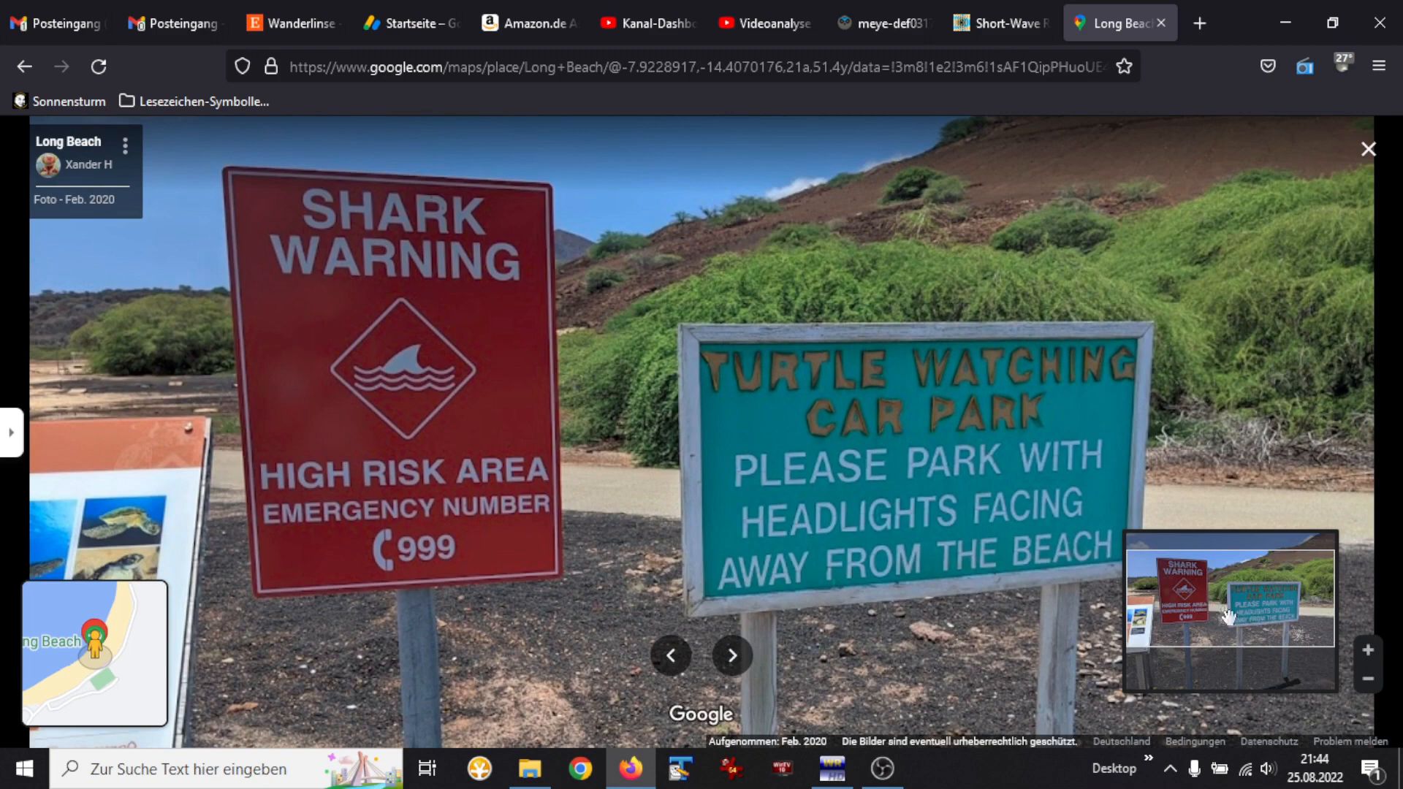
mouse_move(988, 671)
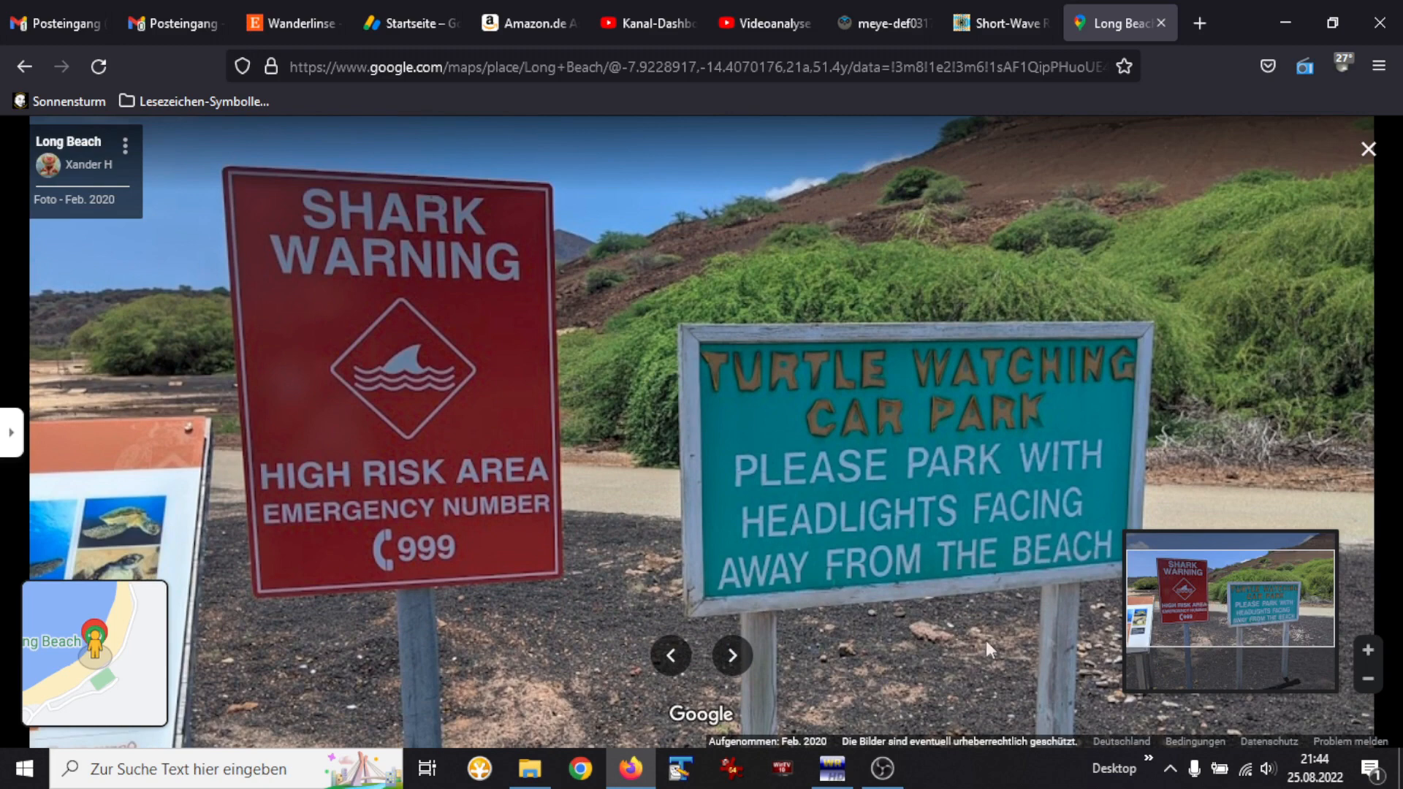
left_click(731, 656)
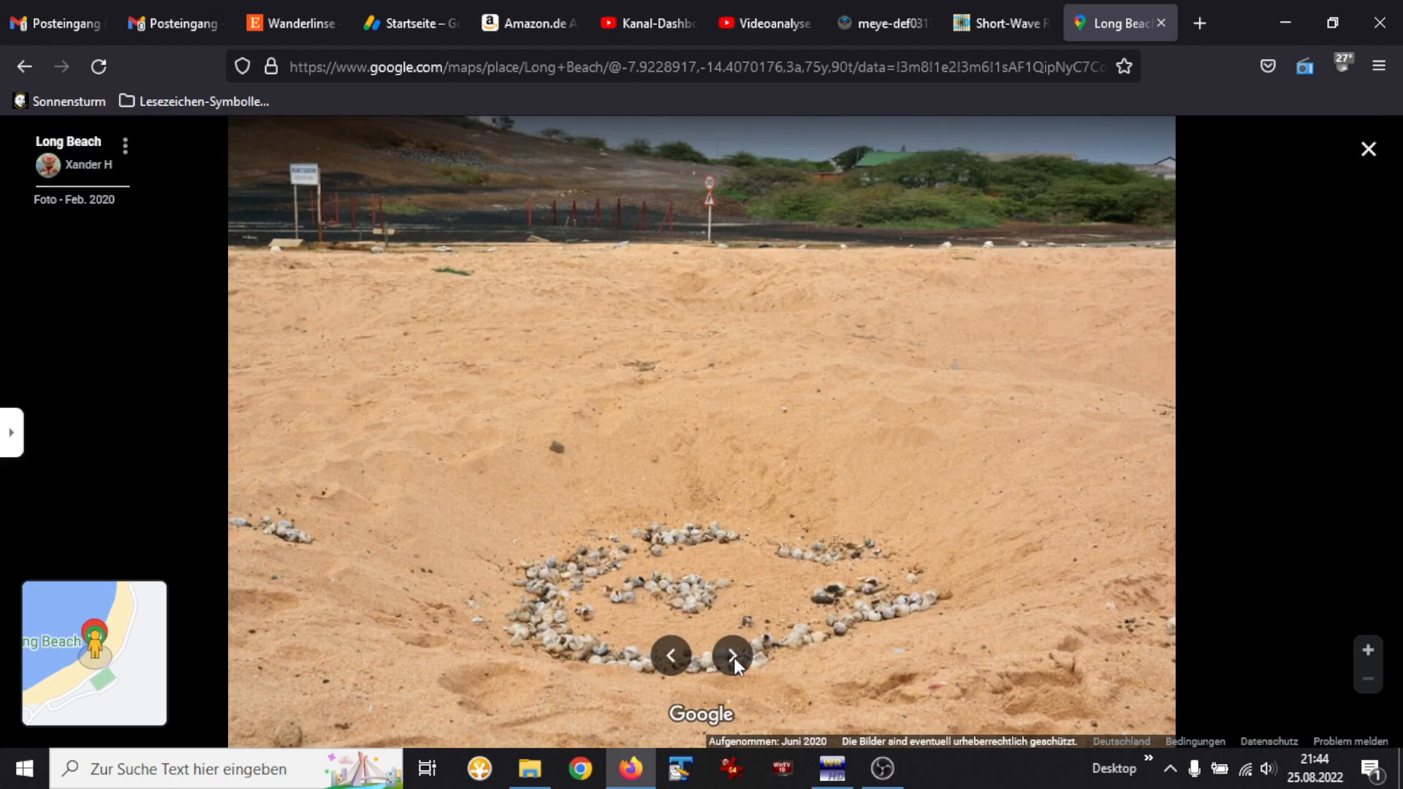
left_click(731, 656)
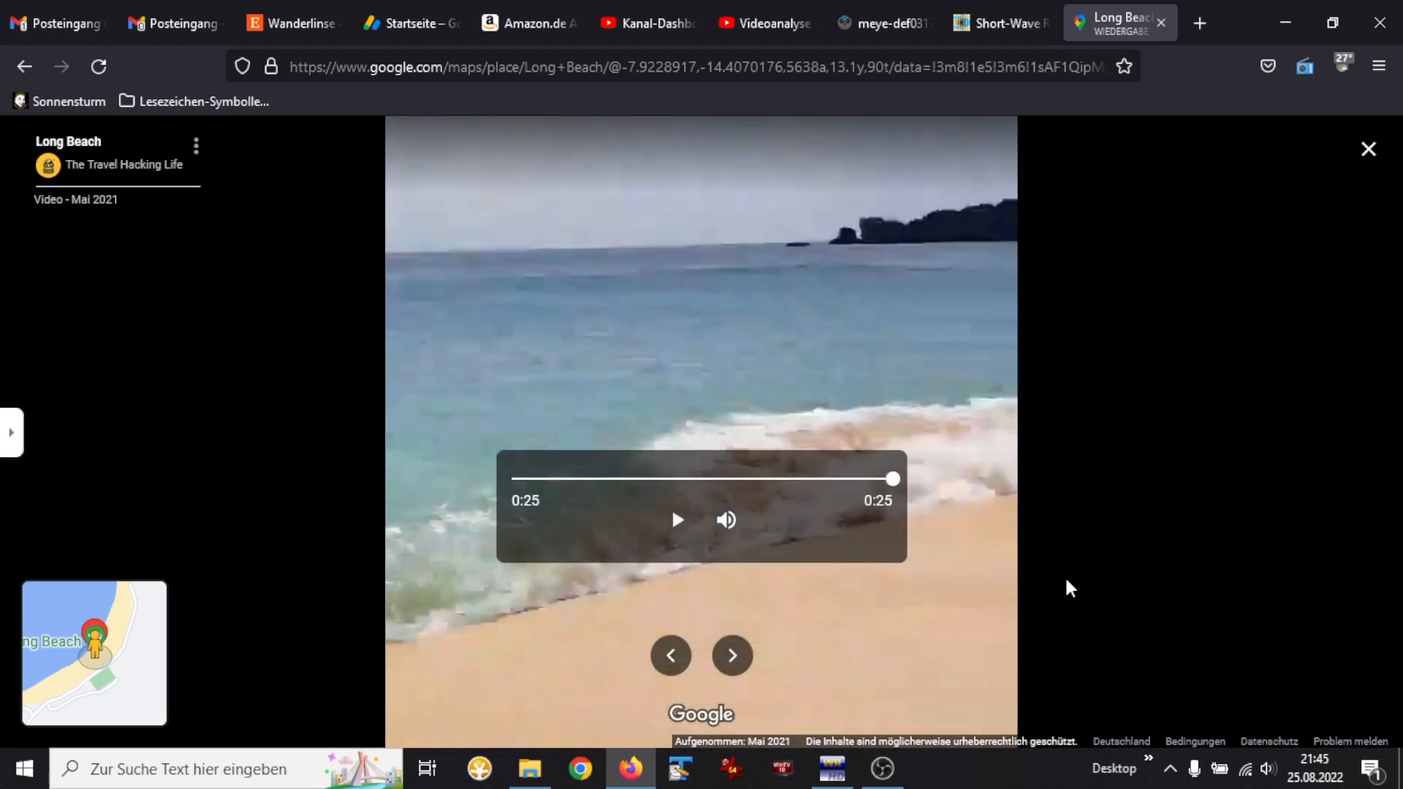
Step: Browse Long Beach photos of a turtle, a sunset and the turtle information board
left_click(731, 656)
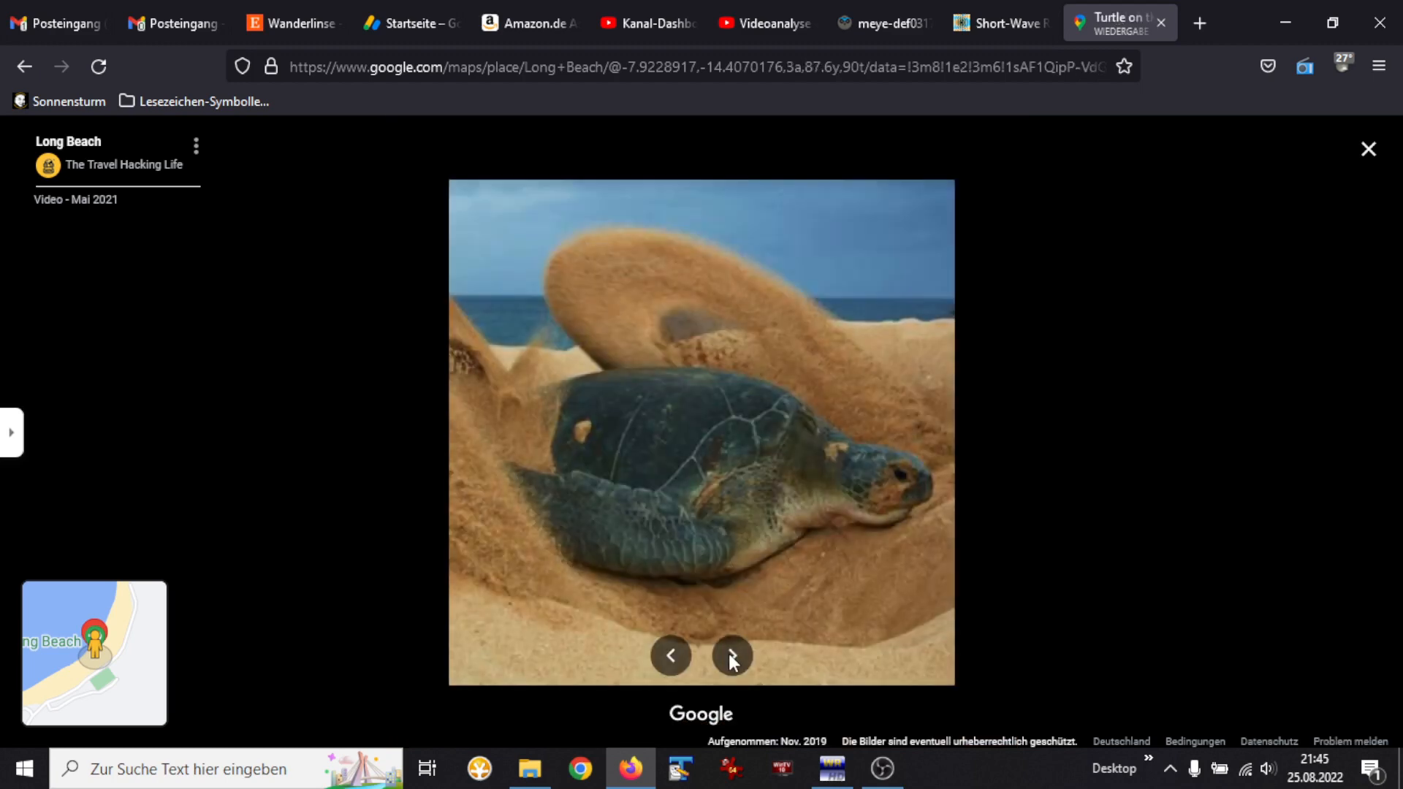
left_click(732, 657)
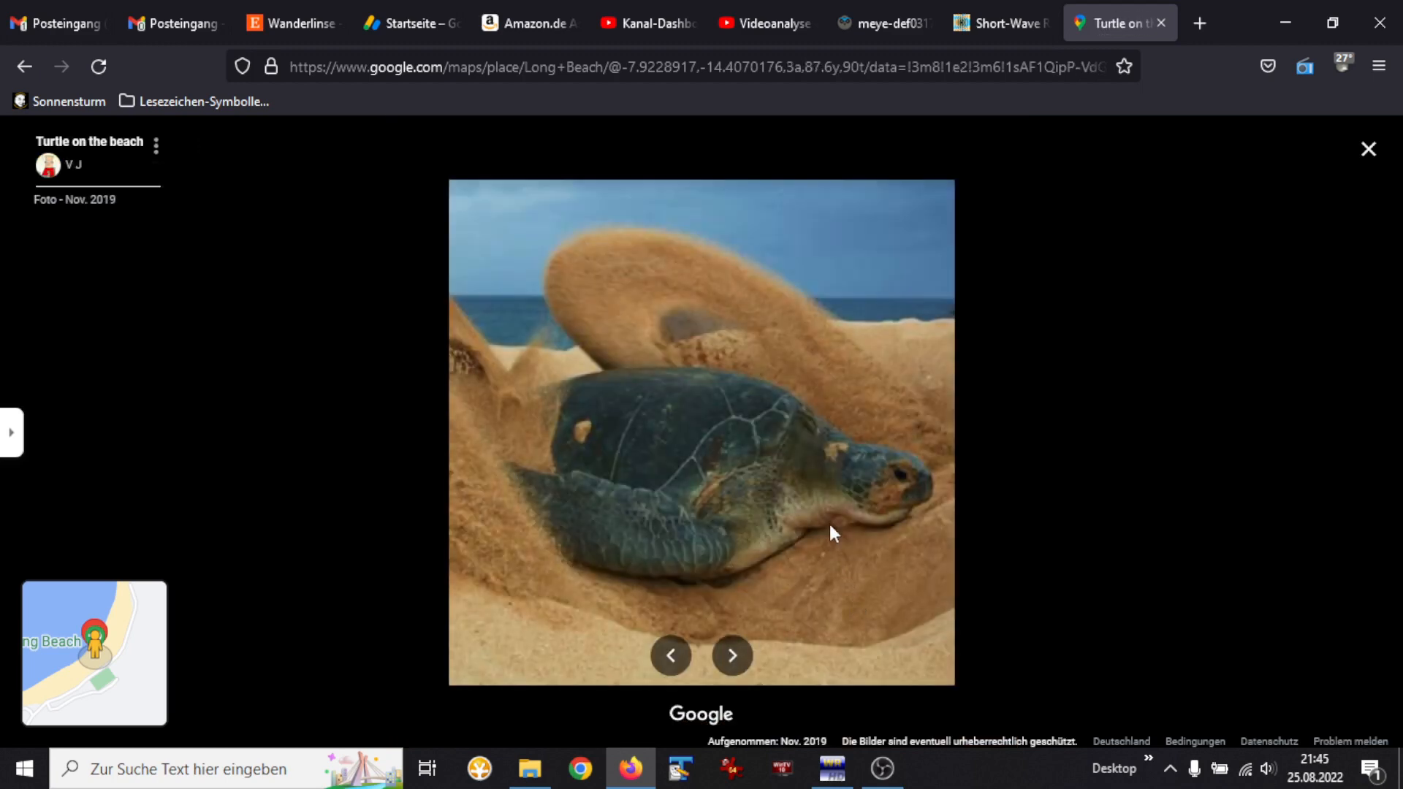
mouse_move(740, 661)
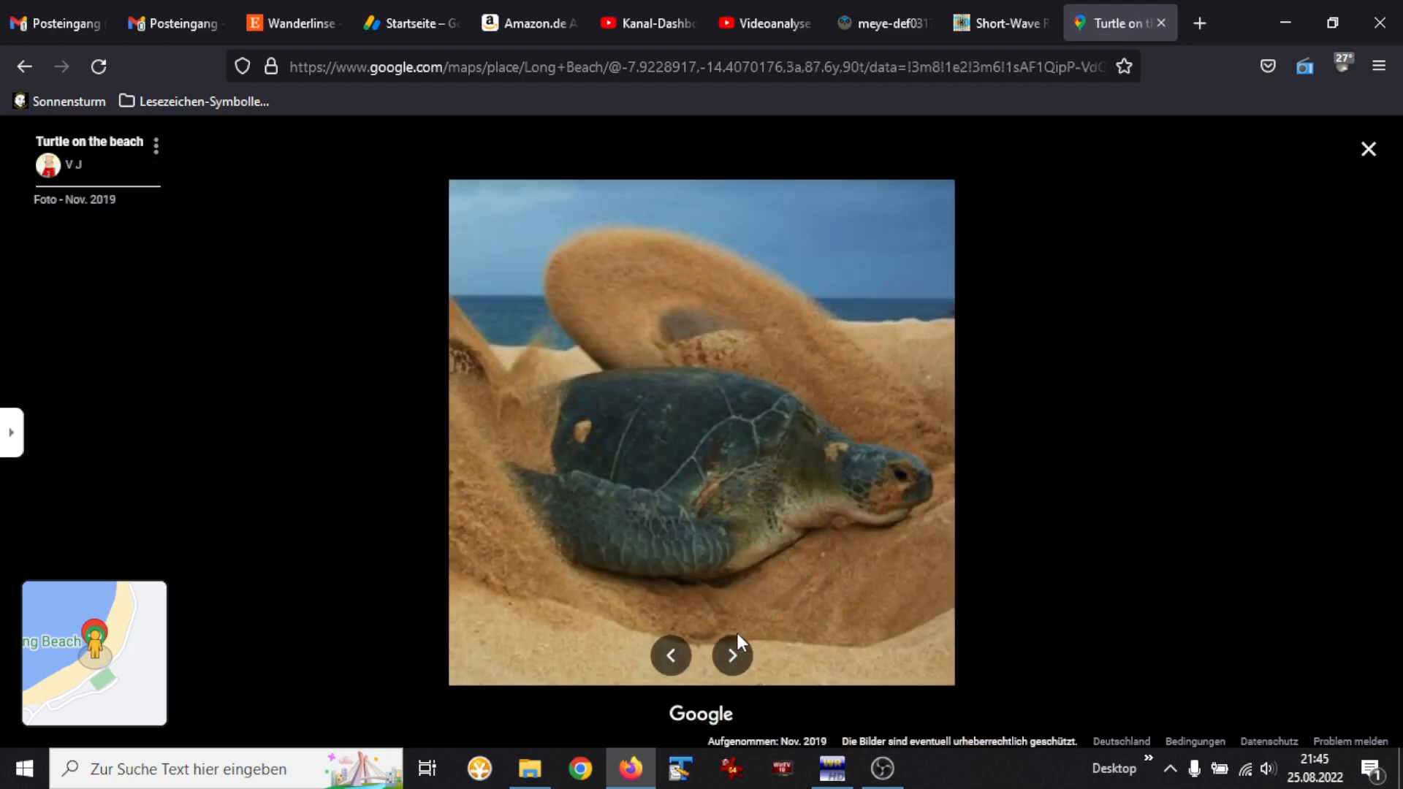
left_click(732, 656)
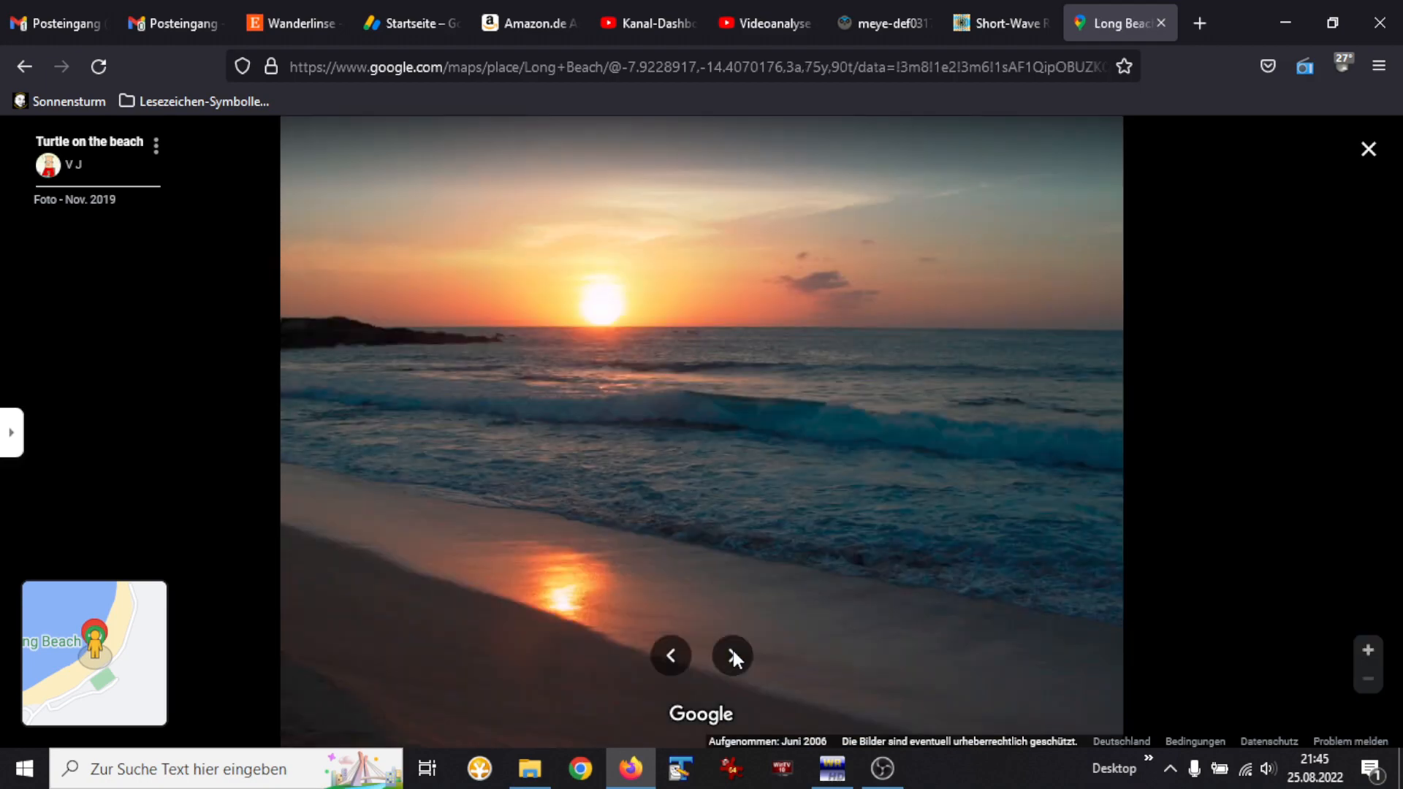
left_click(733, 656)
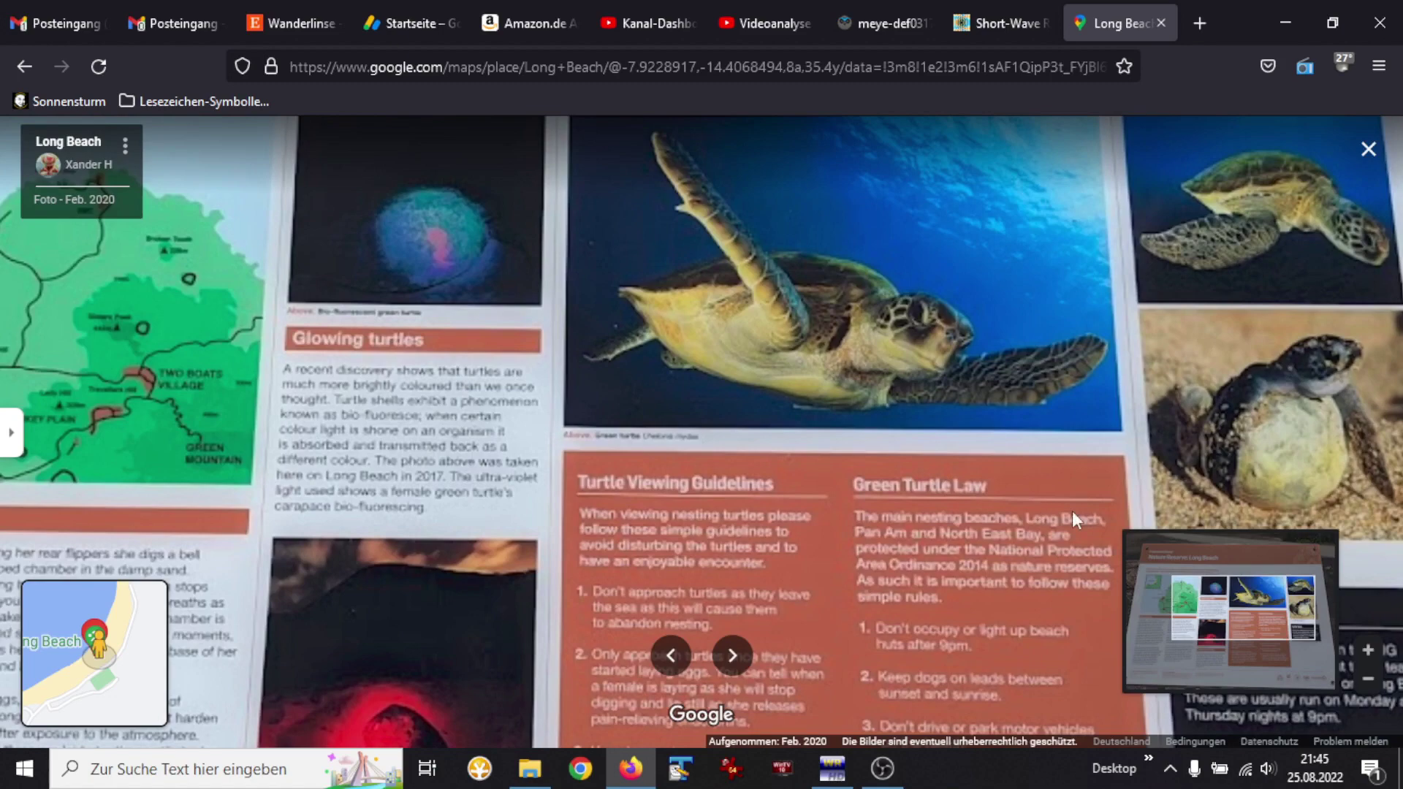
Step: View the sea view, antenna-lined bay and aerial surf photos, then close the gallery
left_click(732, 656)
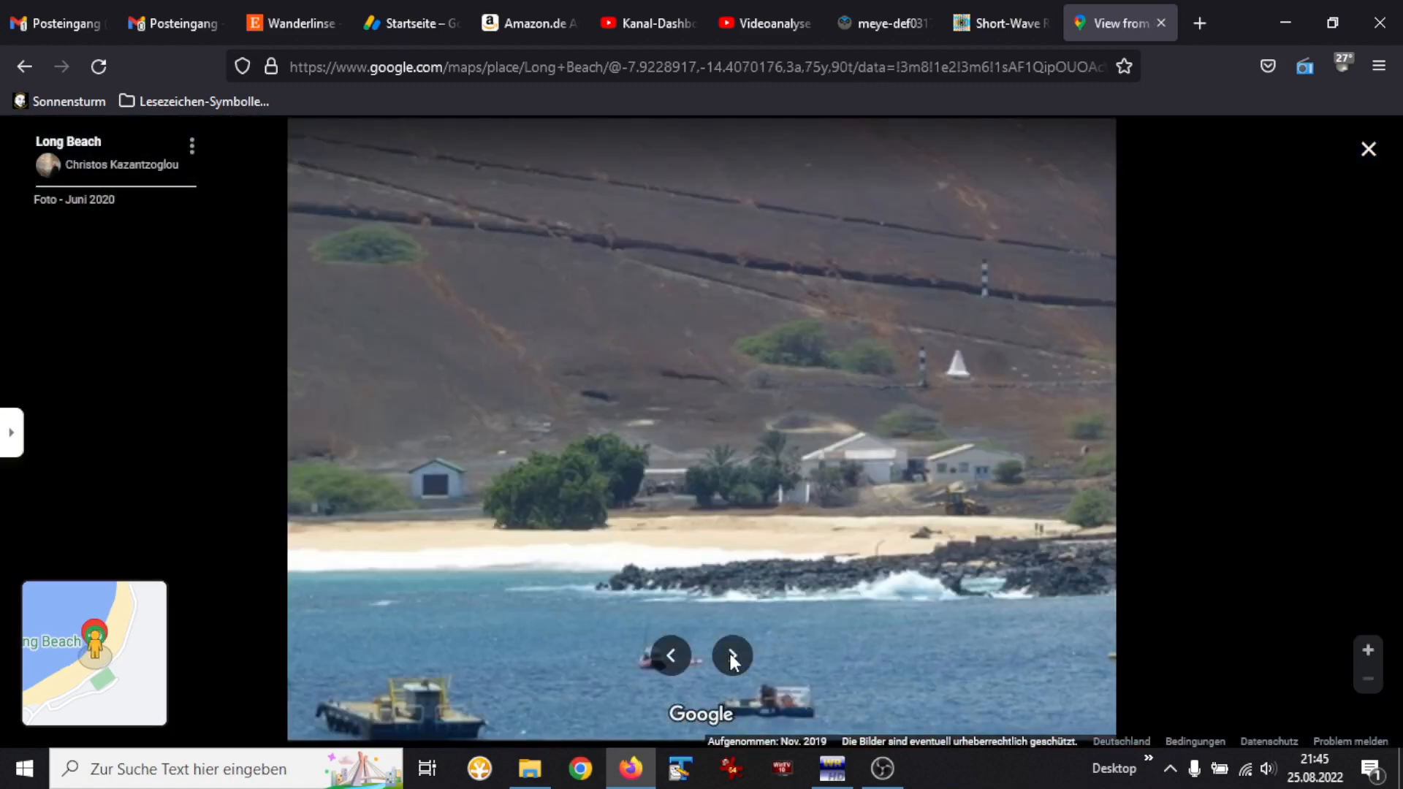
left_click(732, 656)
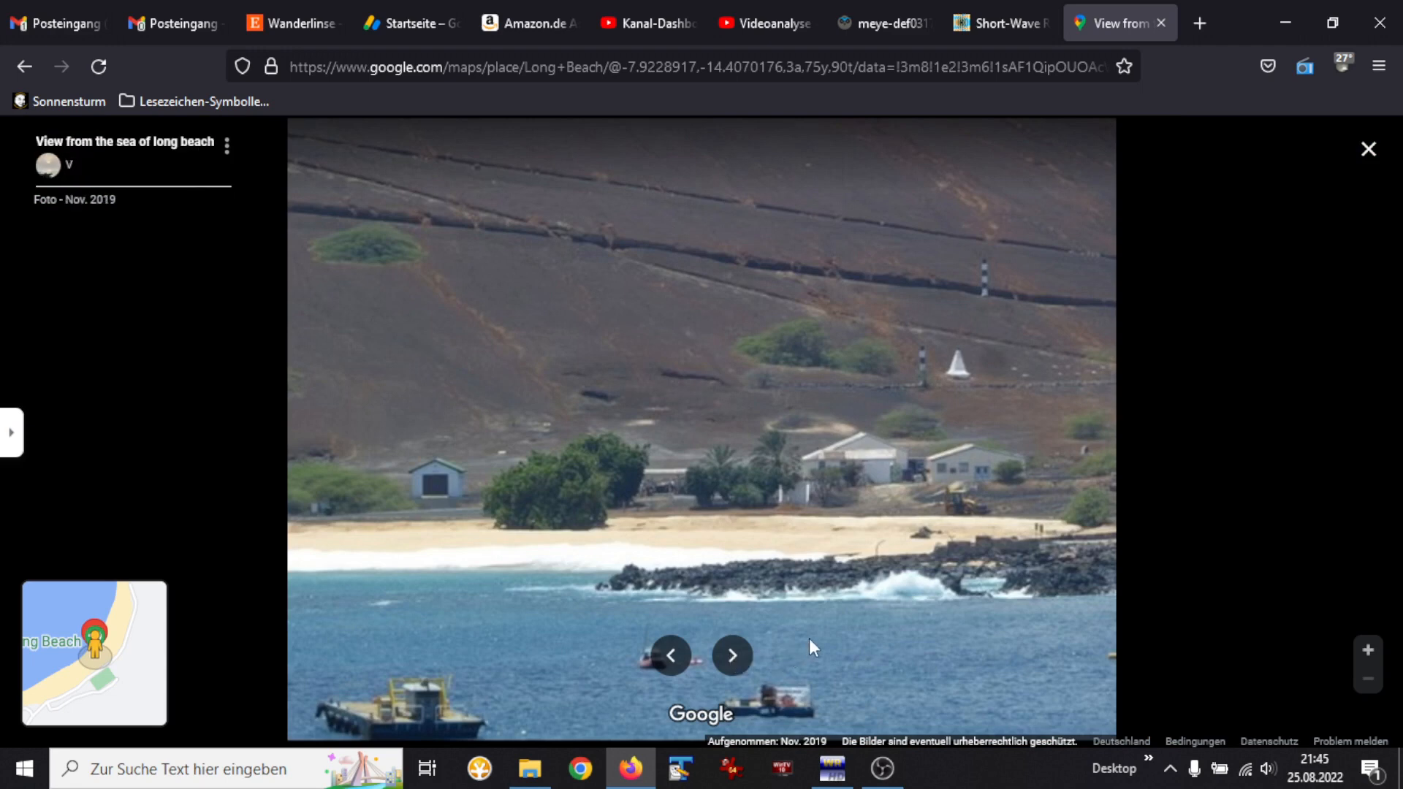
left_click(732, 654)
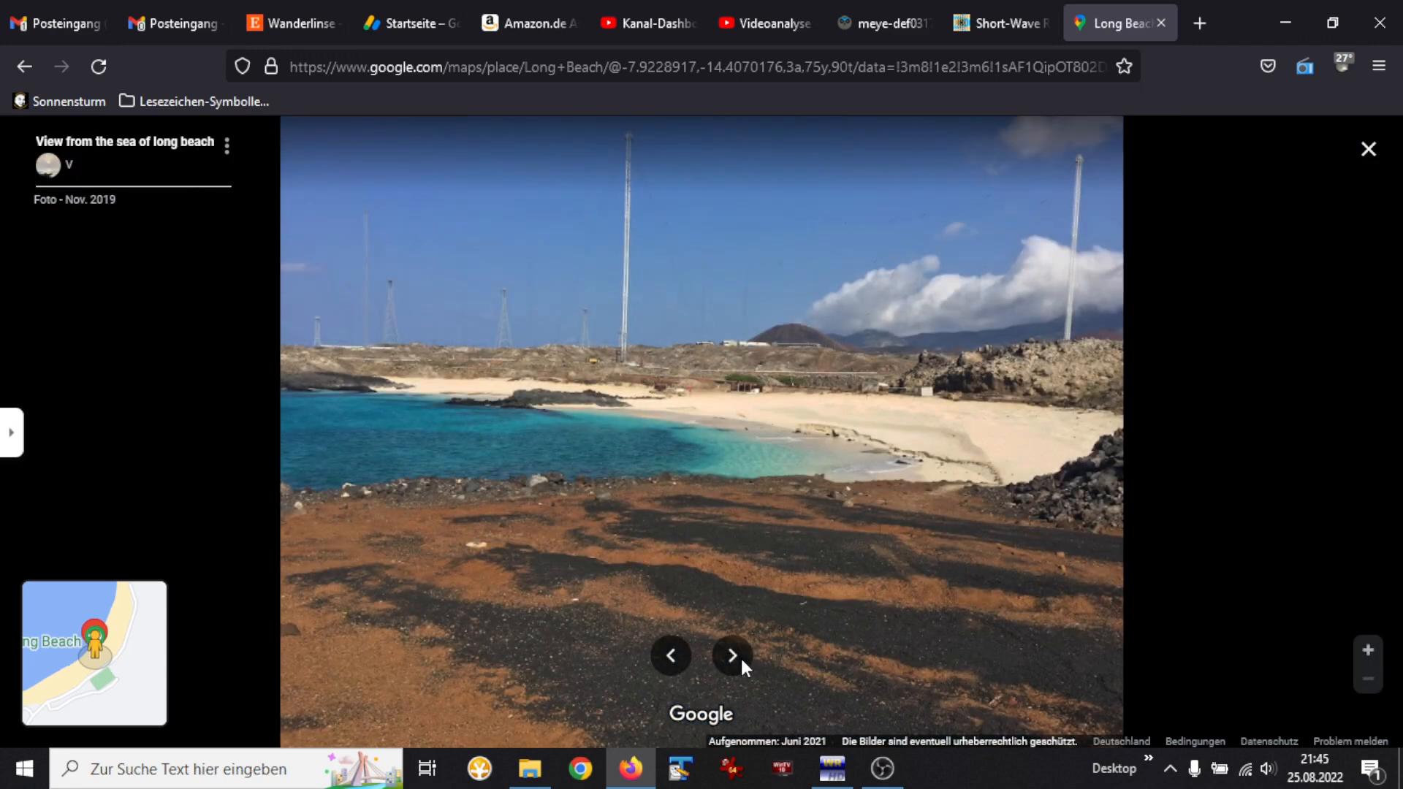
left_click(732, 655)
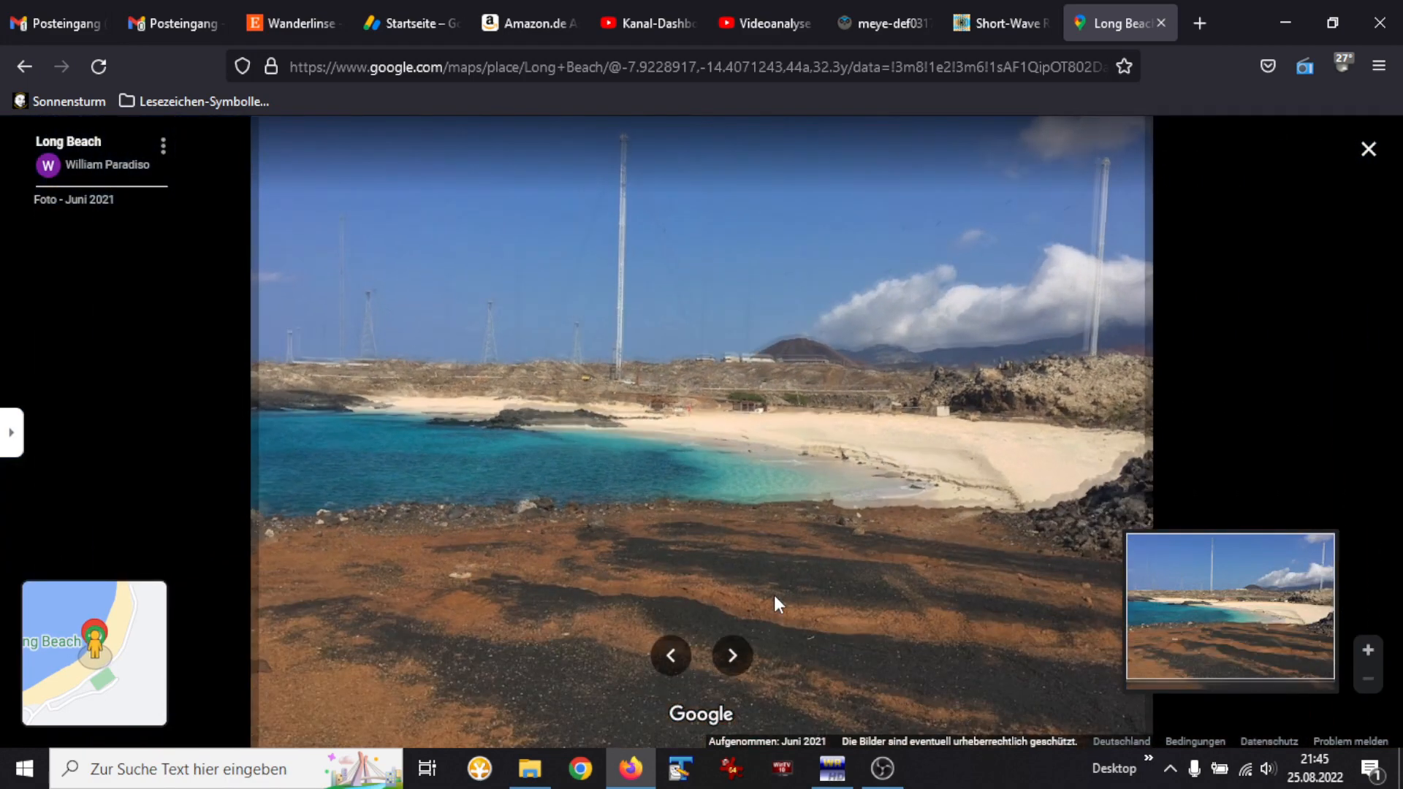
left_click(732, 656)
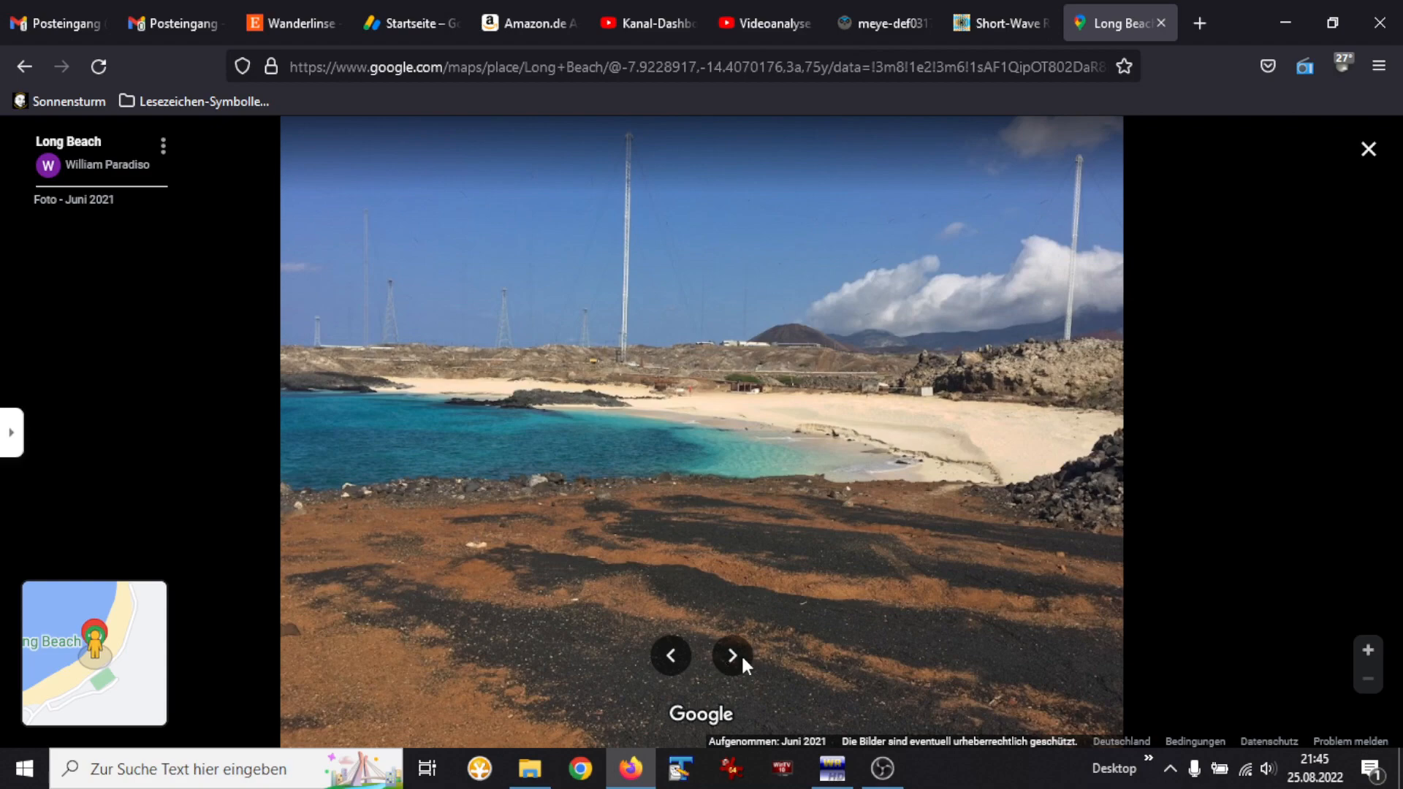
left_click(732, 655)
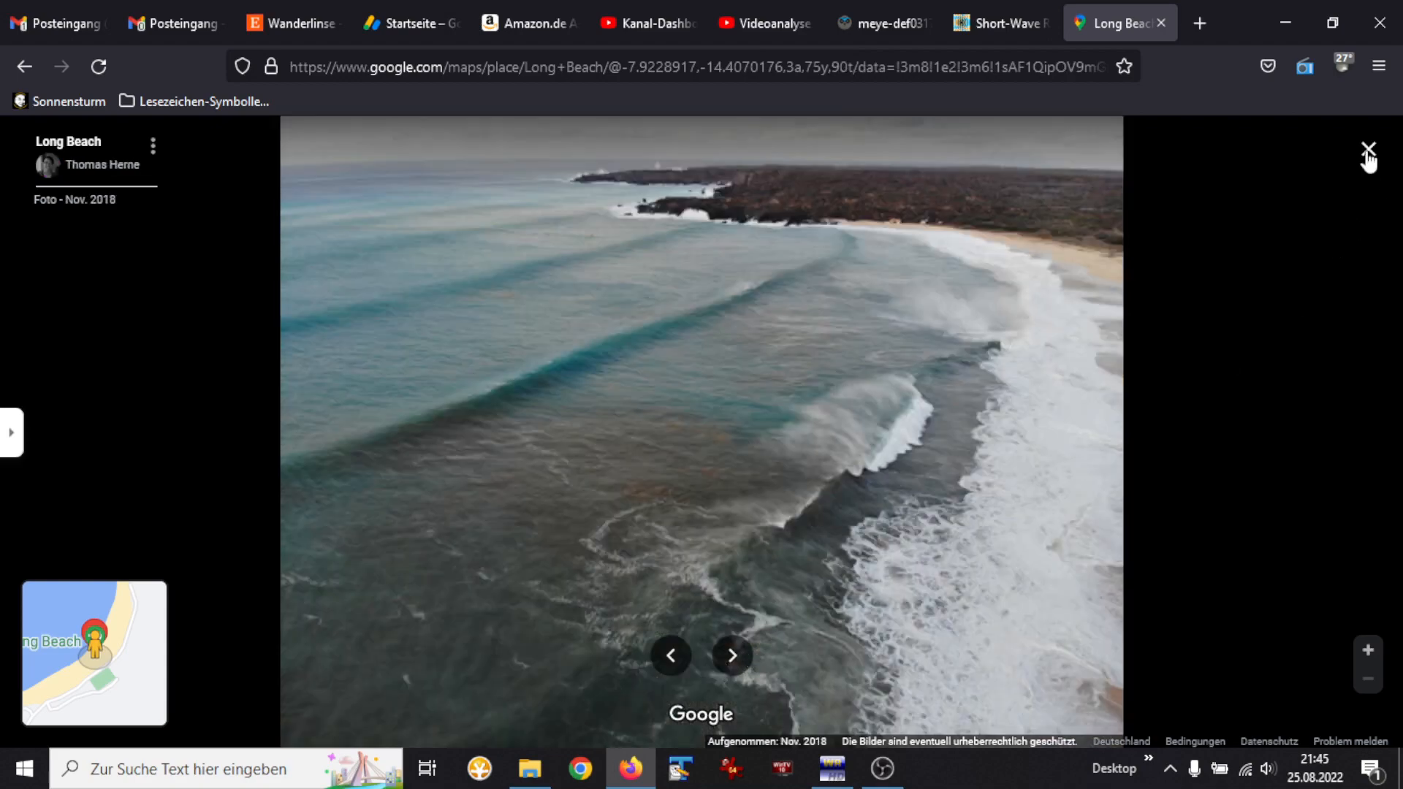
left_click(1368, 150)
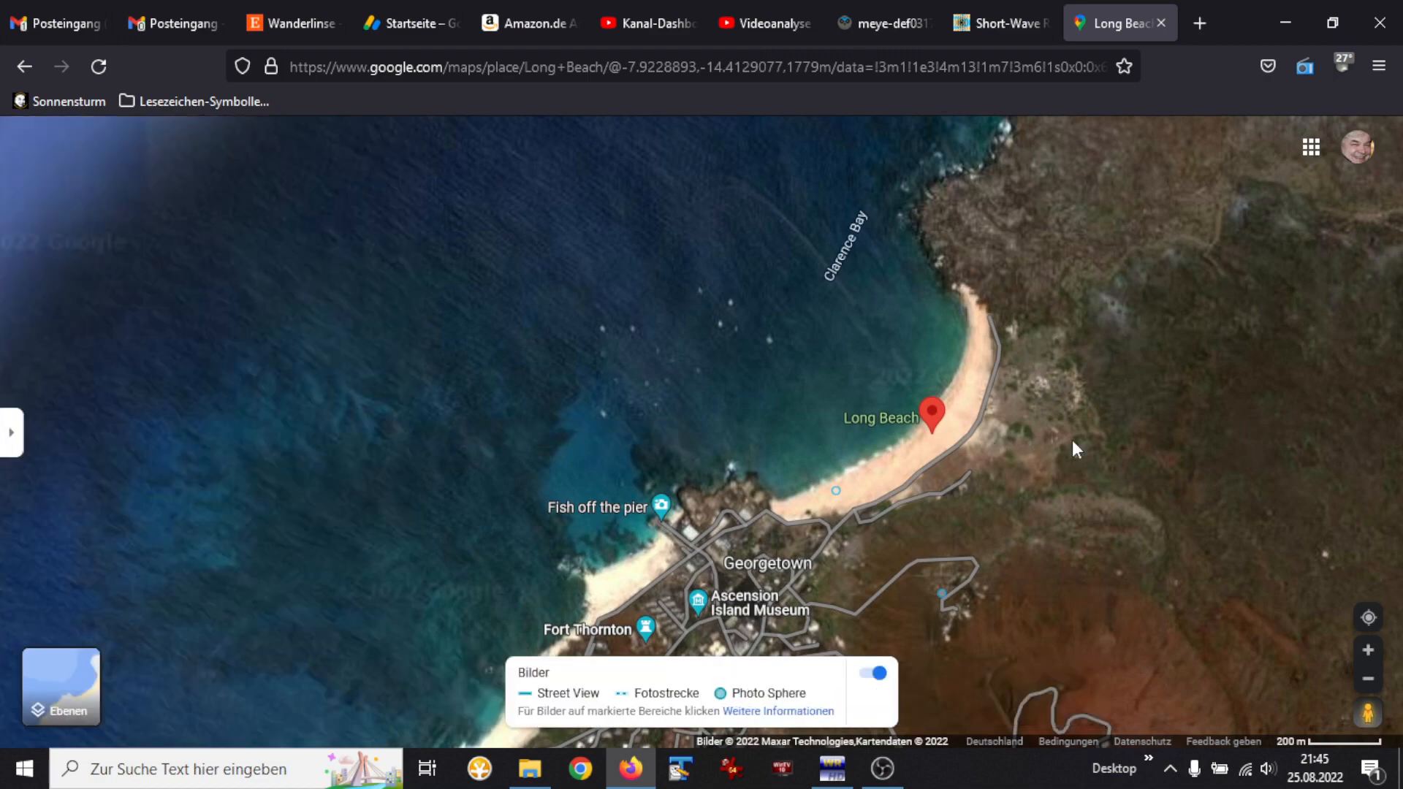
Step: Zoom out from Long Beach and open the NASA Tracking Station place details
scroll("down", 3)
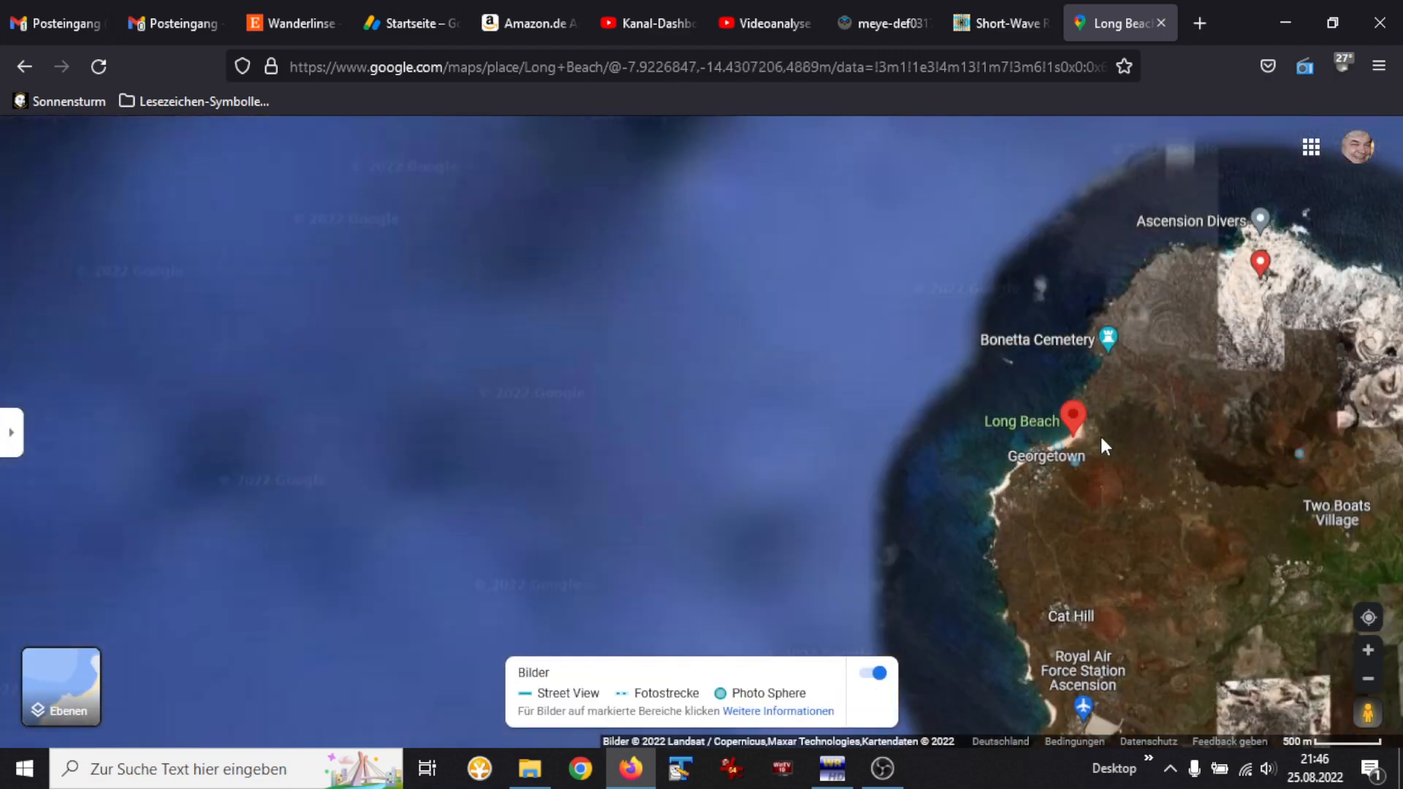
scroll("down", 3)
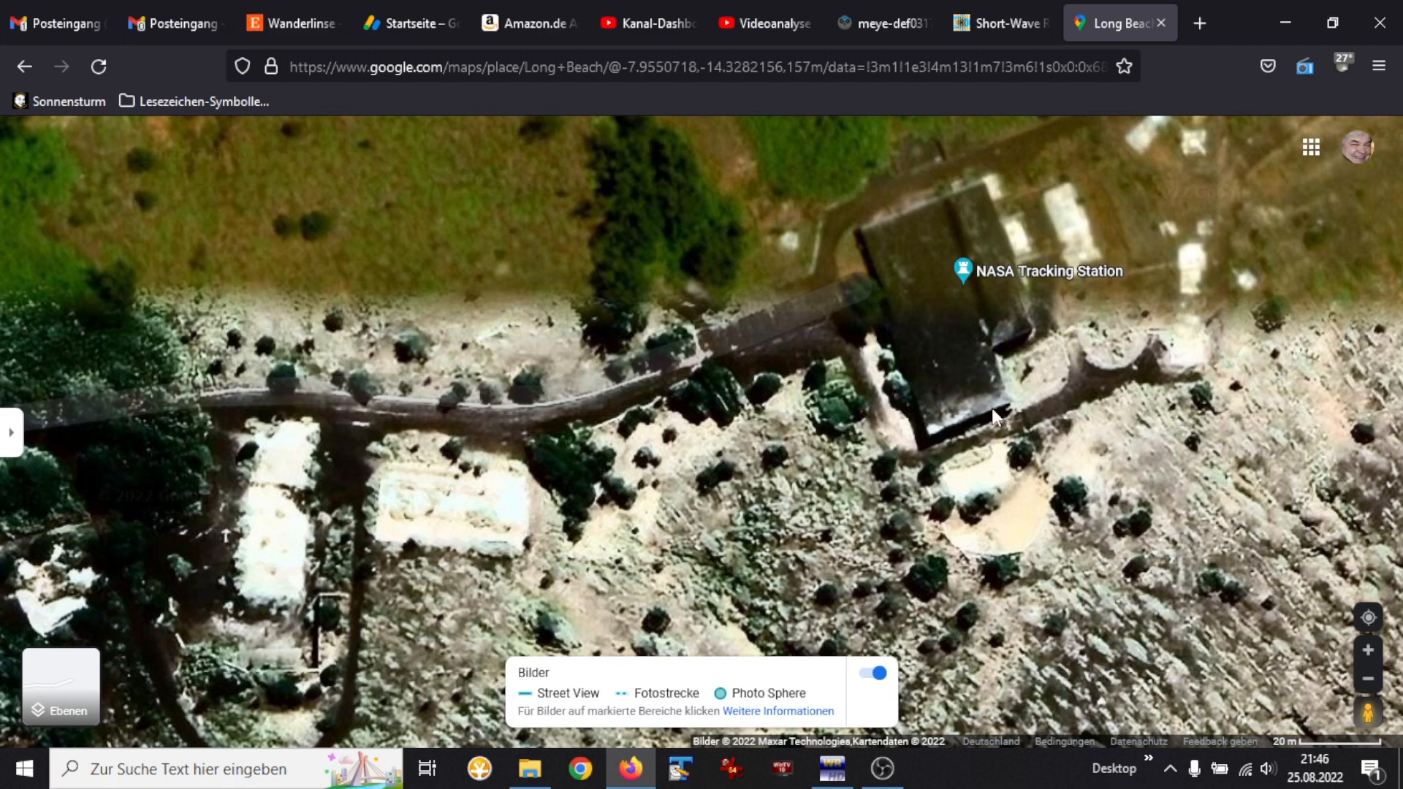
left_click(961, 272)
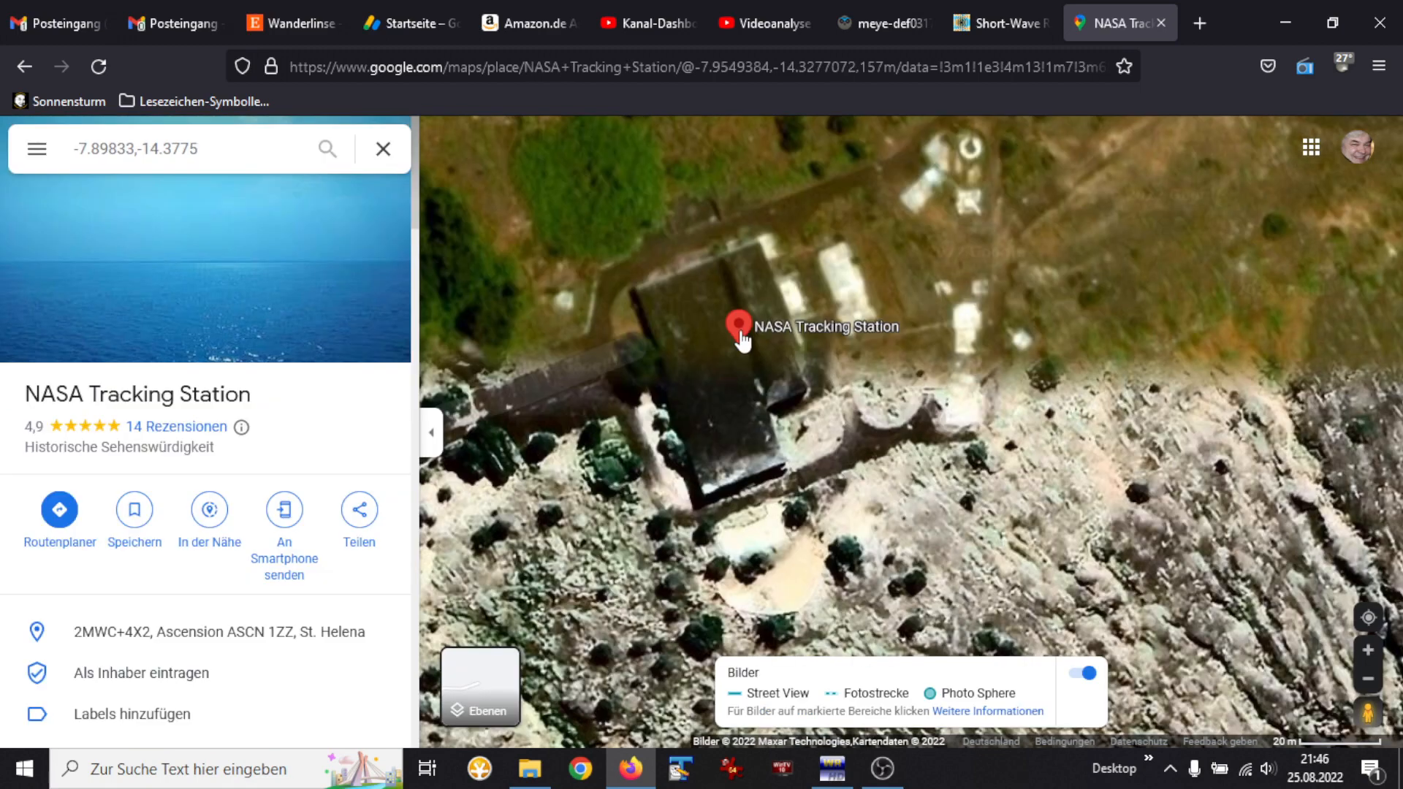
mouse_move(326, 317)
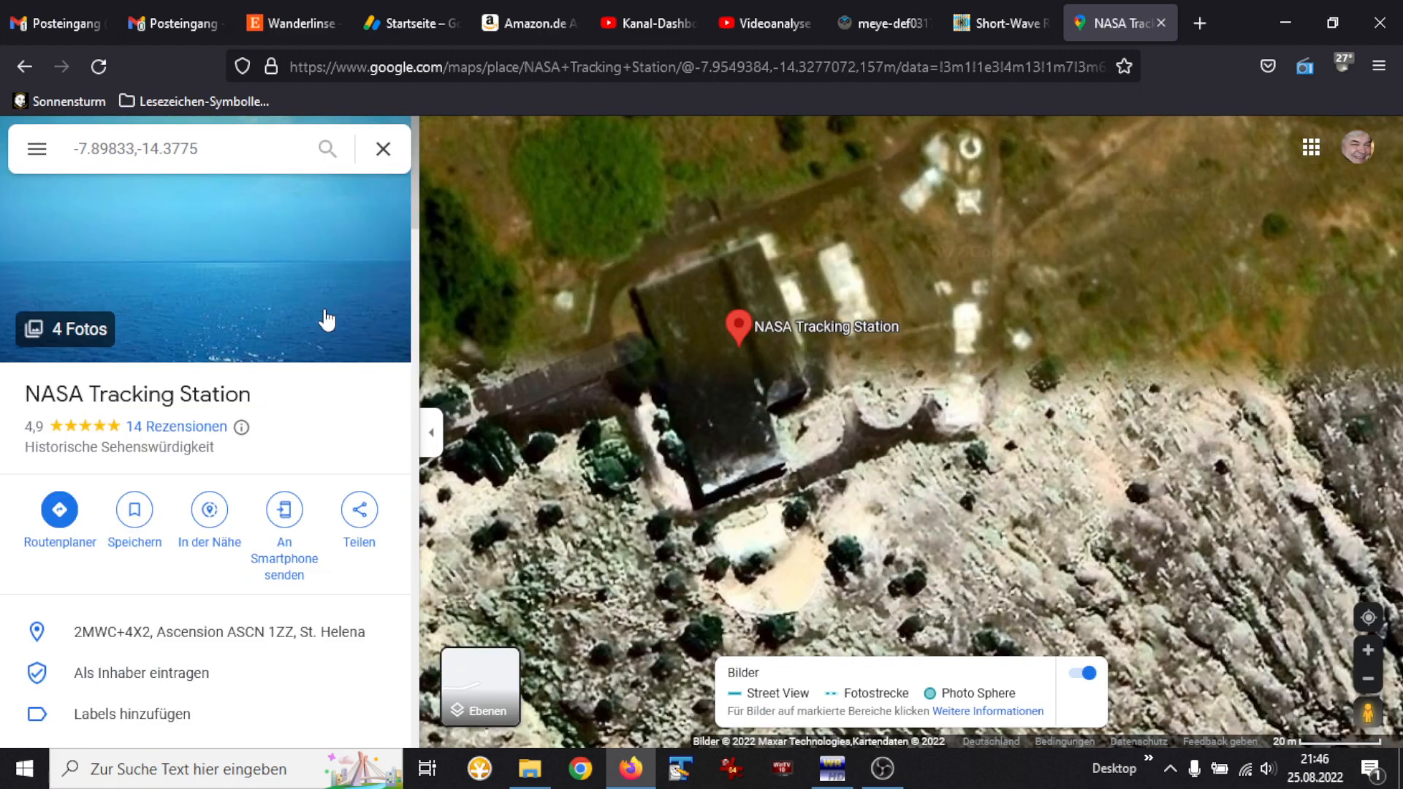
Step: Open the station's 4 photos and browse from the aerial shot to the ocean view
left_click(65, 329)
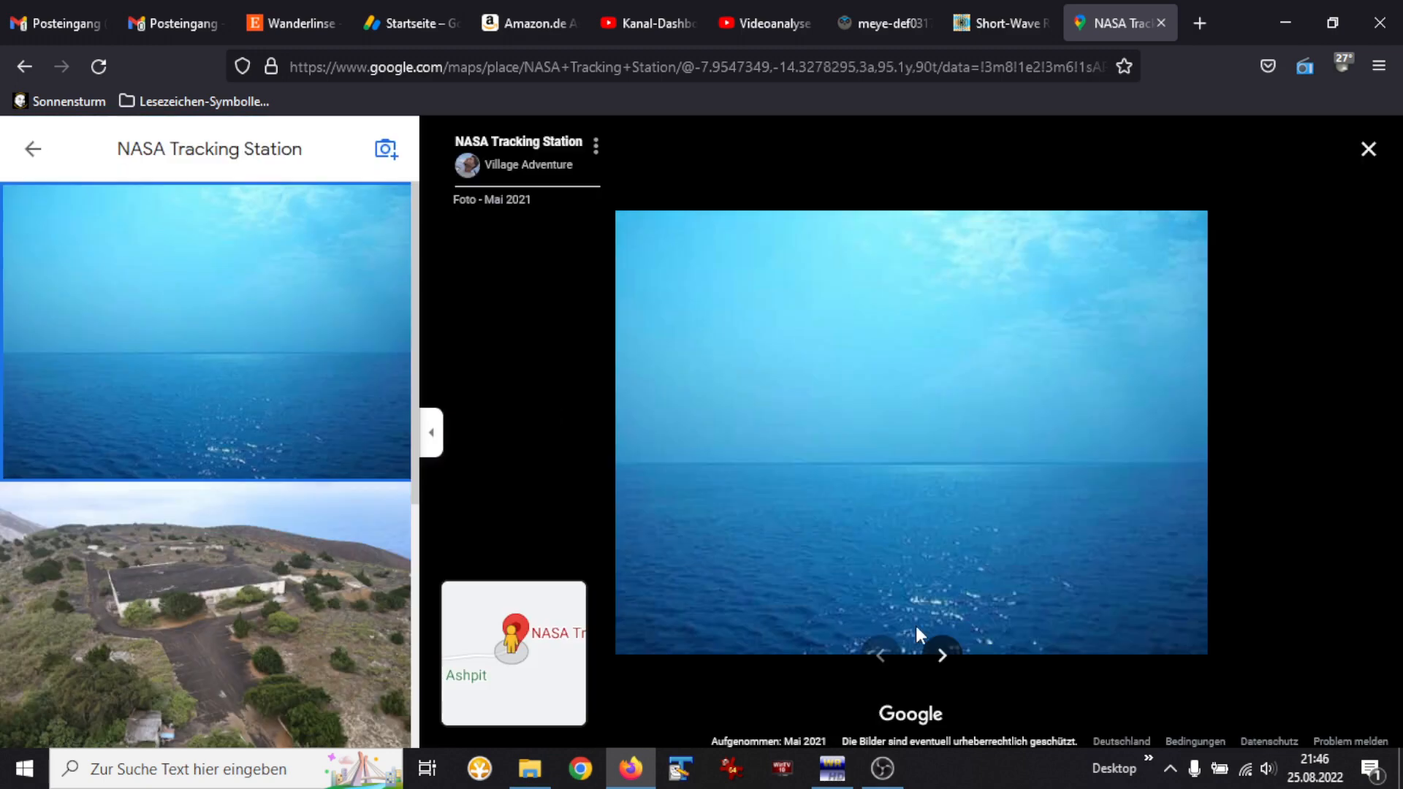
mouse_move(940, 676)
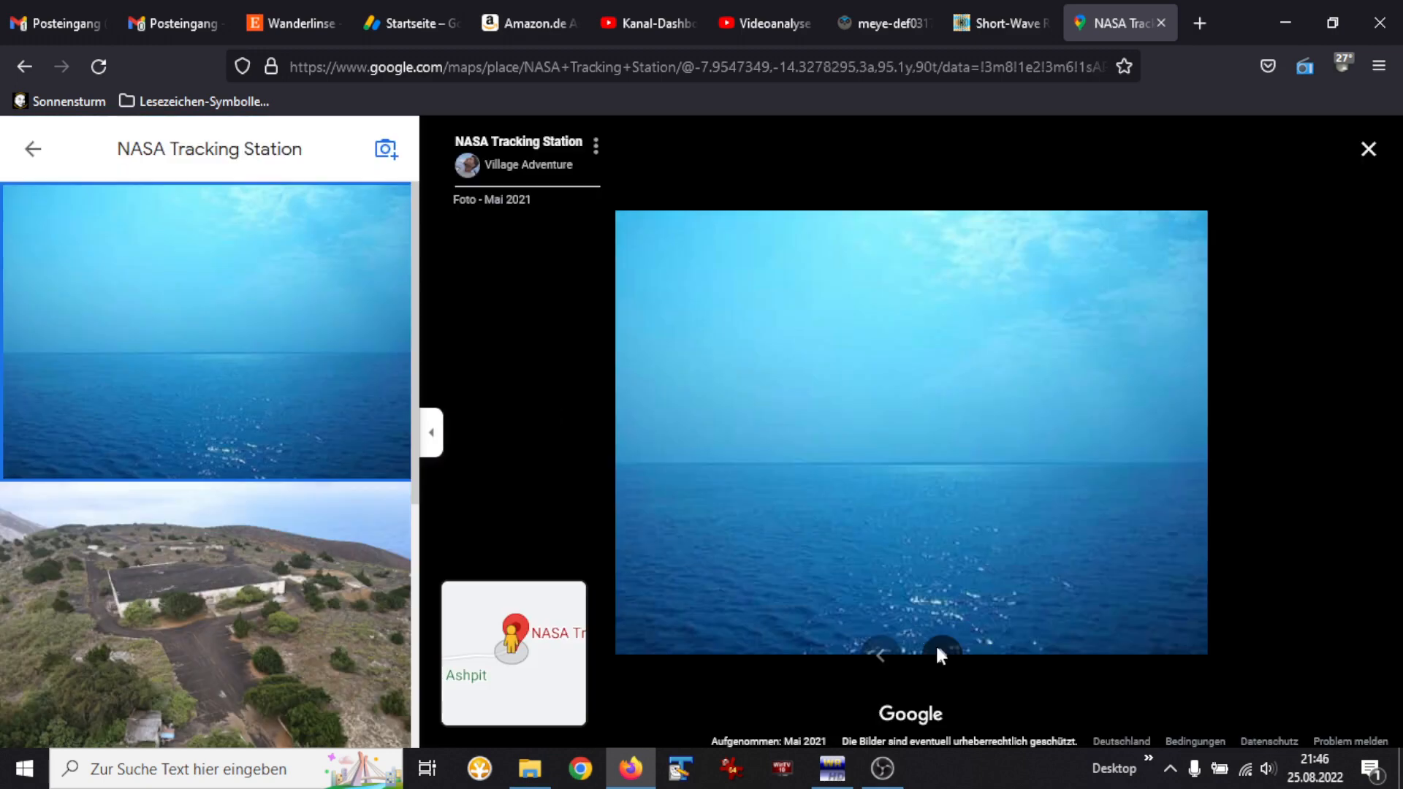
left_click(941, 675)
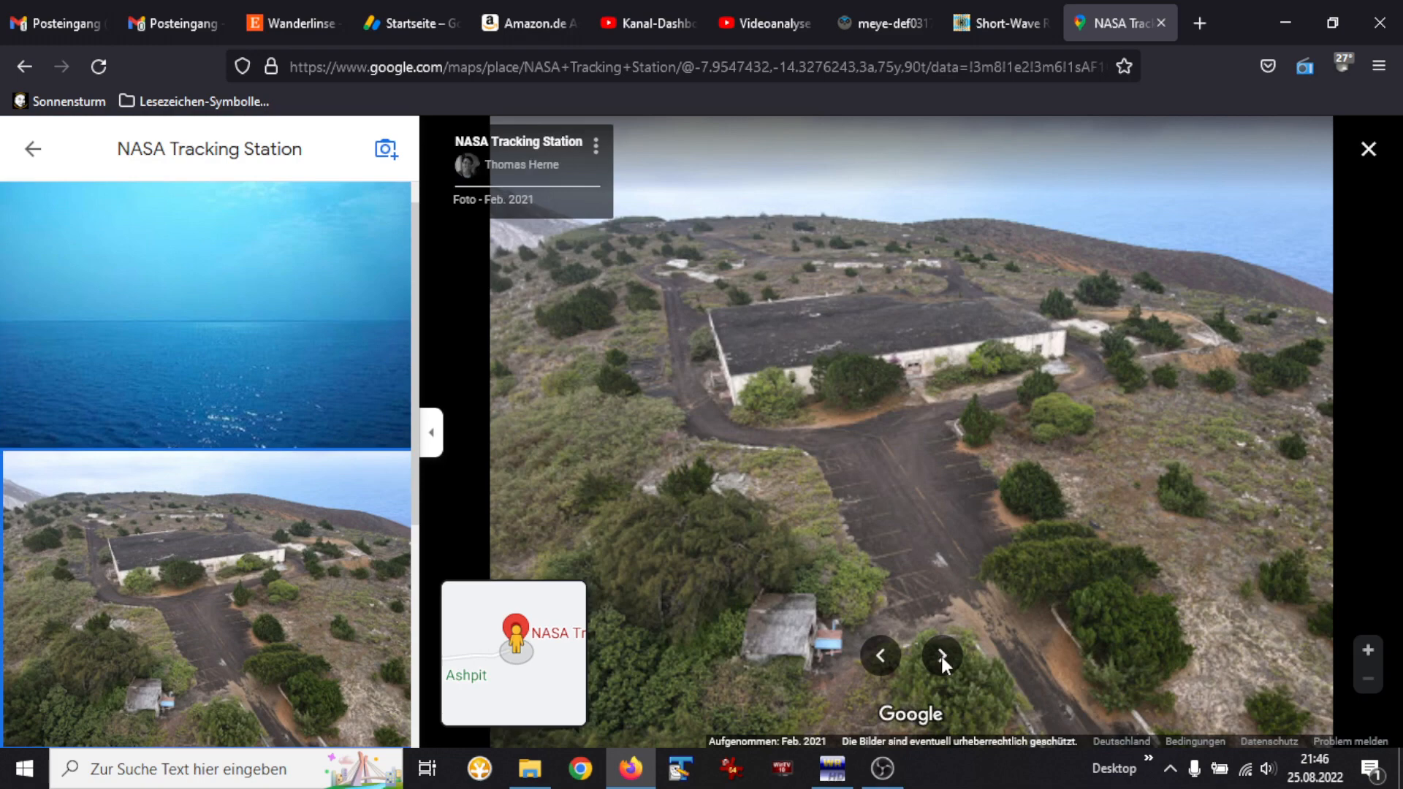
left_click(941, 657)
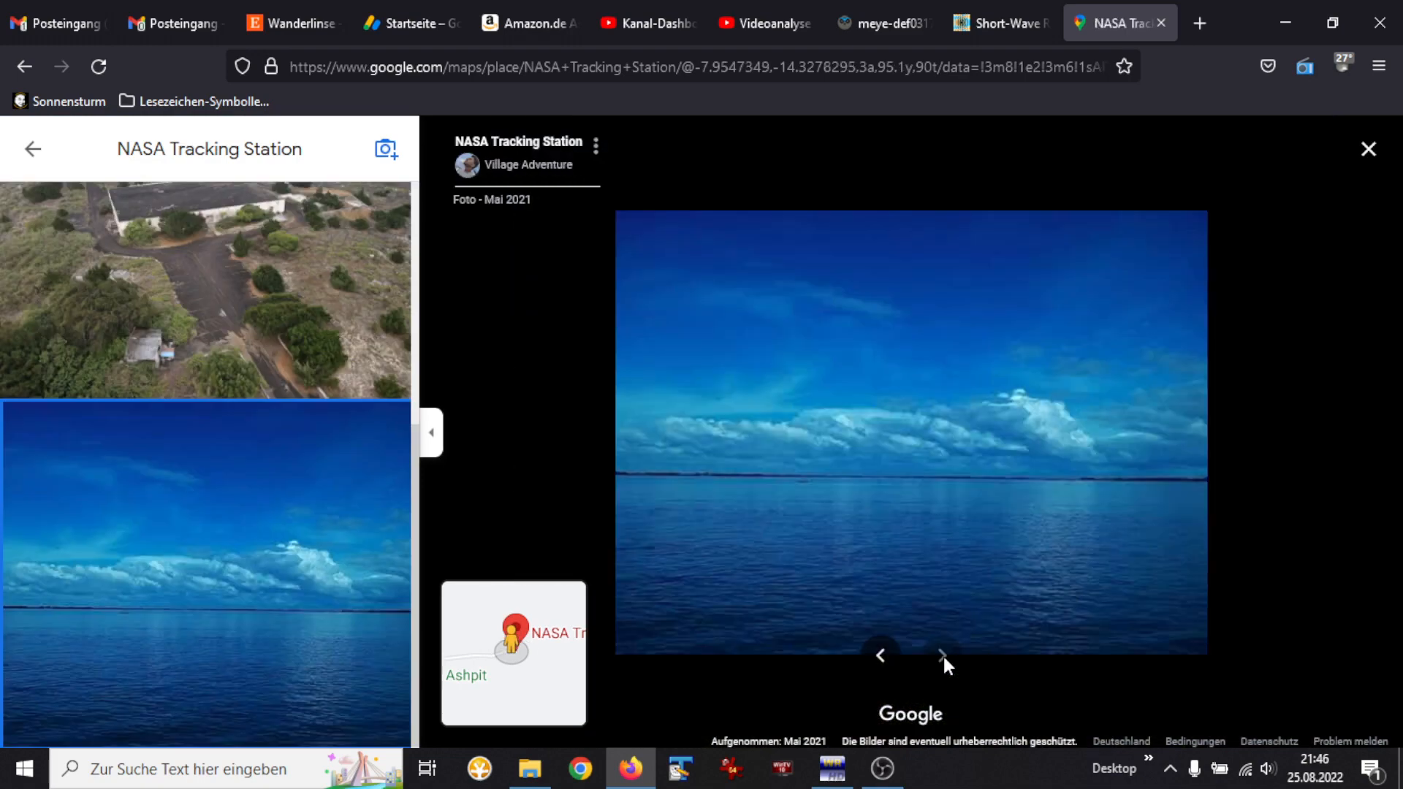